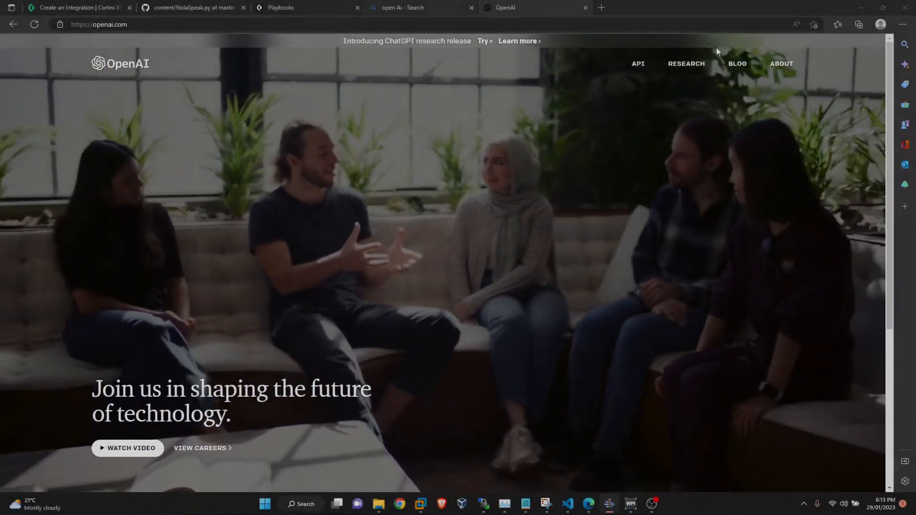
Browse the OpenAI API docs through Code completion to the Image generation guide
left_click(637, 63)
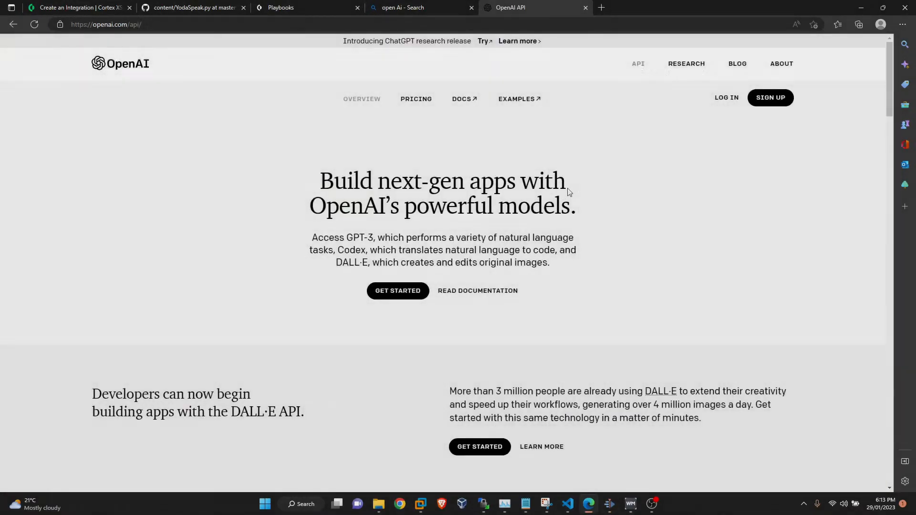
mouse_move(531, 99)
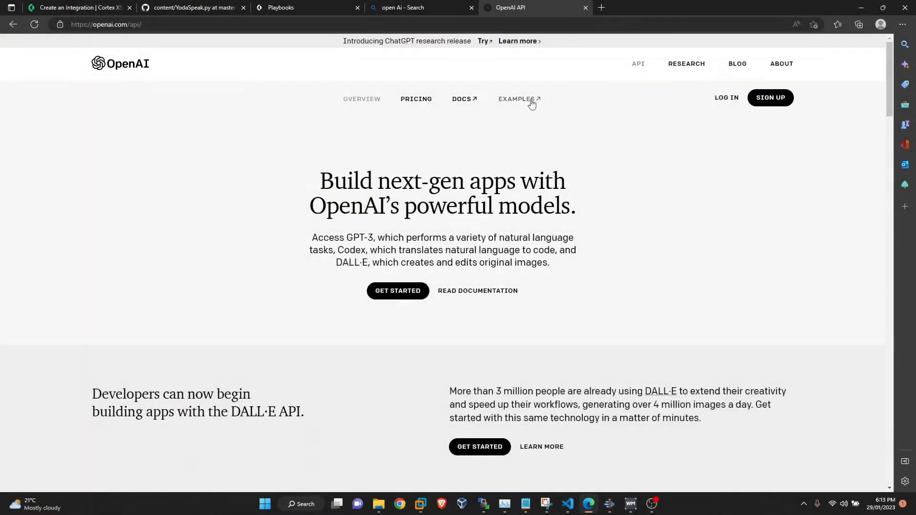
mouse_move(464, 100)
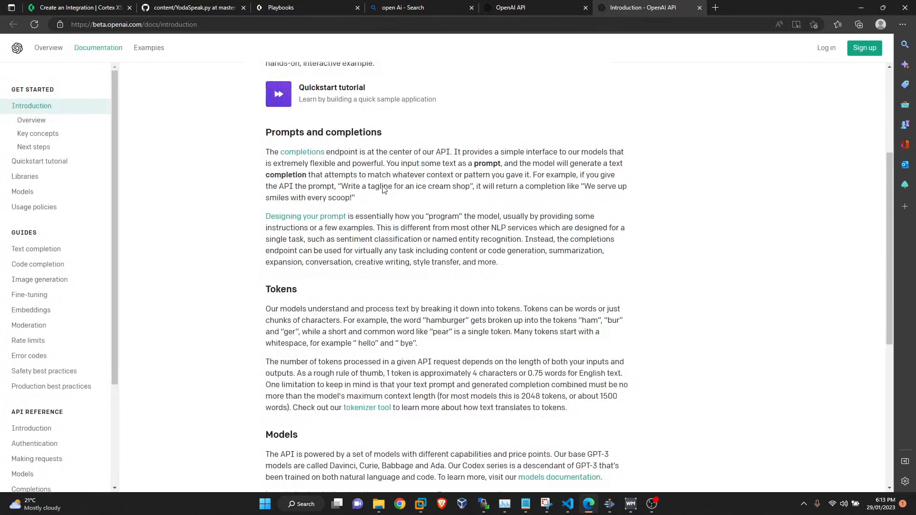
left_click(36, 248)
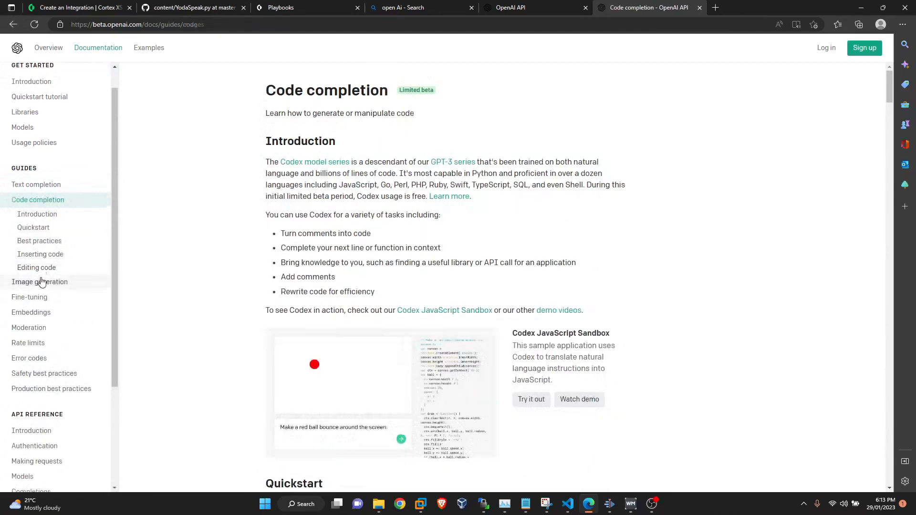
left_click(40, 282)
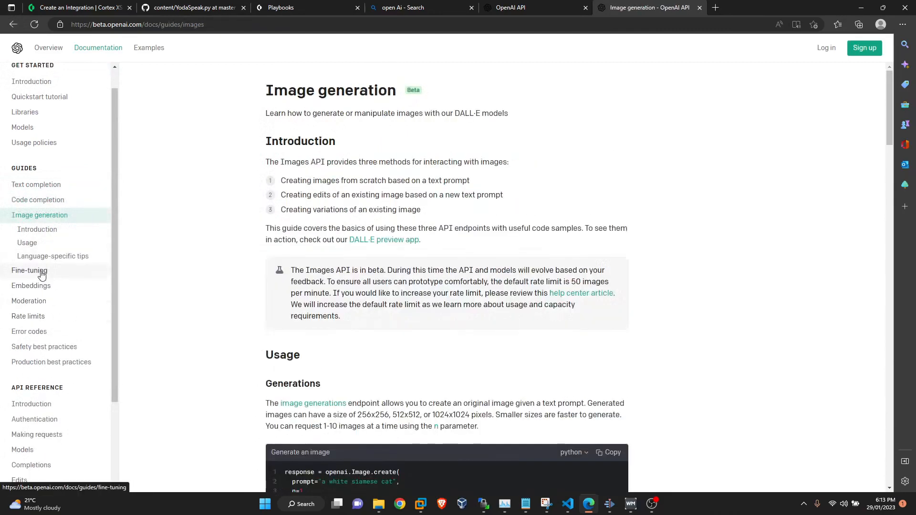
mouse_move(568, 15)
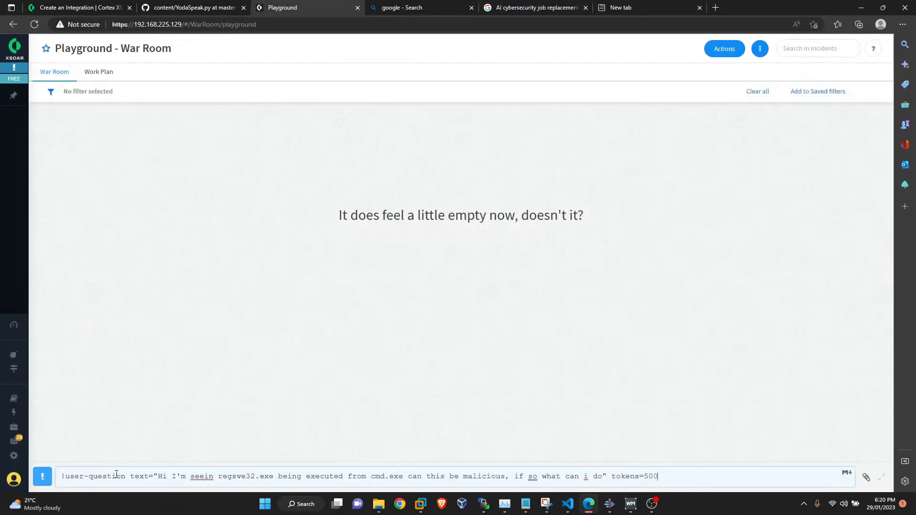
Run !user-question about regsvr32.exe from cmd.exe with tokens=500 and review the answer
key("Return")
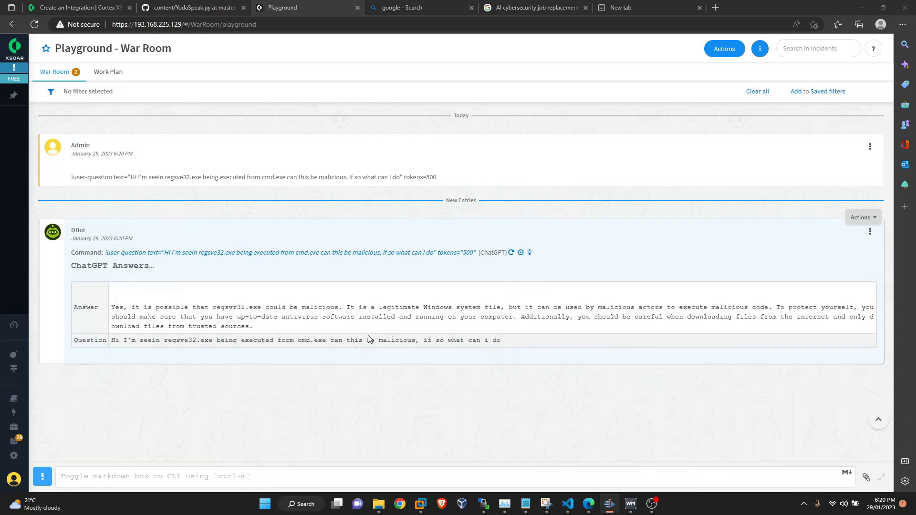
left_click(409, 476)
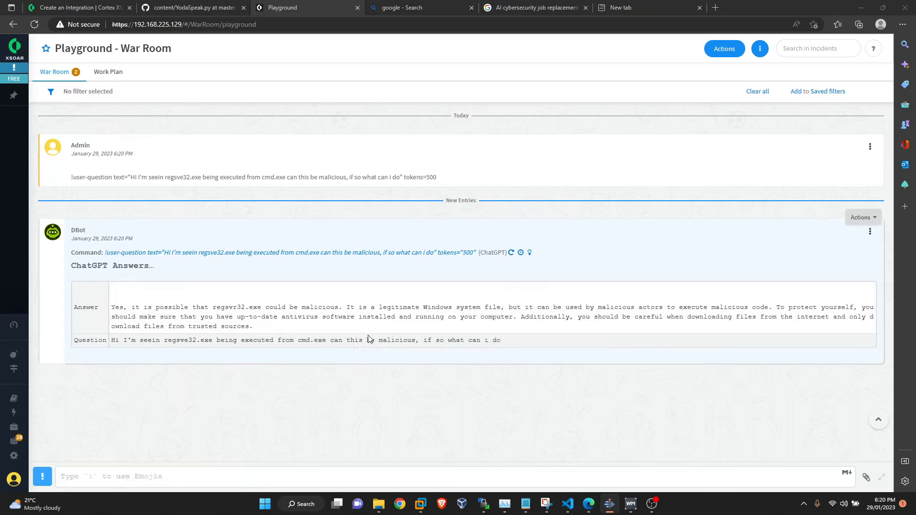
mouse_move(368, 337)
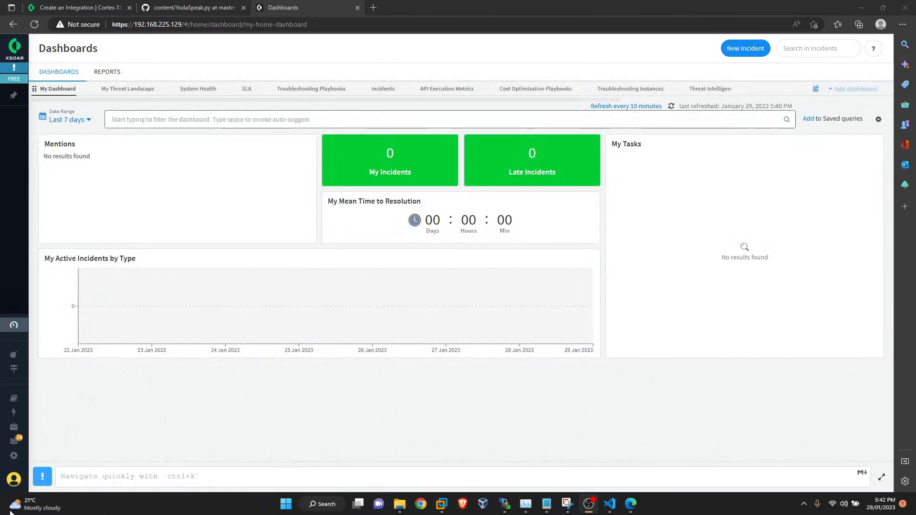
Switch to the Create an Integration tutorial and scroll up to Test the Integration
left_click(76, 7)
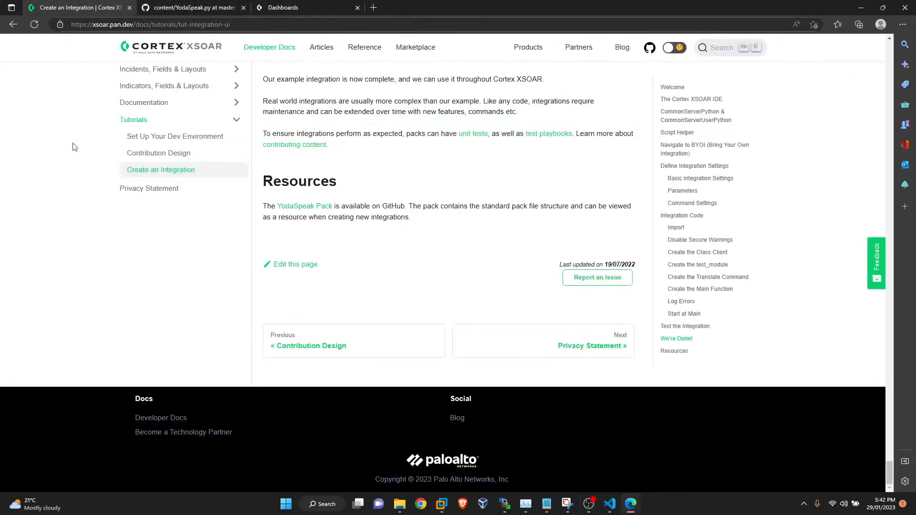
scroll("up", 3)
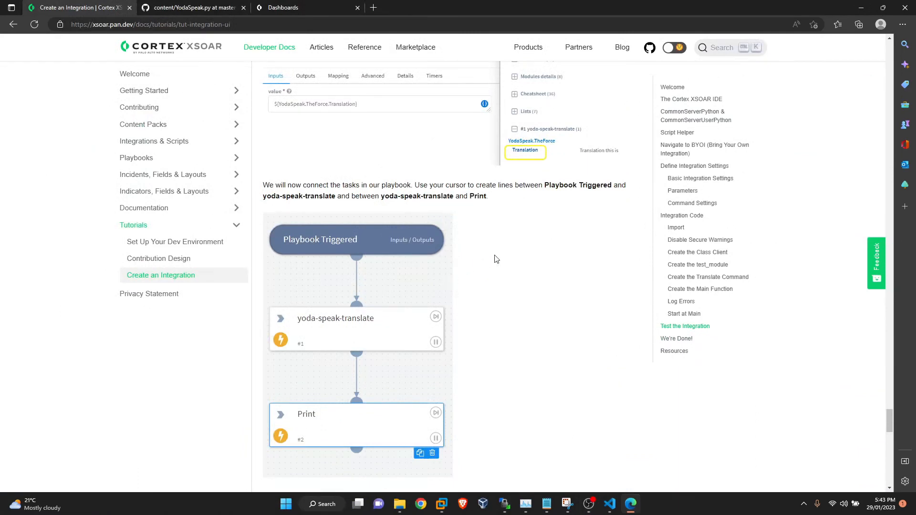
scroll("down", 3)
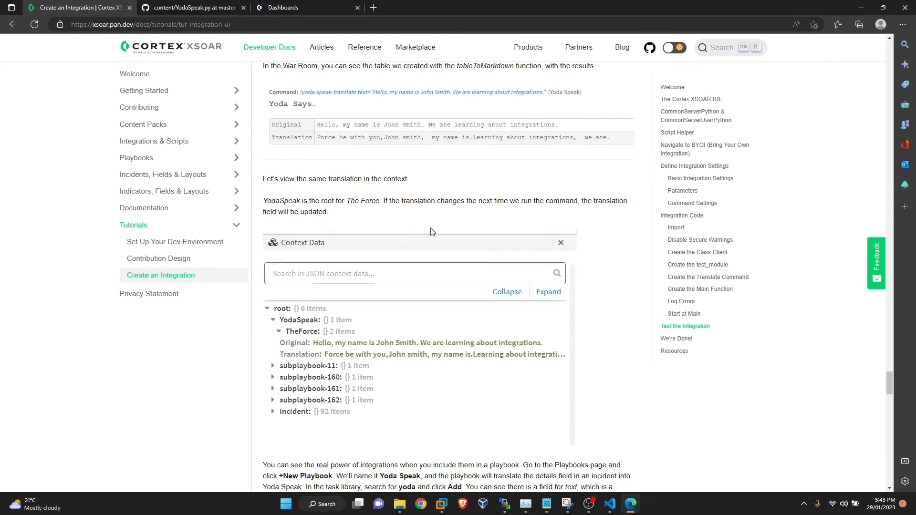
mouse_move(426, 242)
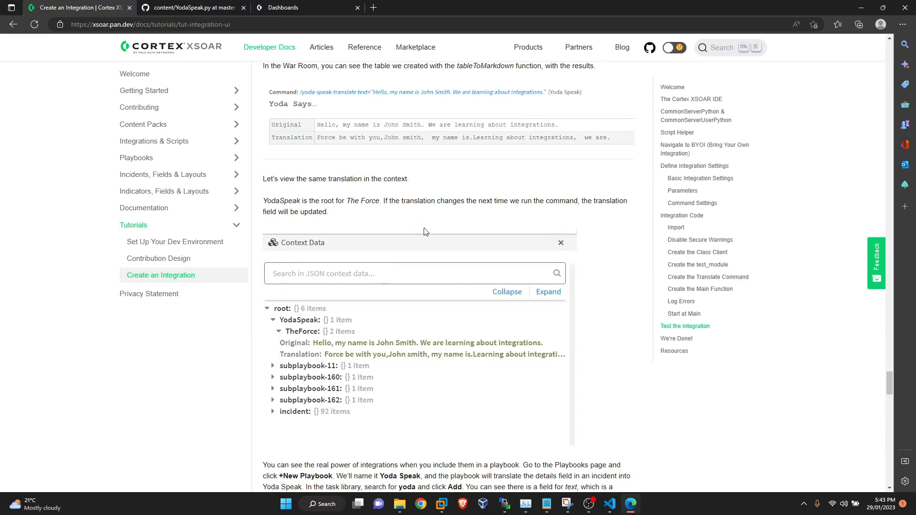
scroll("up", 3)
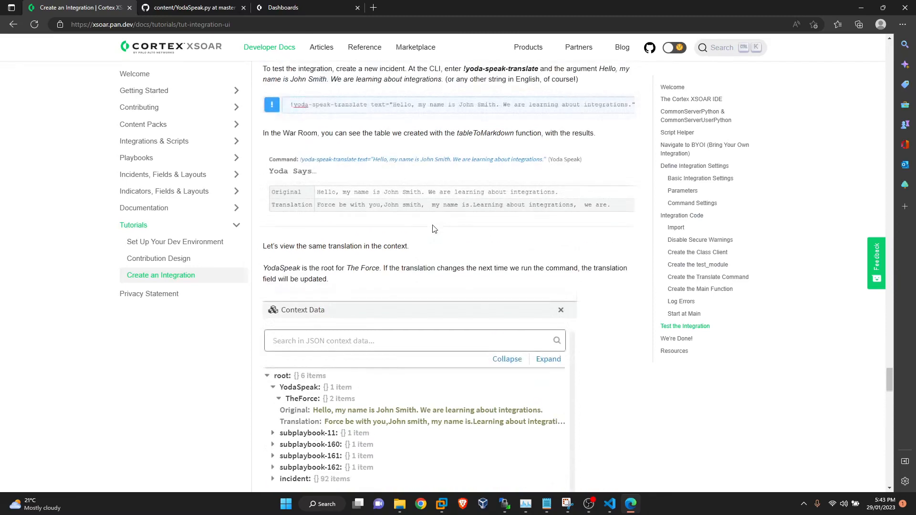
scroll("up", 3)
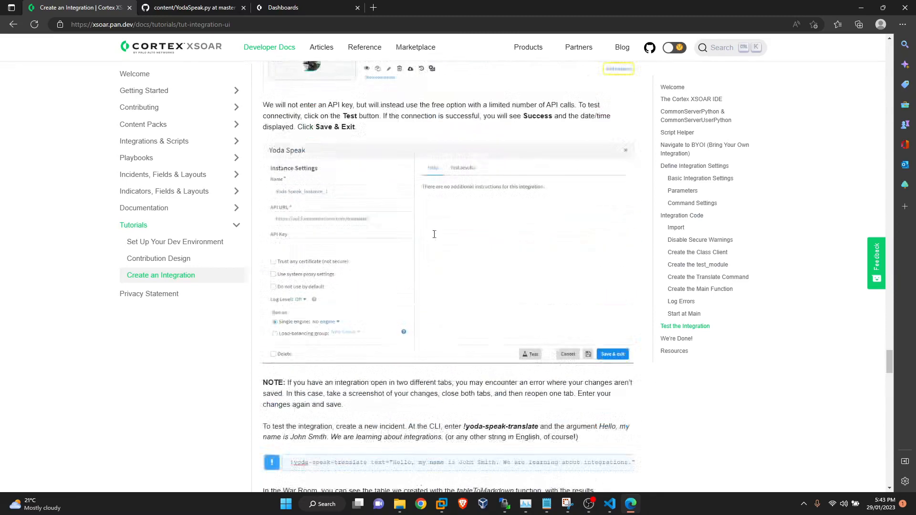
scroll("up", 3)
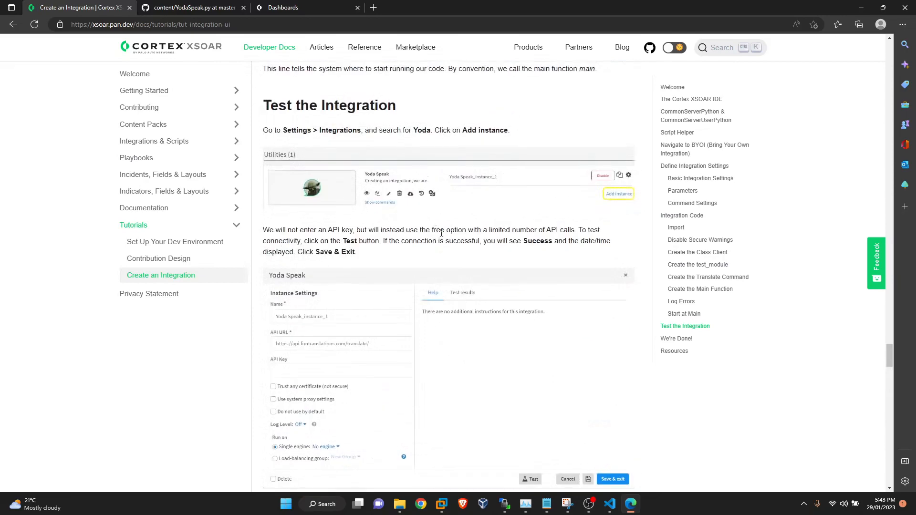
mouse_move(484, 174)
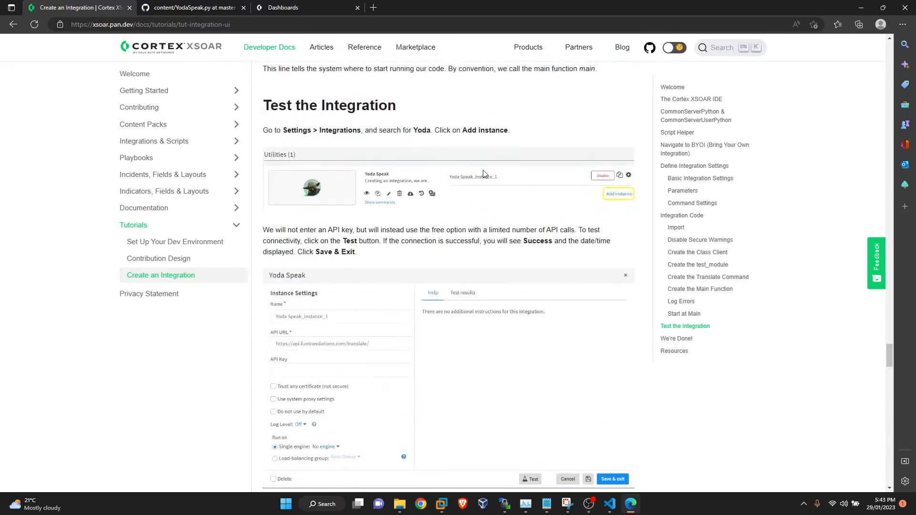
mouse_move(614, 202)
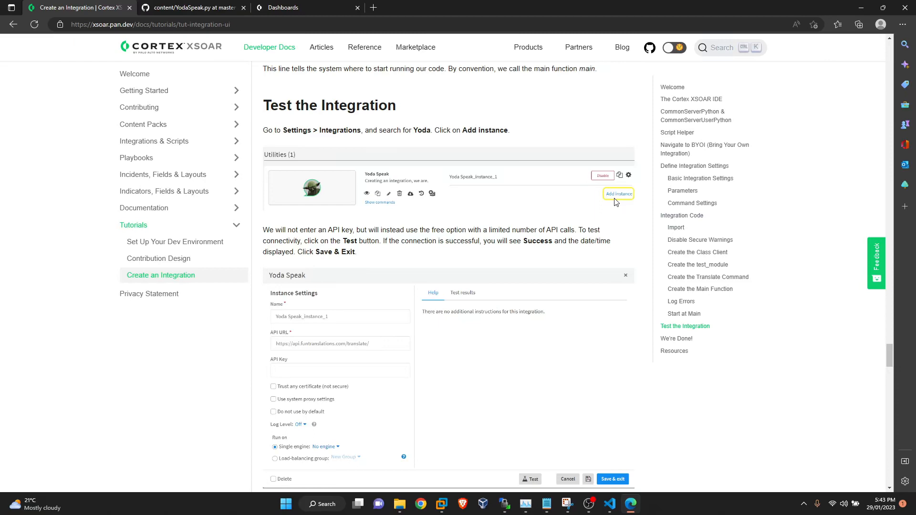
Return to the XSOAR integration settings and name the integration ChatGPT
left_click(283, 7)
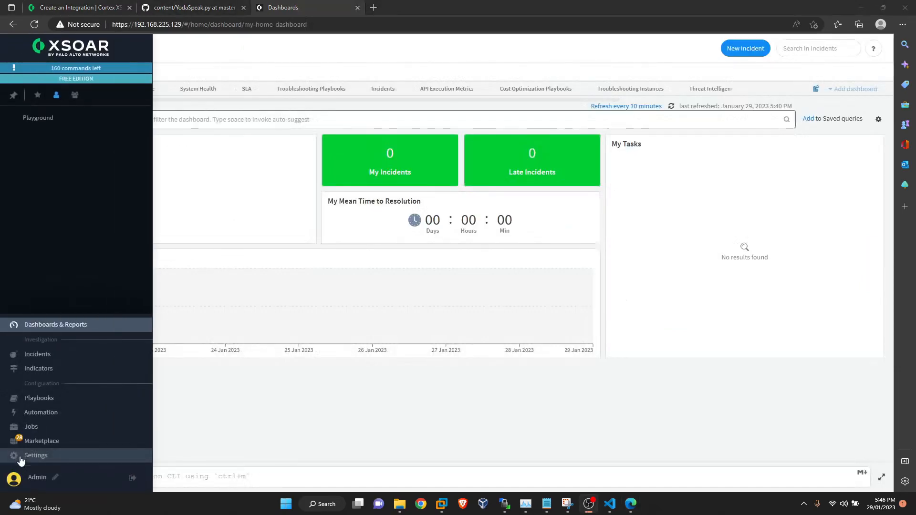
left_click(35, 455)
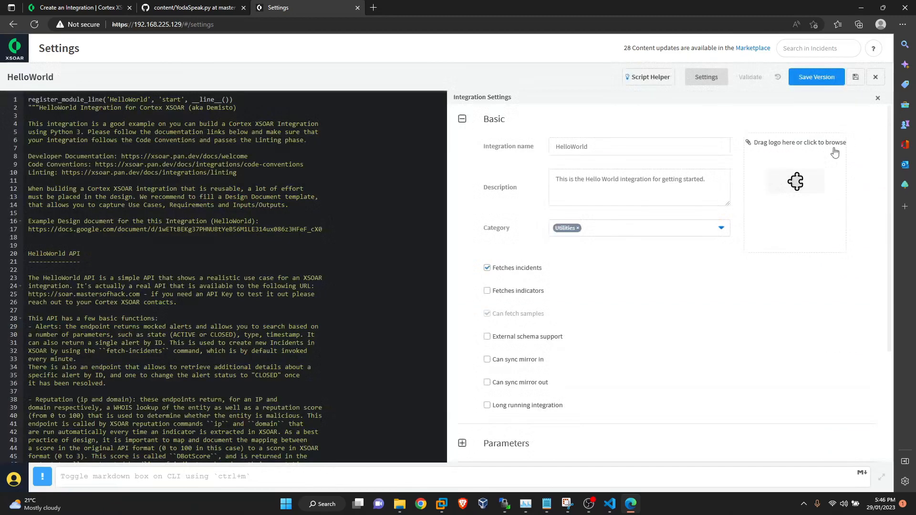
mouse_move(314, 231)
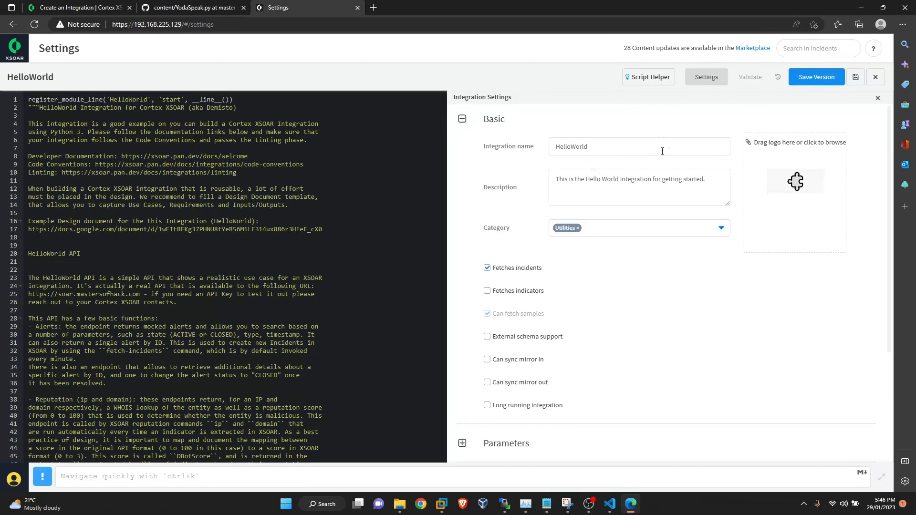
type("C")
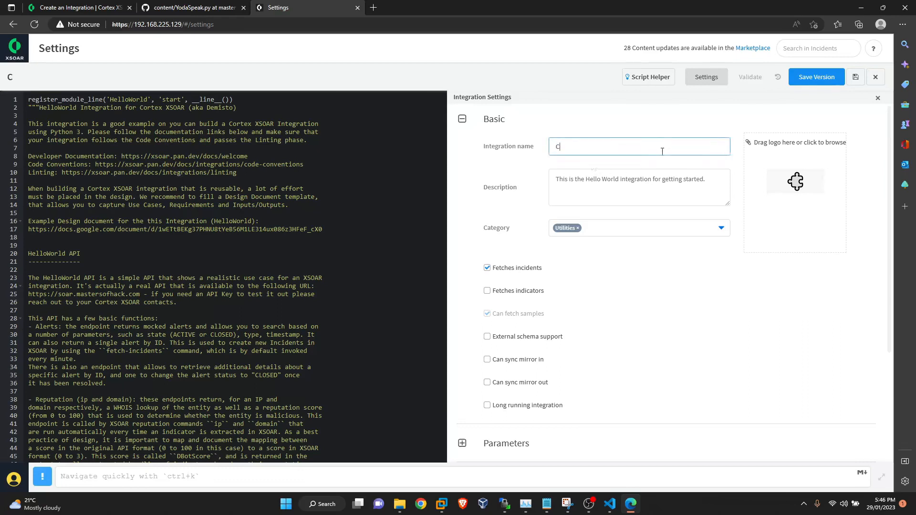
type("ha")
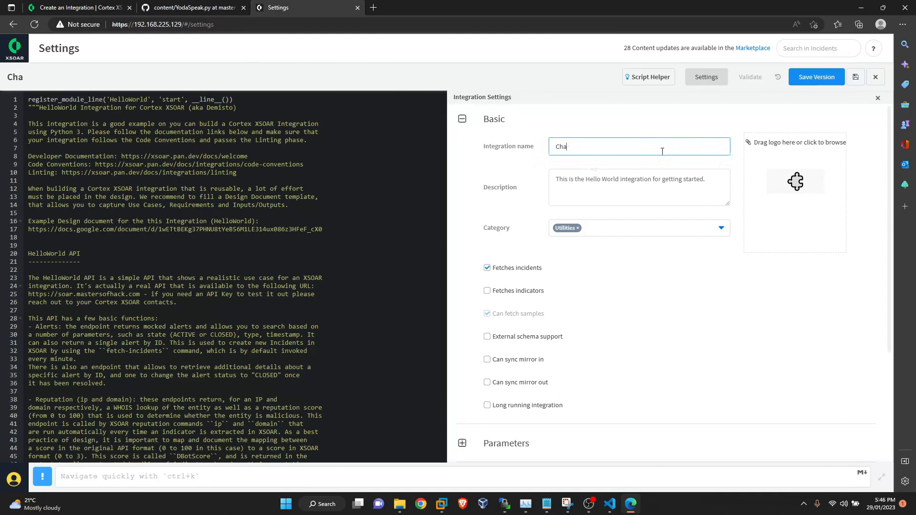
type("tGPT")
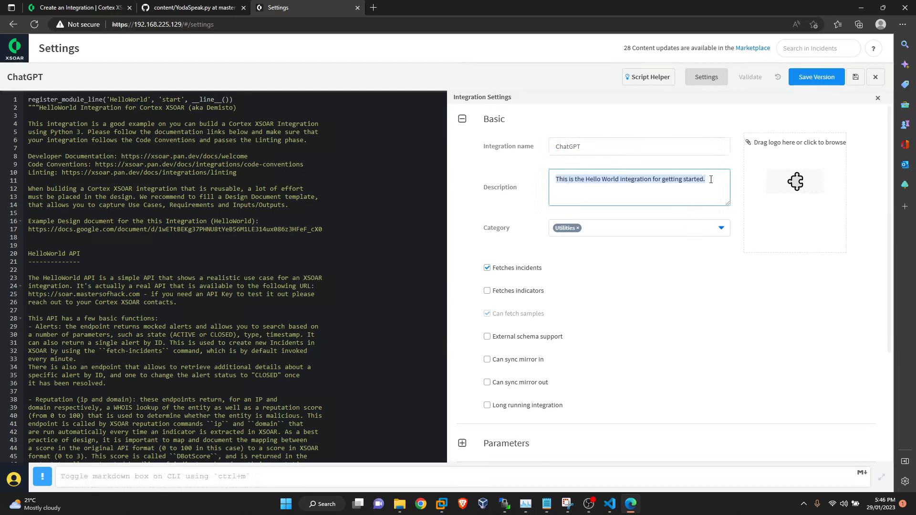
Replace the Hello World description with 'This integration will answer to customer queries'
key("Backspace")
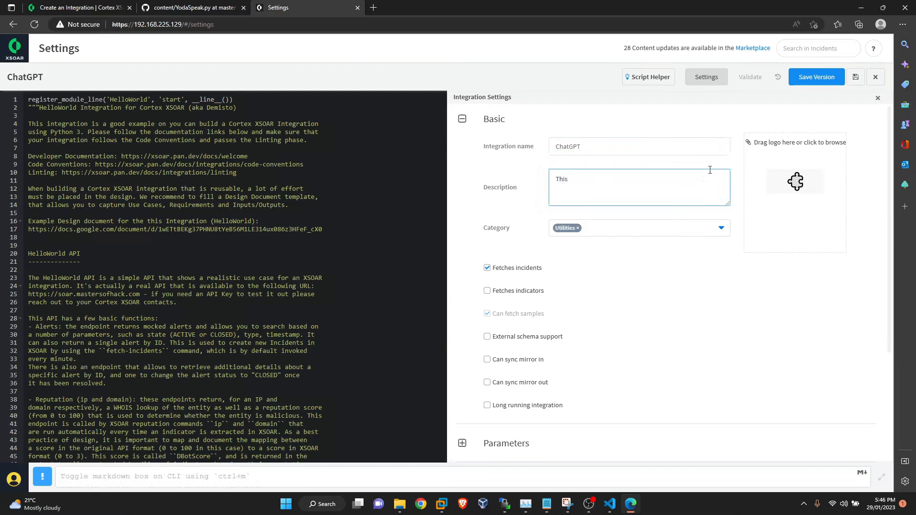
type("integration")
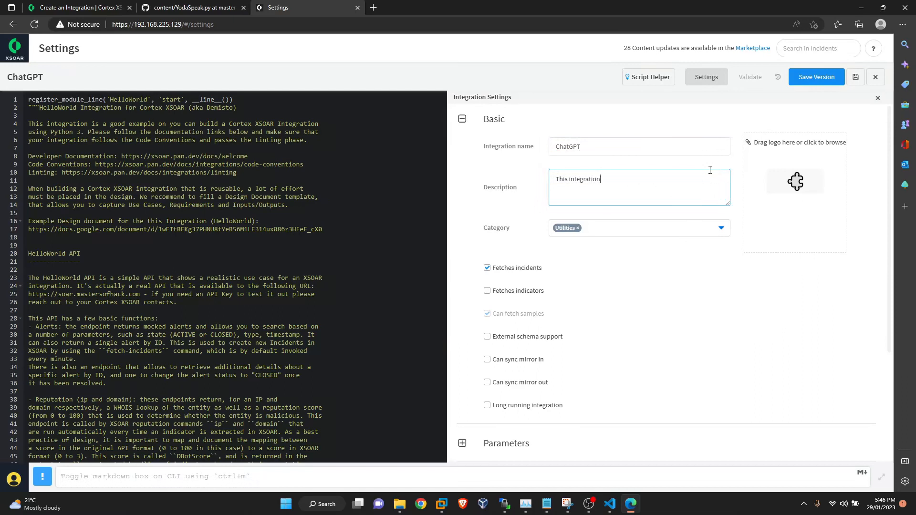
type("will")
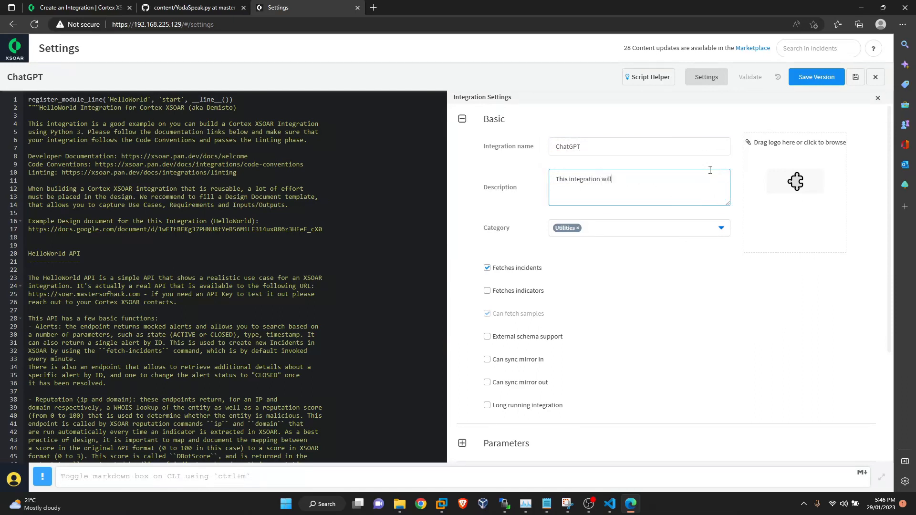
type("answer to cus")
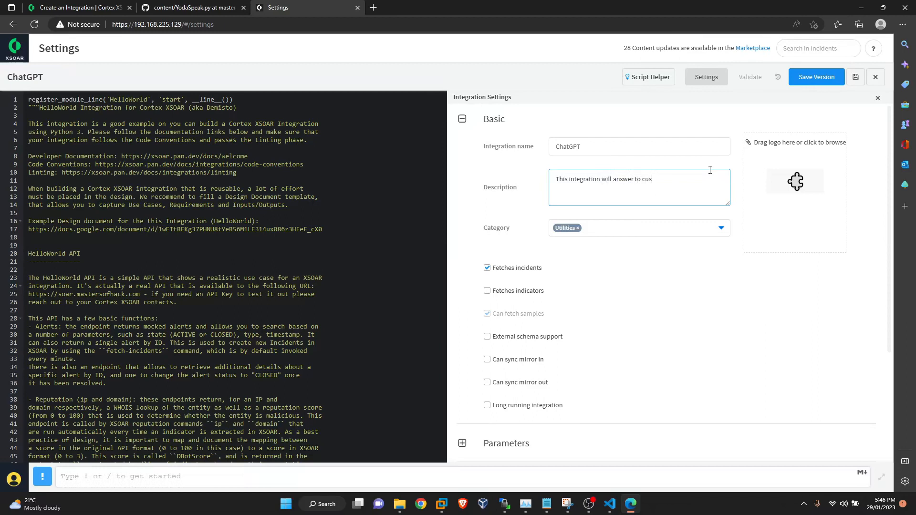
type("tomer")
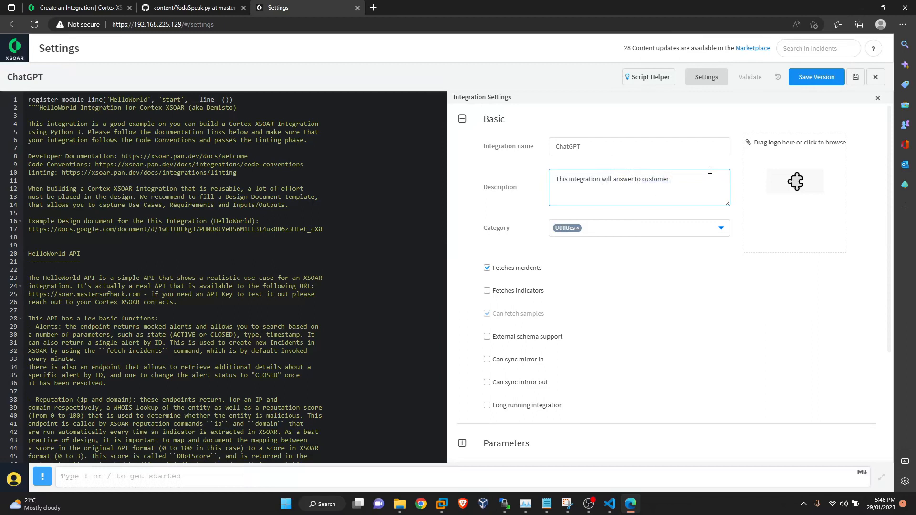
type("queries")
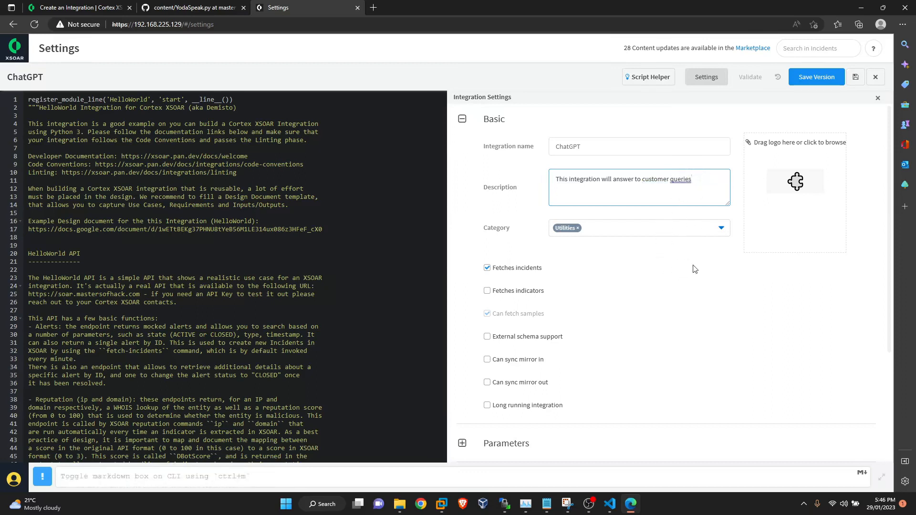
Stop the integration fetching incidents and expand its parameter definitions
scroll("down", 3)
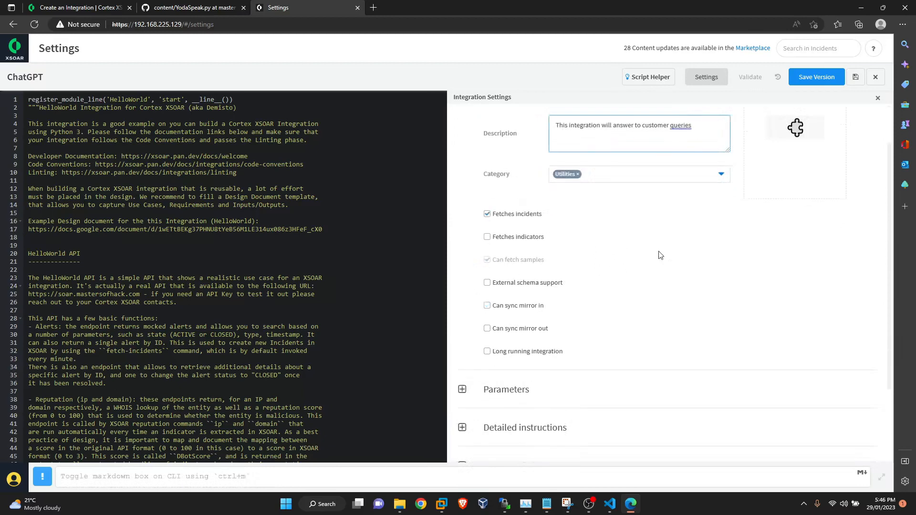
left_click(487, 214)
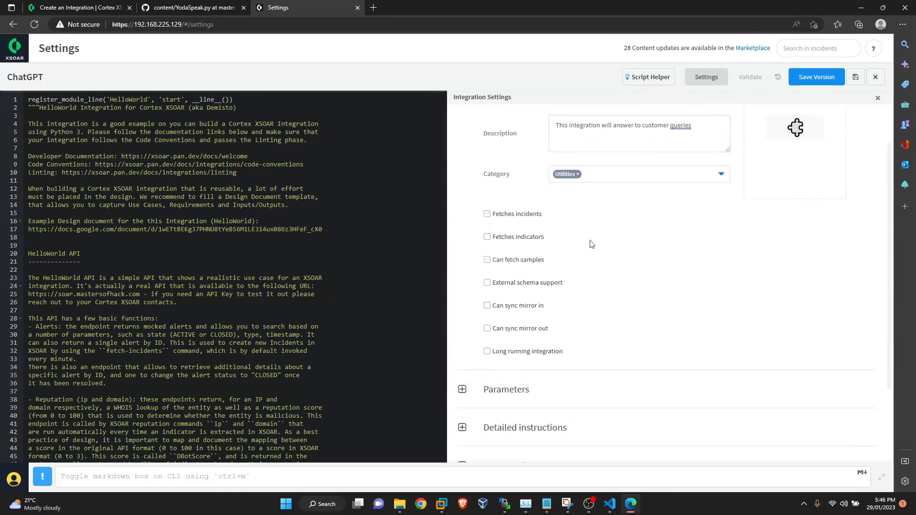
scroll("down", 3)
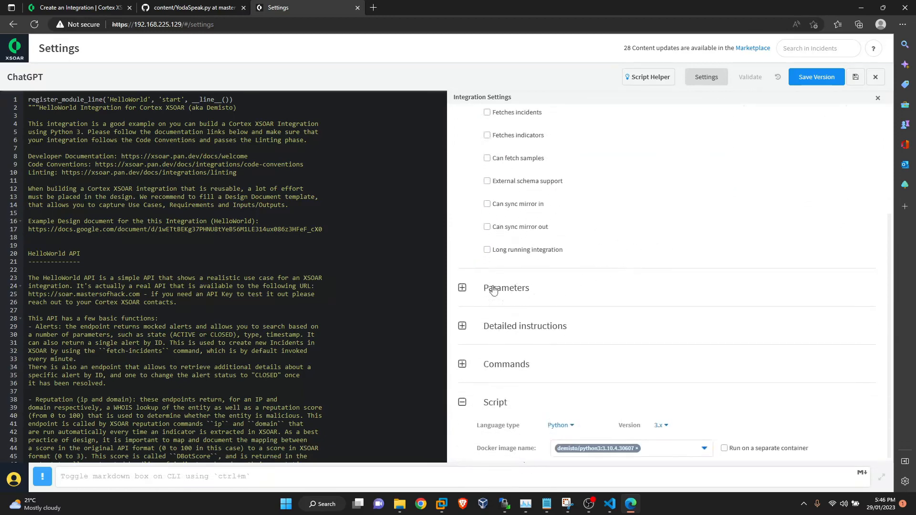
left_click(461, 288)
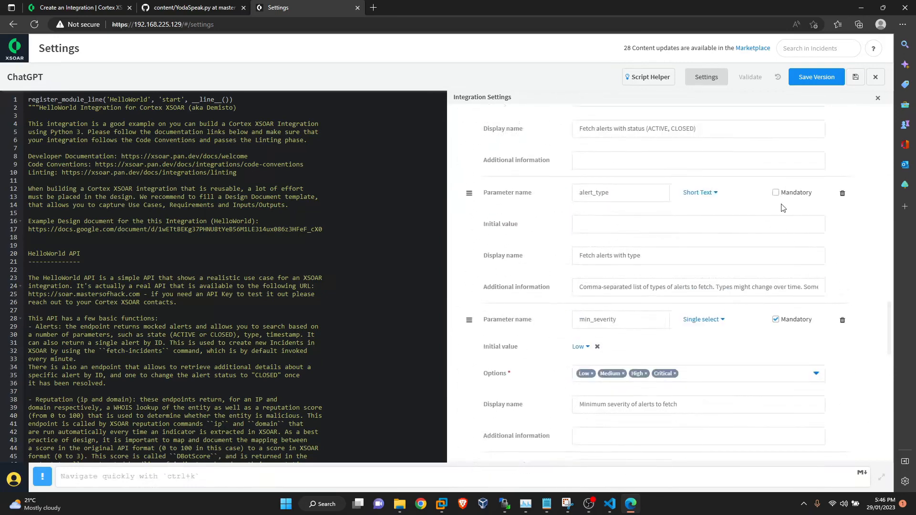
Delete the Source Reliability and max_fetch parameters and select the default server URL
scroll("down", 3)
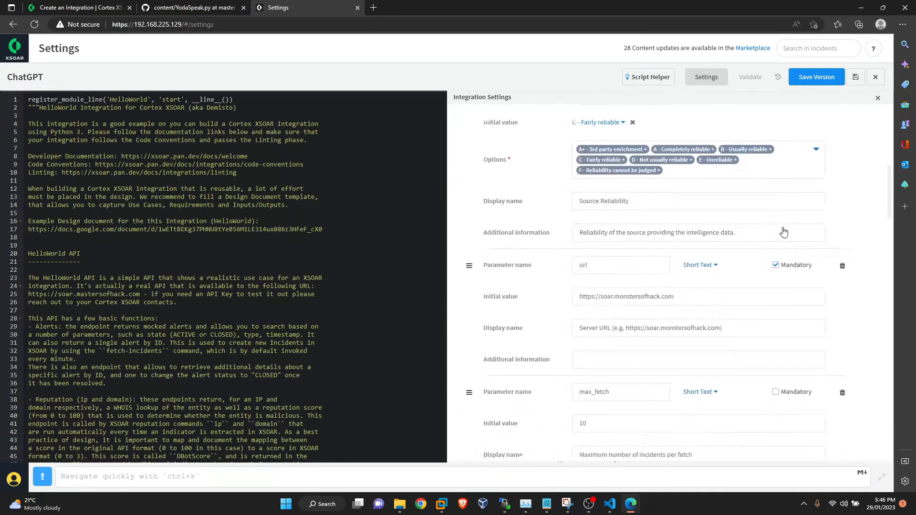
scroll("up", 3)
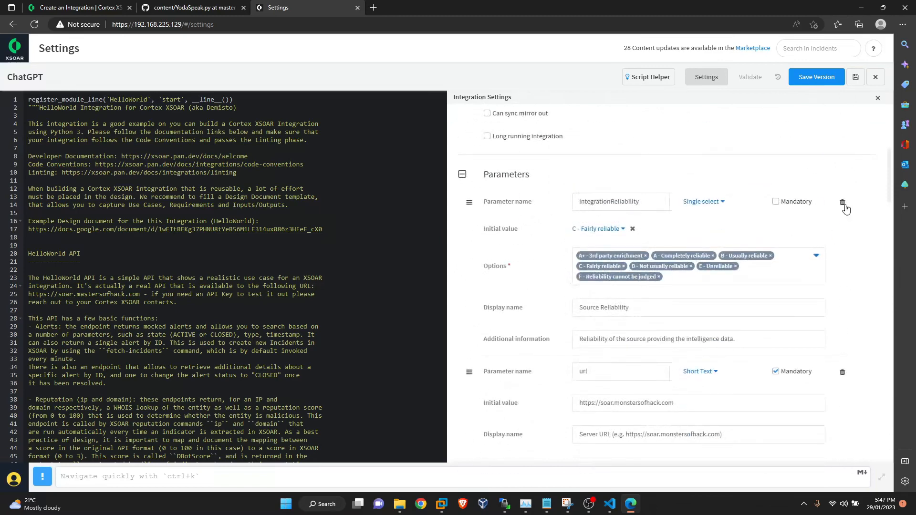
left_click(843, 202)
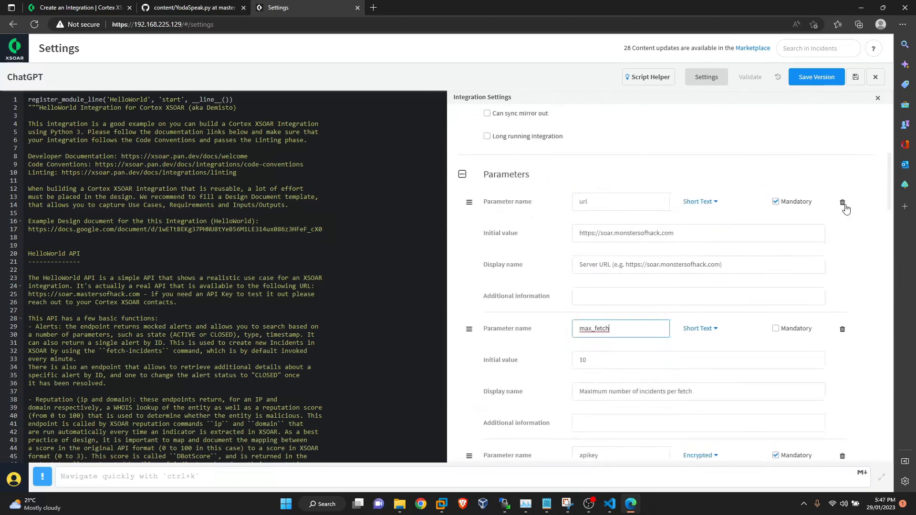
left_click(697, 233)
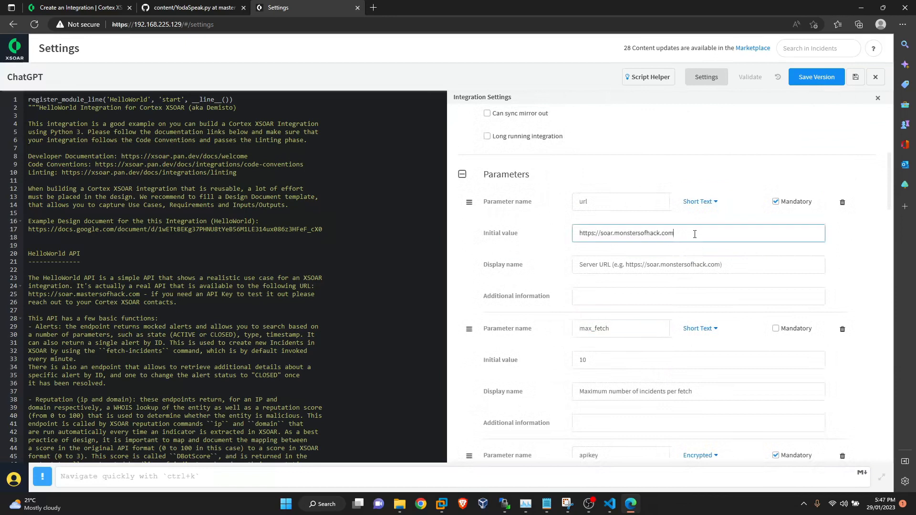
triple_click(625, 232)
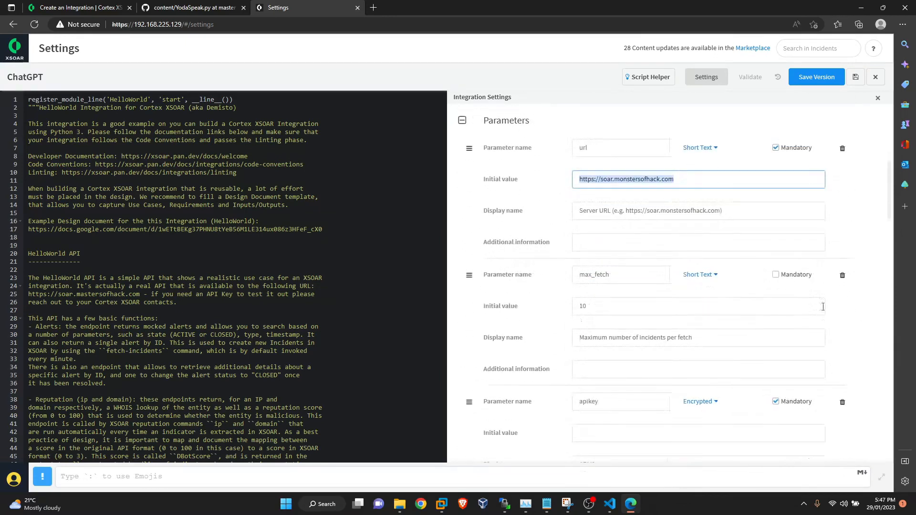
left_click(842, 276)
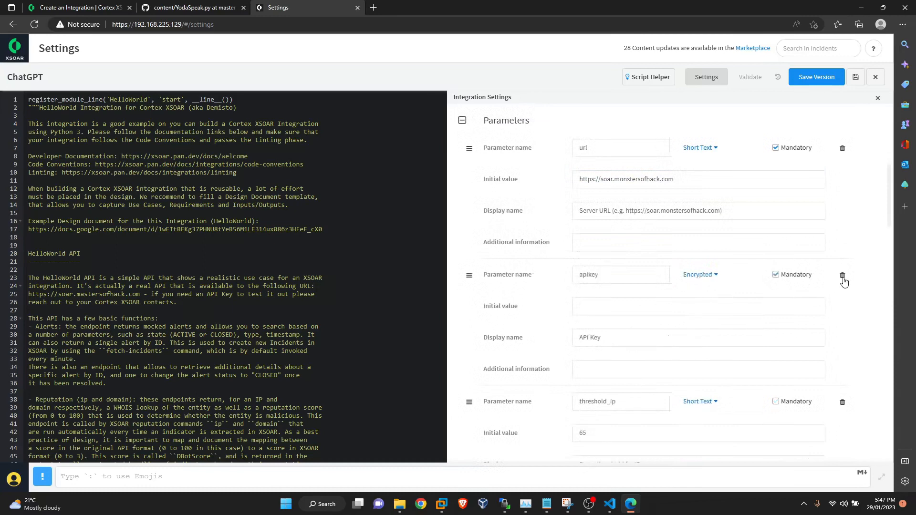
mouse_move(761, 287)
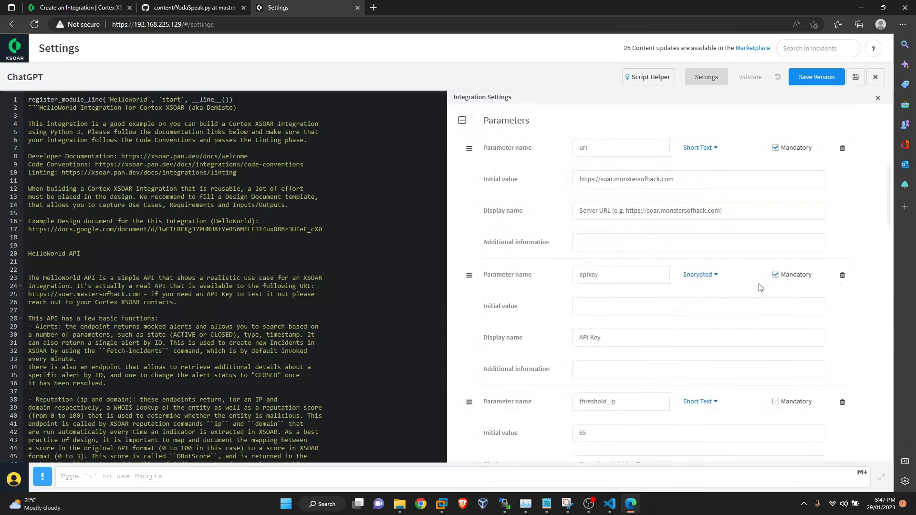
left_click(699, 275)
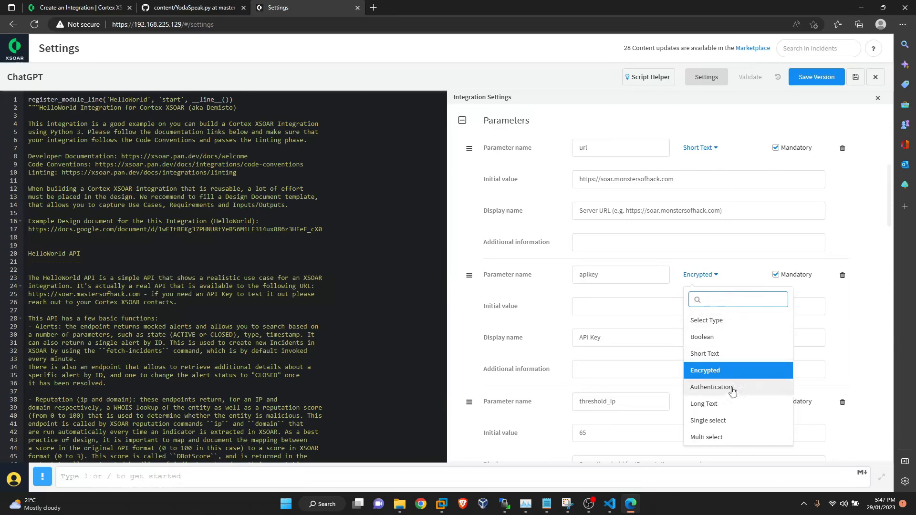
Make apikey an Authentication parameter with display password 'Bearer YOUR_API_Key'
left_click(711, 387)
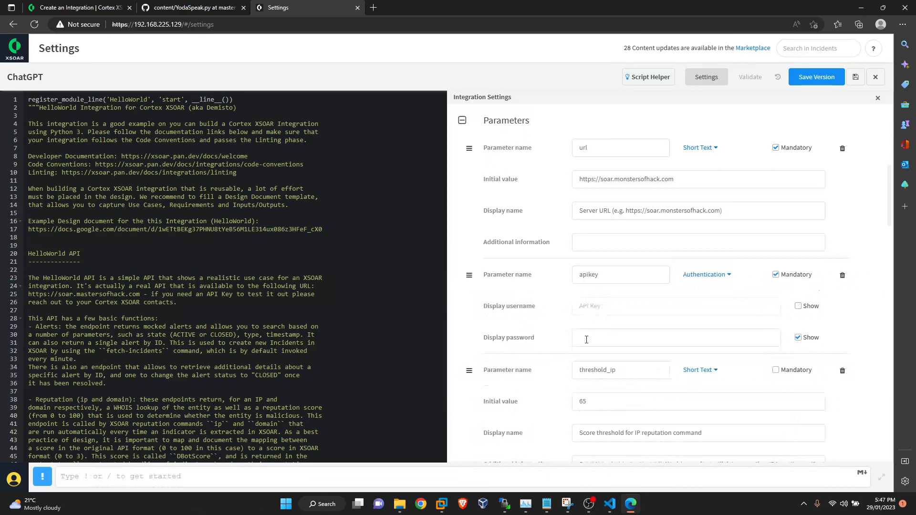
left_click(676, 338)
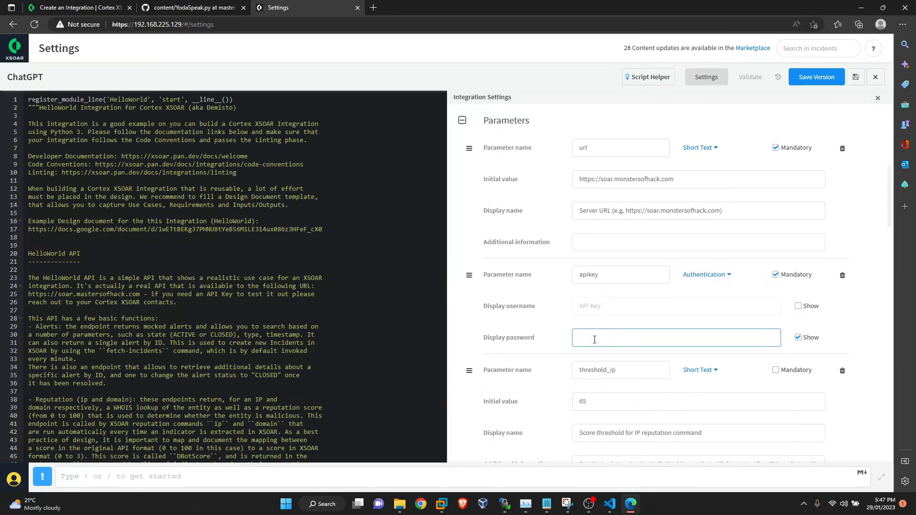
type("B")
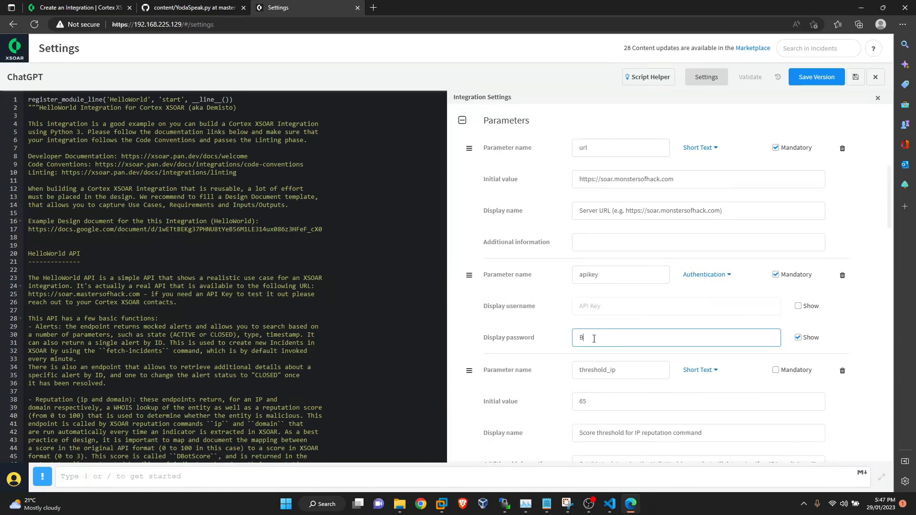
type("earer")
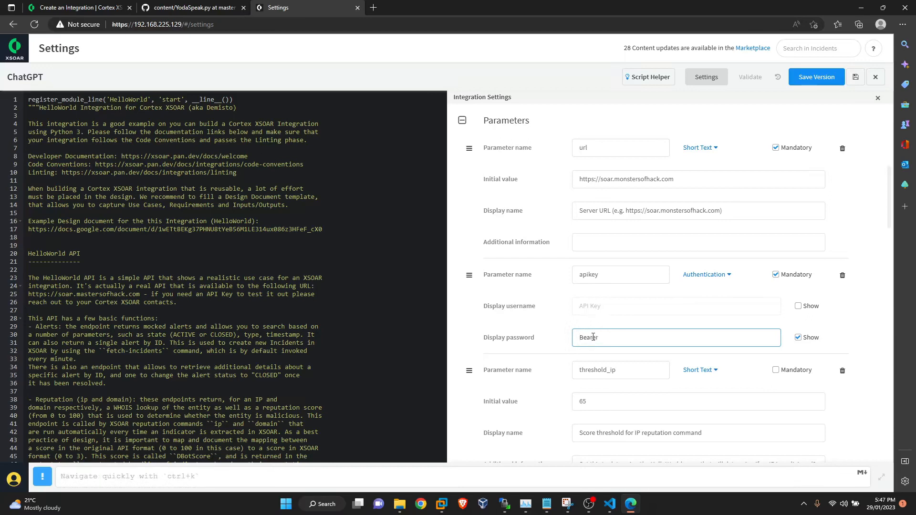
type("YOUR")
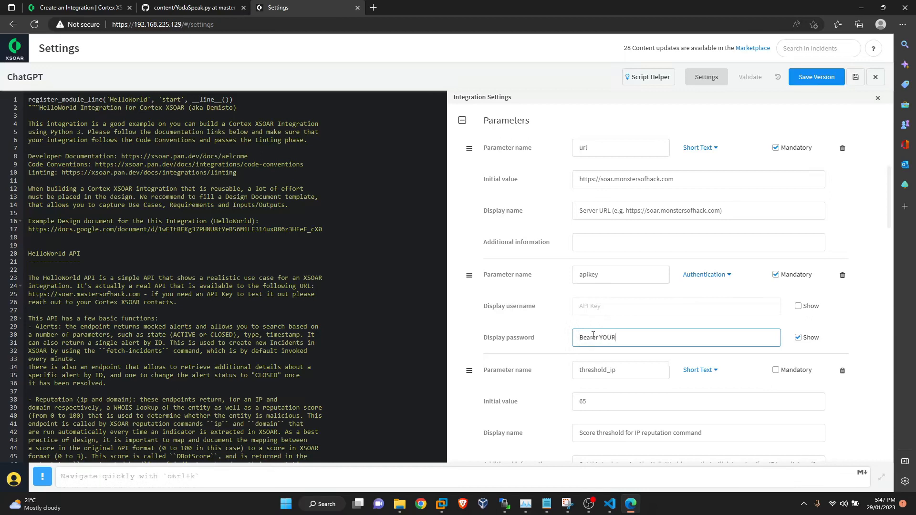
type("_")
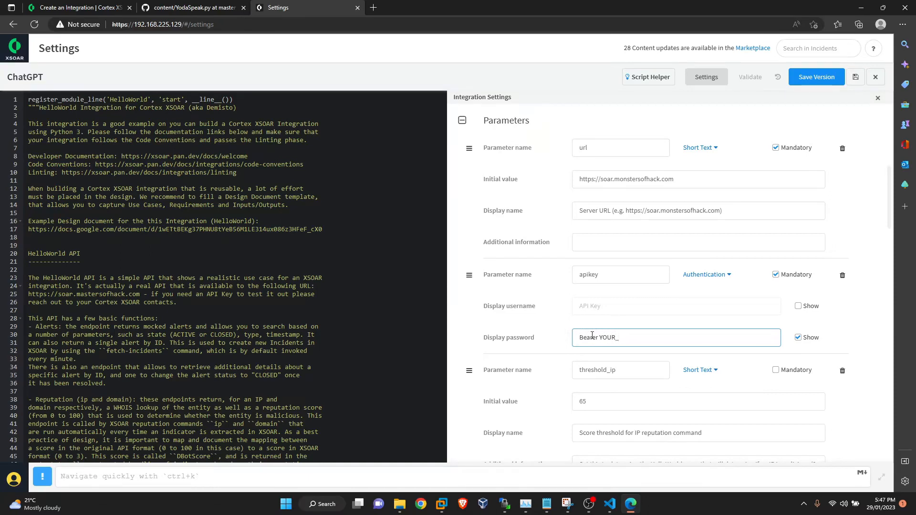
type("API_")
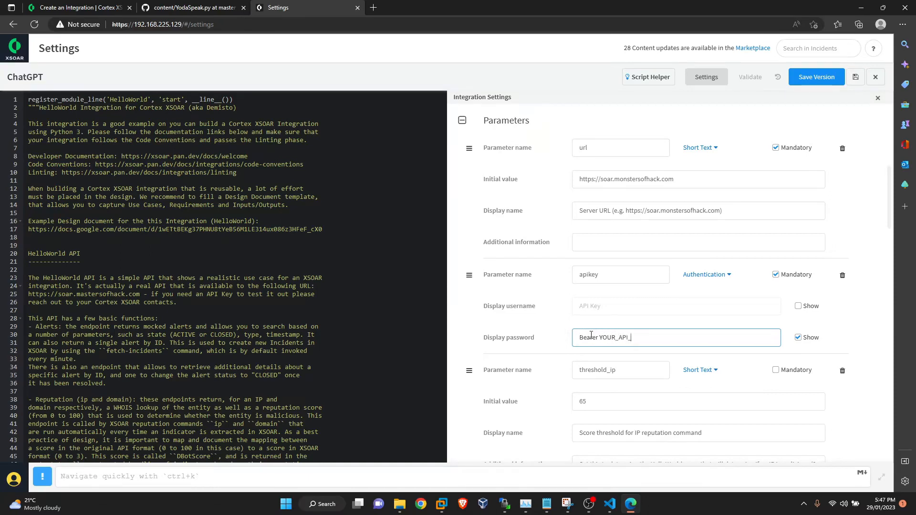
type("Key")
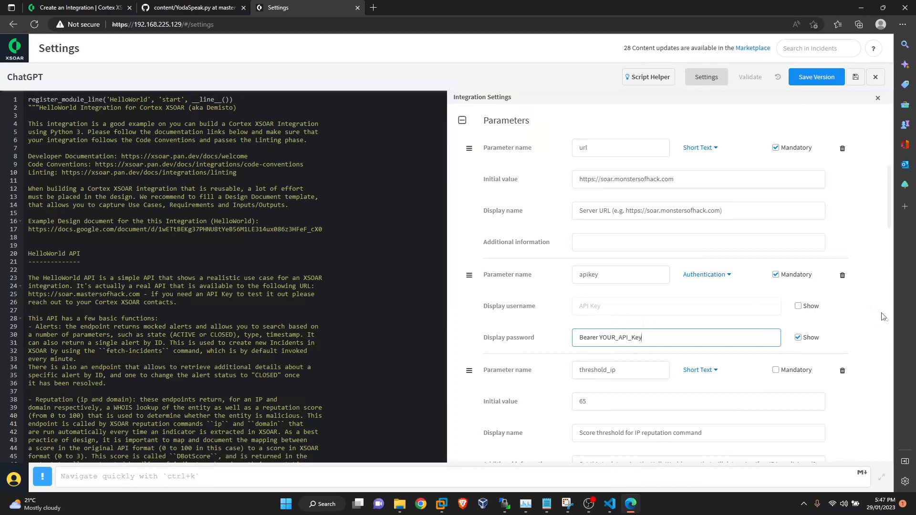
scroll("down", 3)
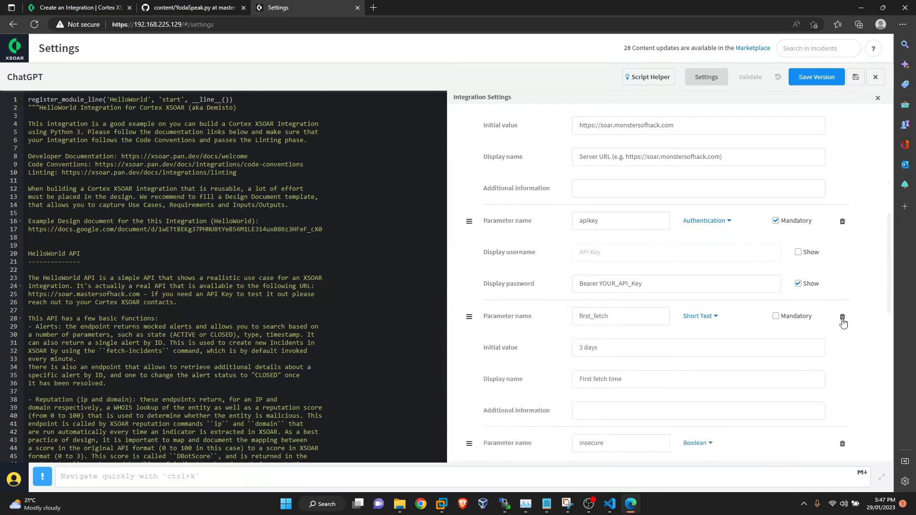
left_click(843, 320)
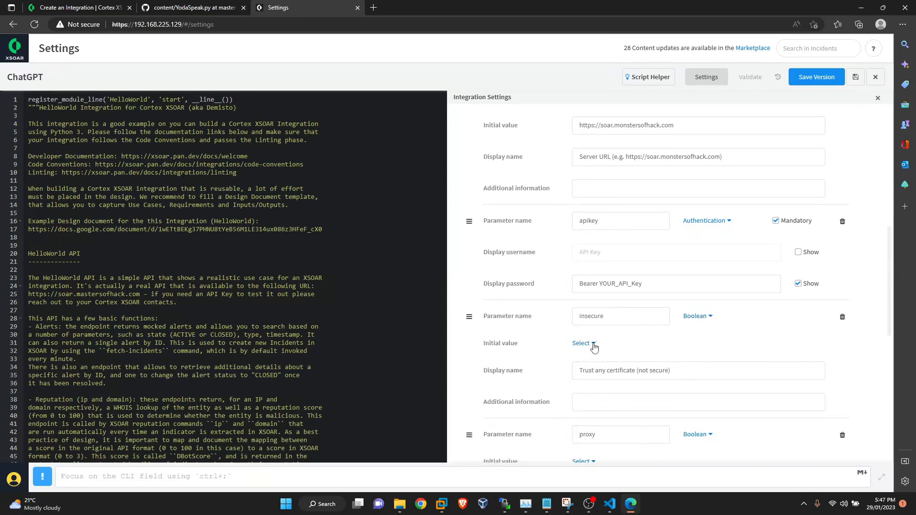
left_click(583, 343)
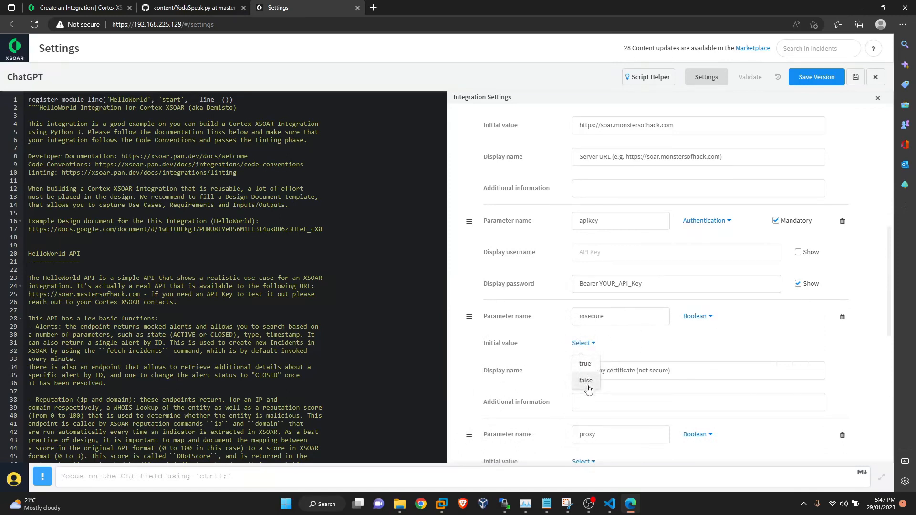
left_click(585, 363)
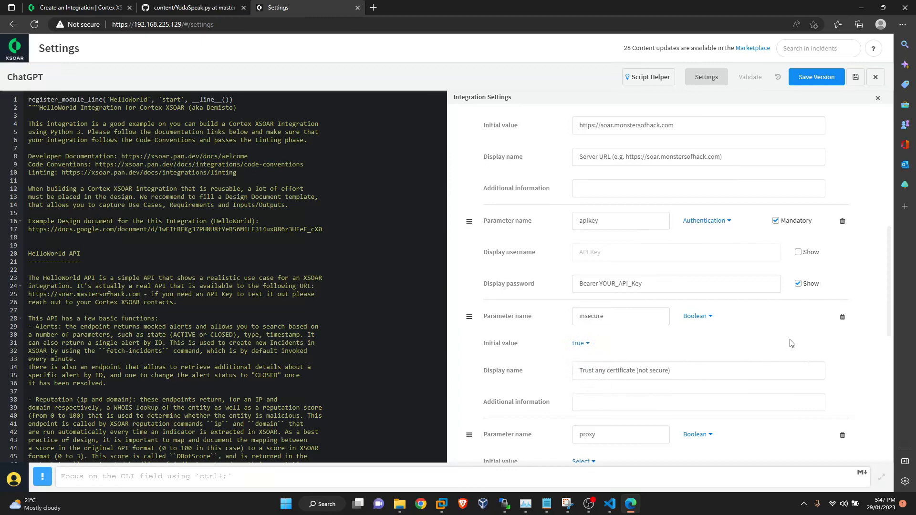
scroll("down", 3)
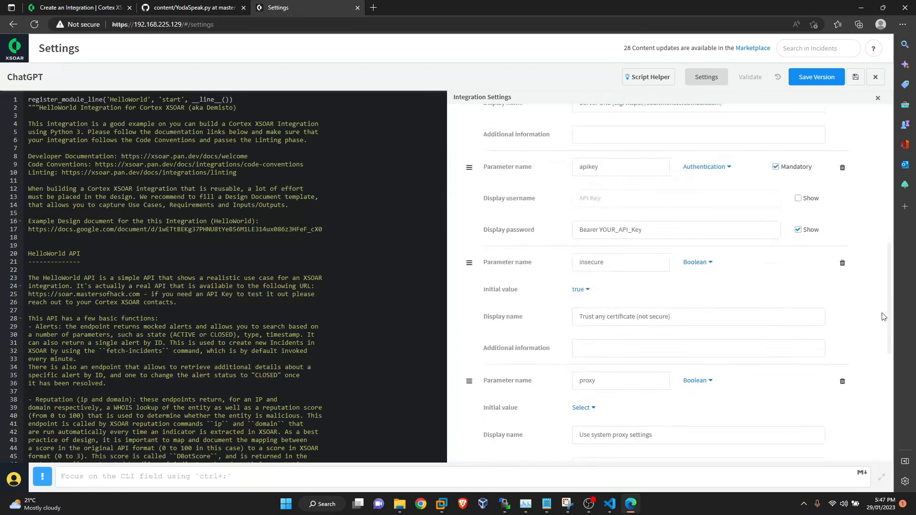
scroll("down", 3)
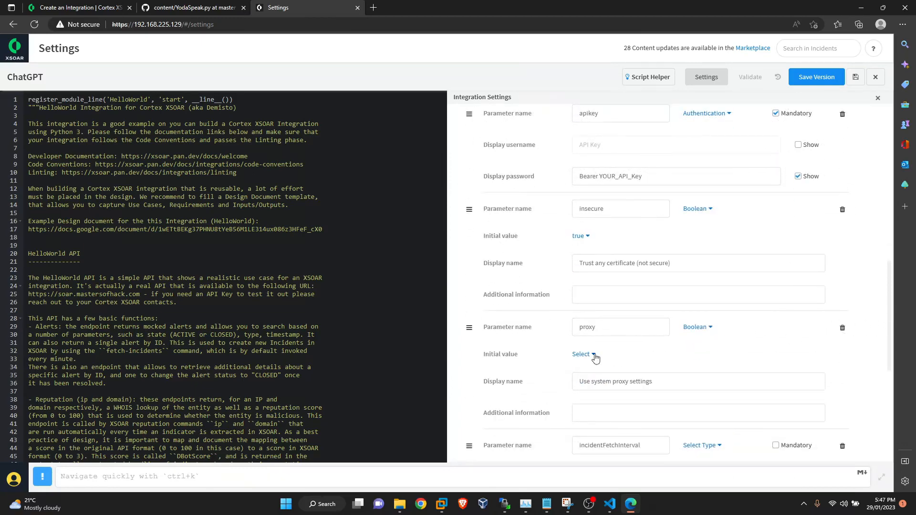
left_click(582, 354)
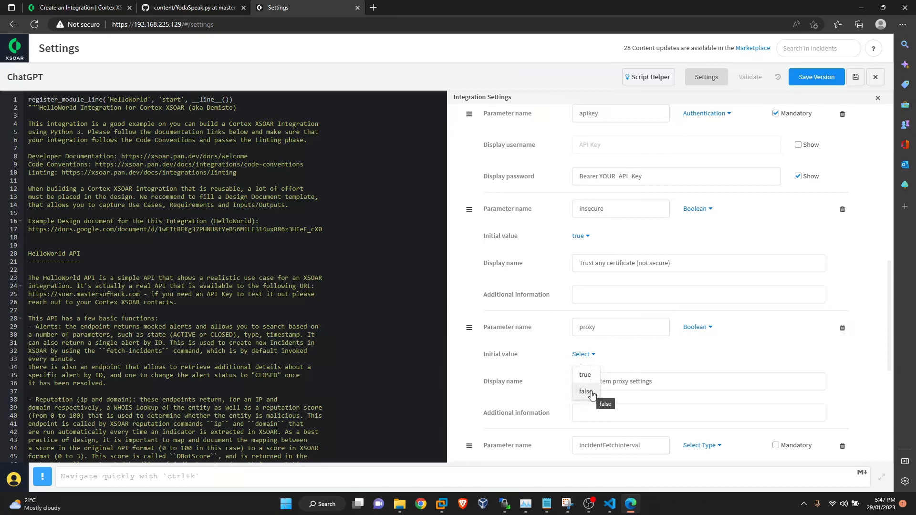
left_click(585, 391)
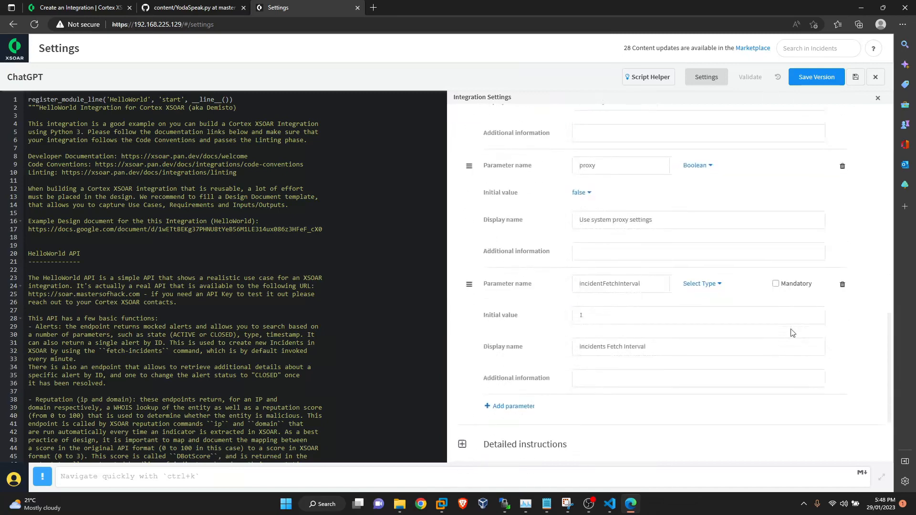
mouse_move(842, 286)
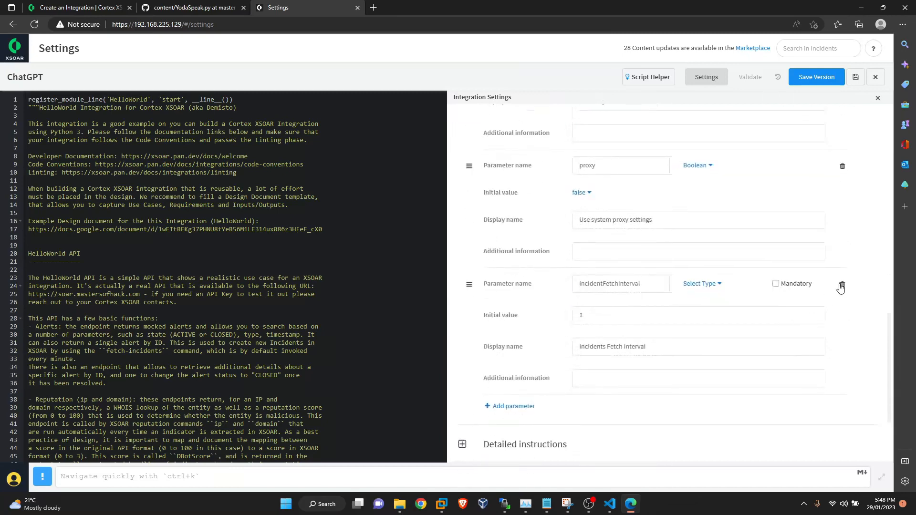
scroll("up", 3)
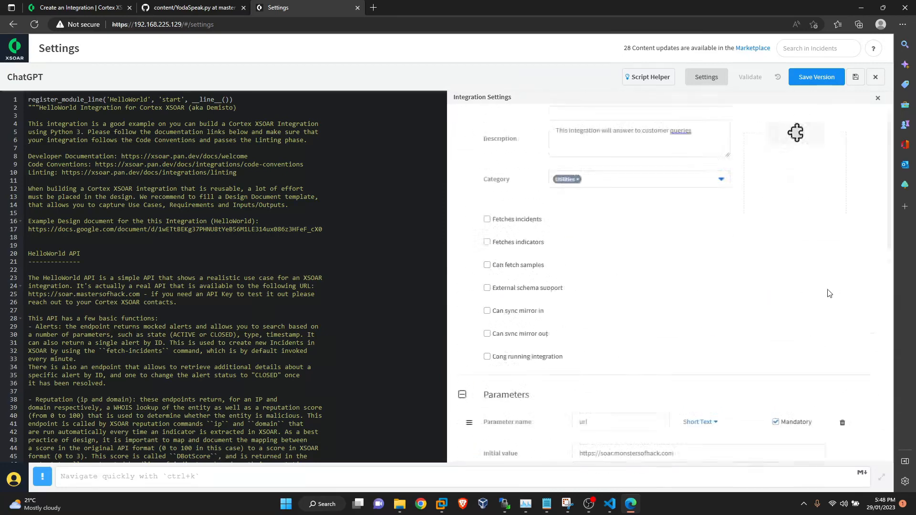
scroll("down", 3)
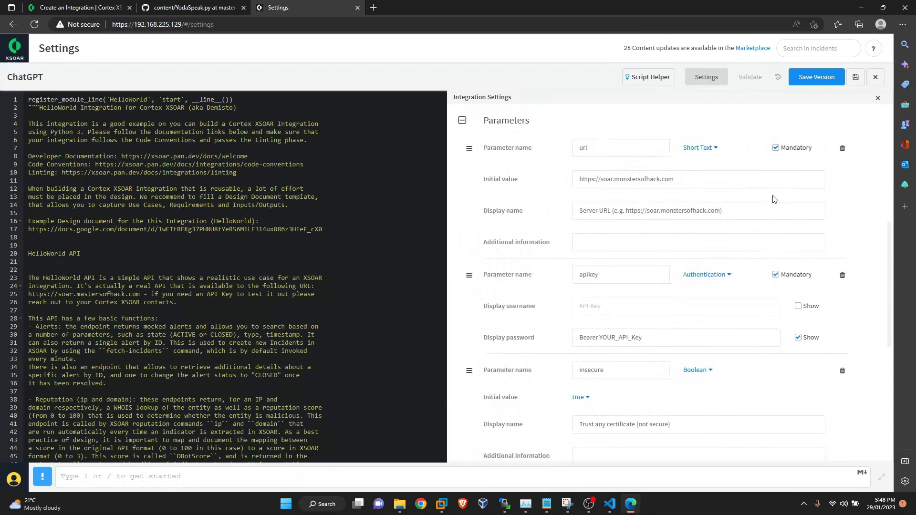
mouse_move(714, 187)
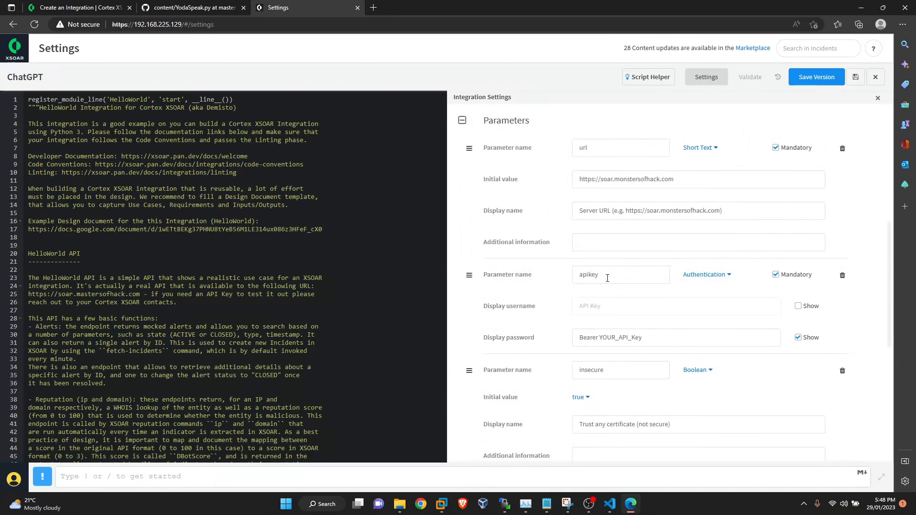
scroll("down", 3)
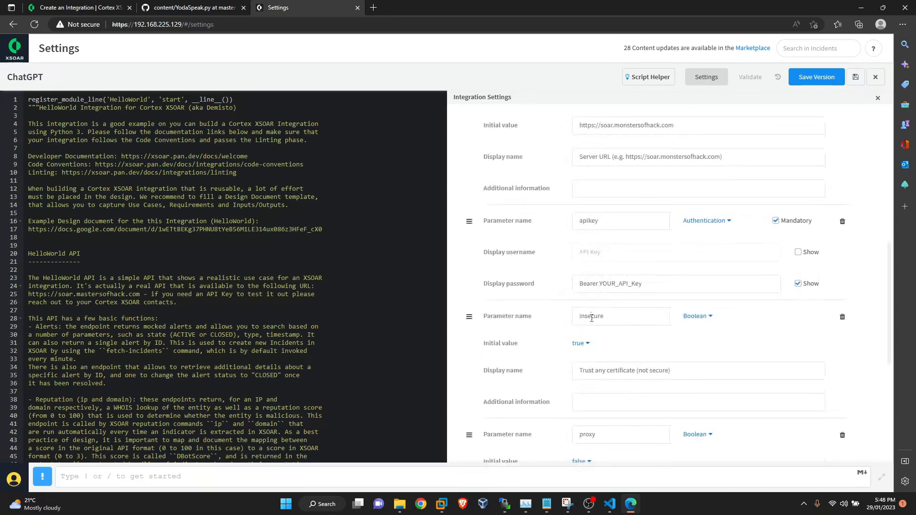
scroll("down", 3)
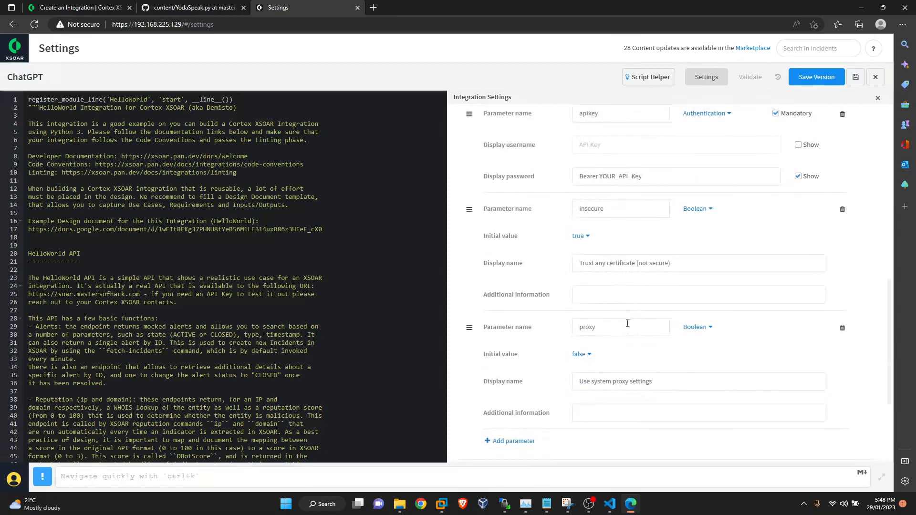
mouse_move(624, 320)
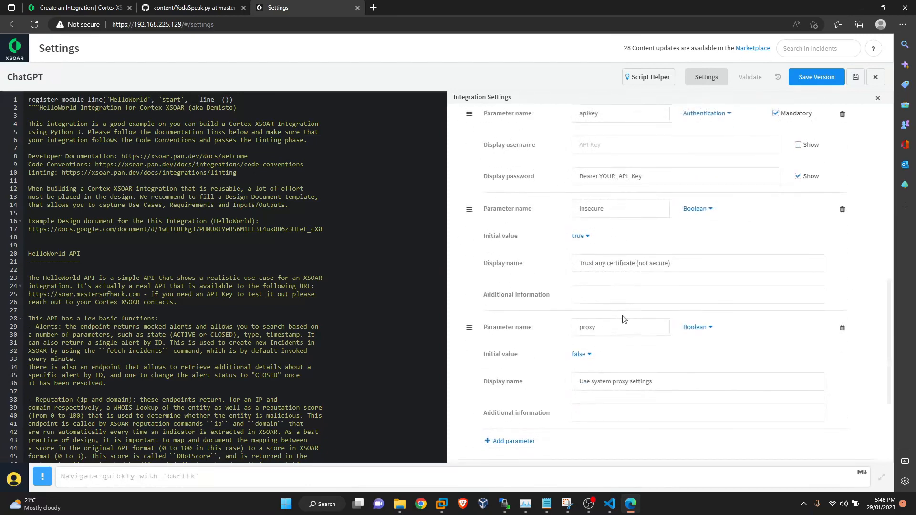
mouse_move(626, 235)
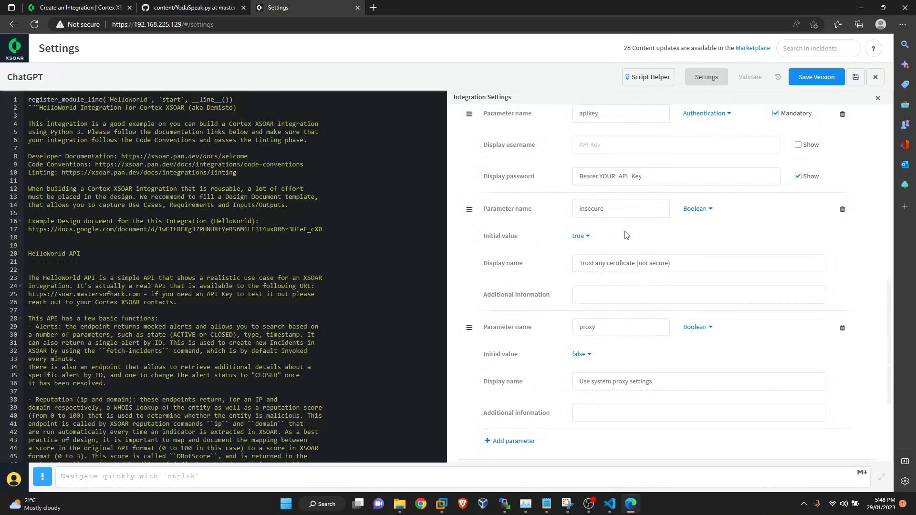
scroll("down", 3)
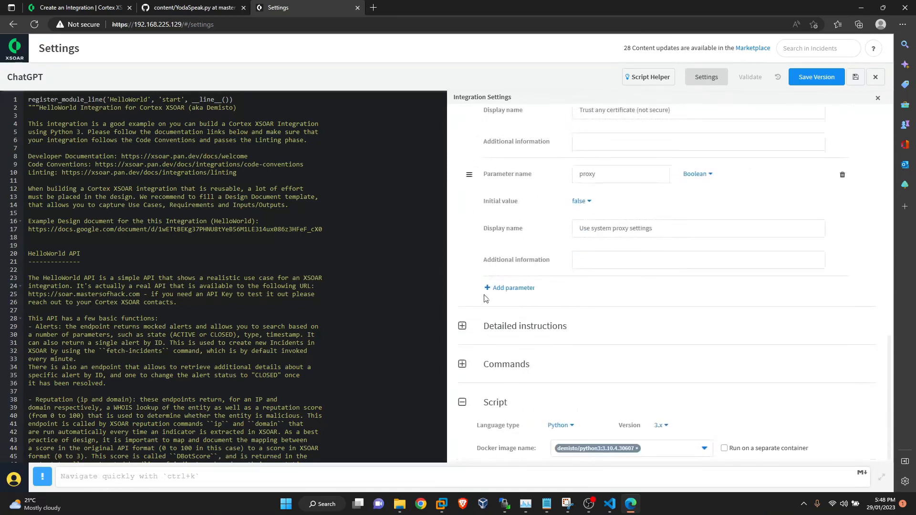
mouse_move(456, 357)
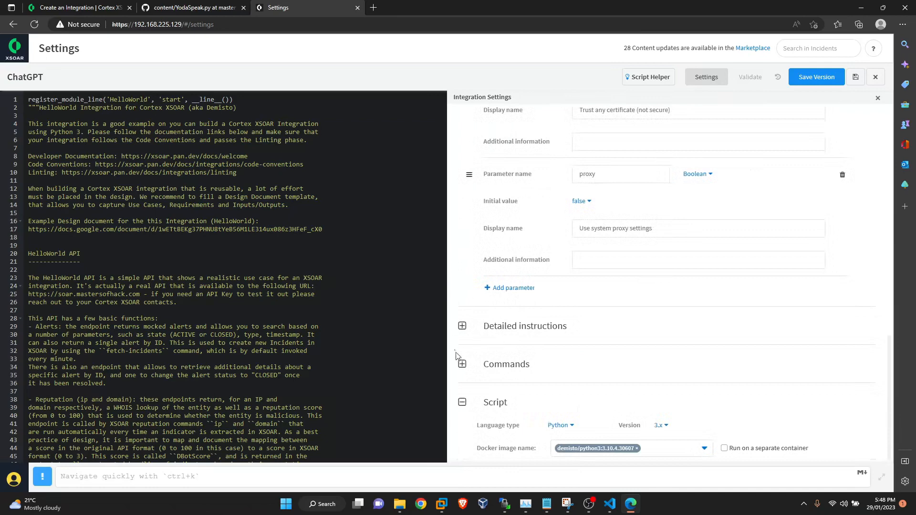
Expand Detailed instructions and Commands to reach the new blank command entry
left_click(462, 326)
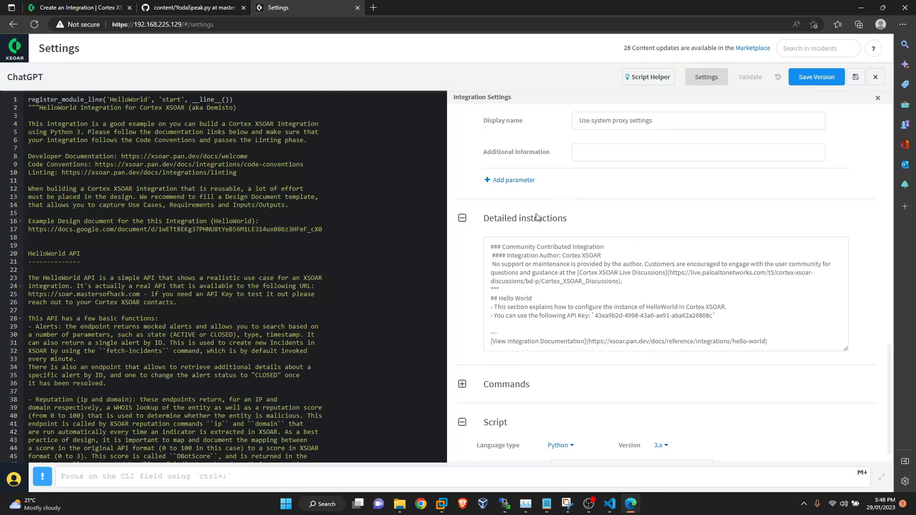
mouse_move(462, 223)
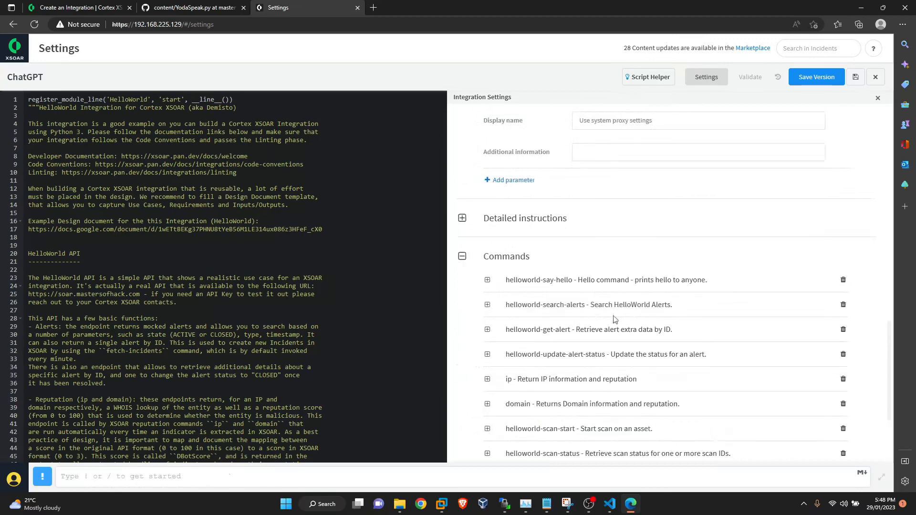
scroll("down", 3)
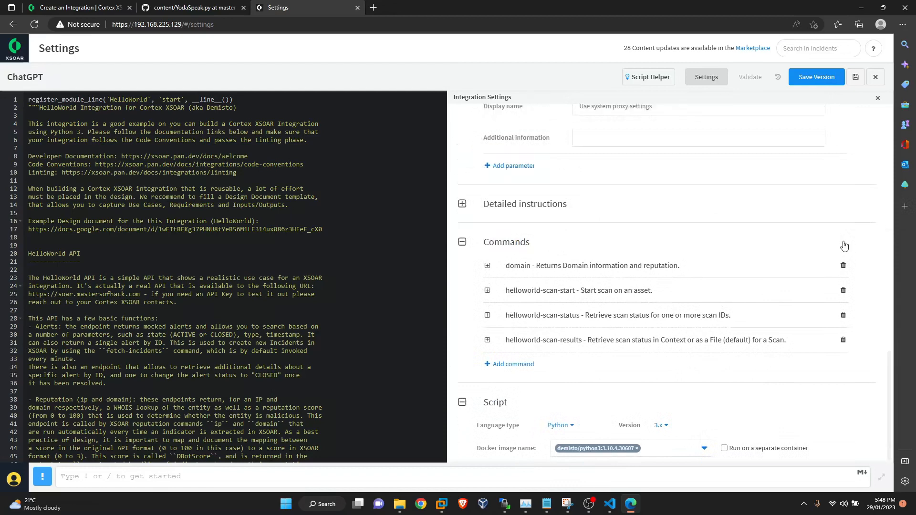
scroll("up", 3)
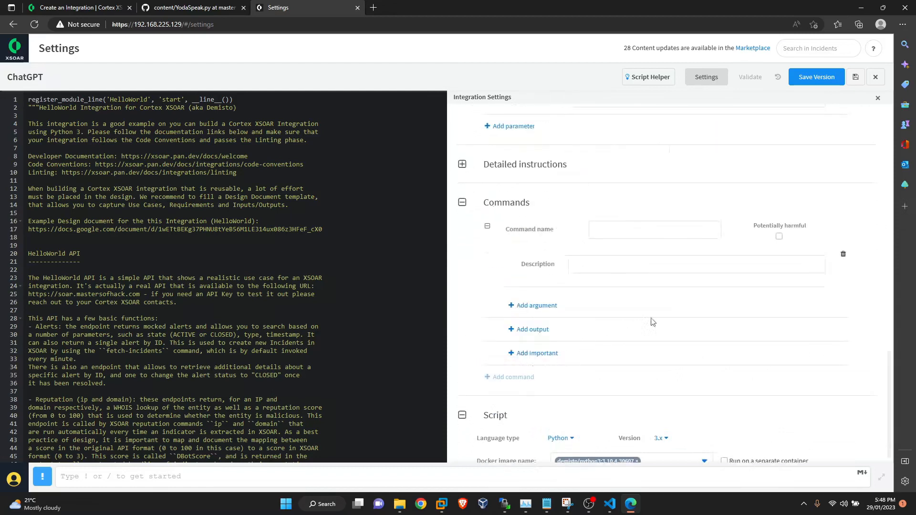
Enter 'user-question' as the new command's name
left_click(654, 229)
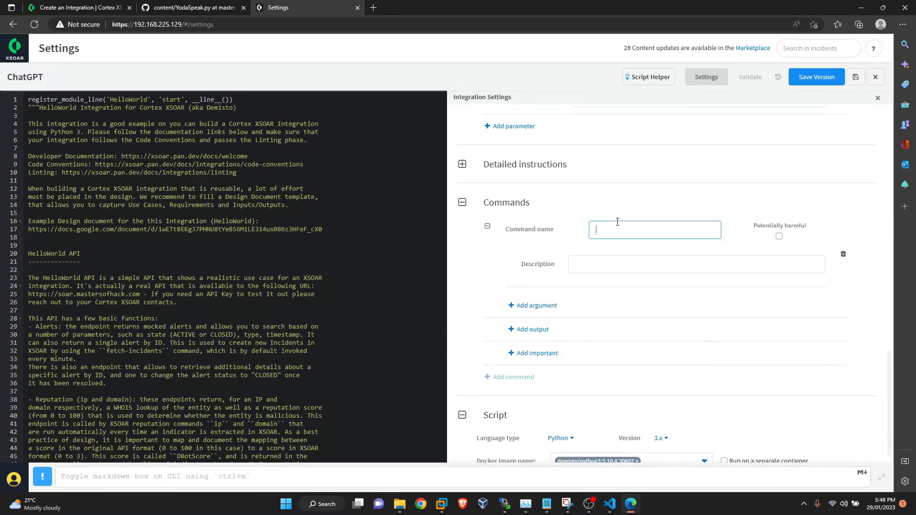
type("user-que")
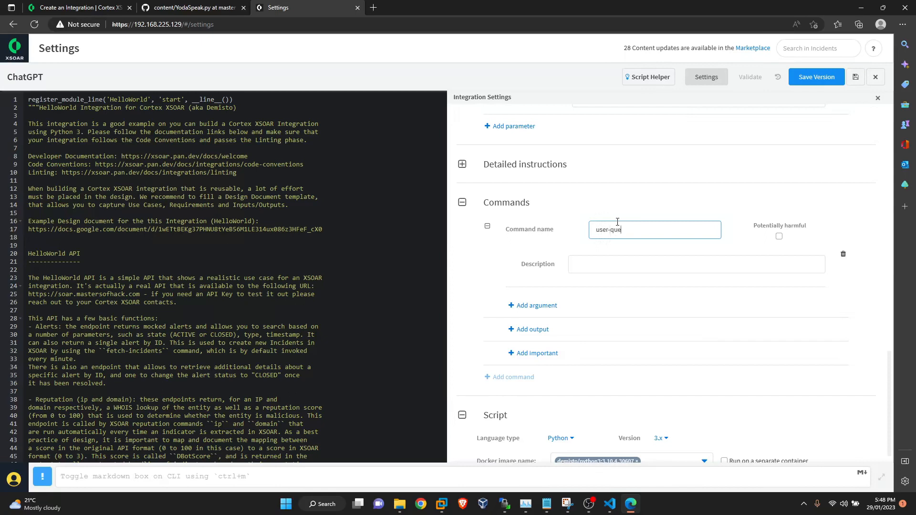
type("st")
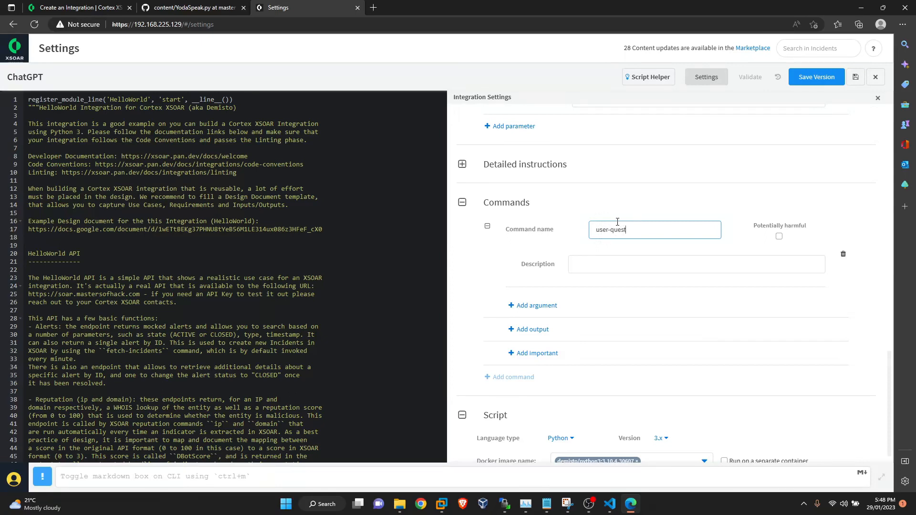
type("ion")
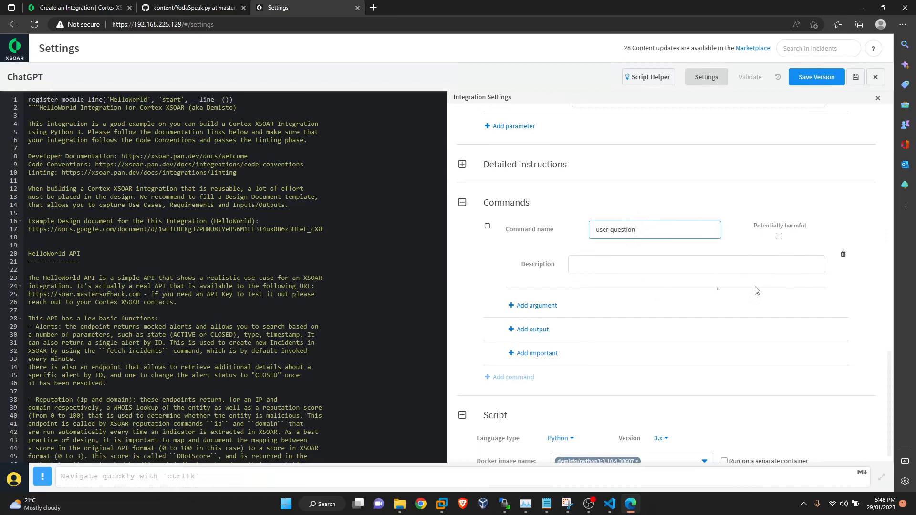
Add a mandatory 'text' argument to the user-question command
left_click(537, 305)
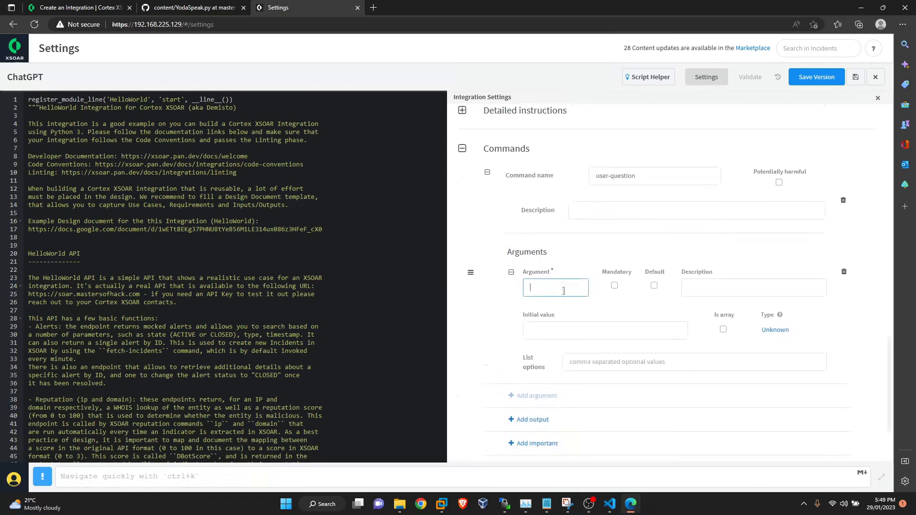
type("tes")
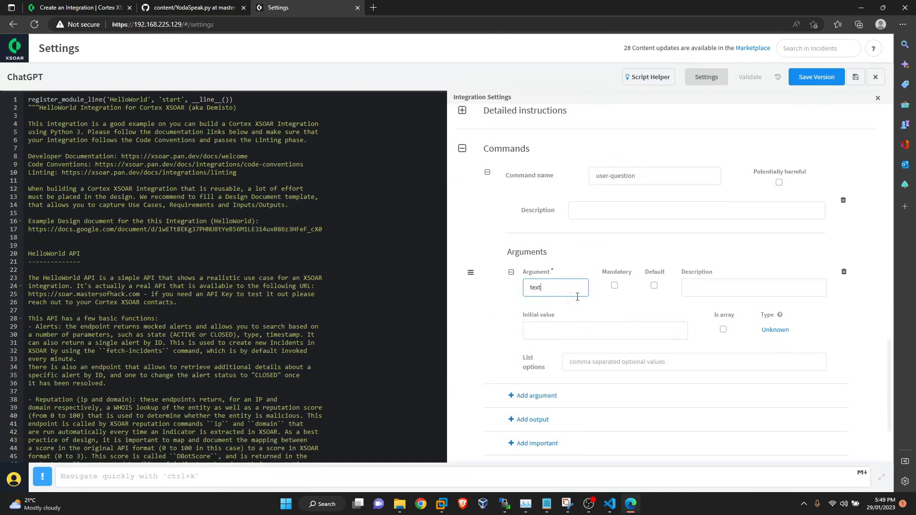
left_click(614, 285)
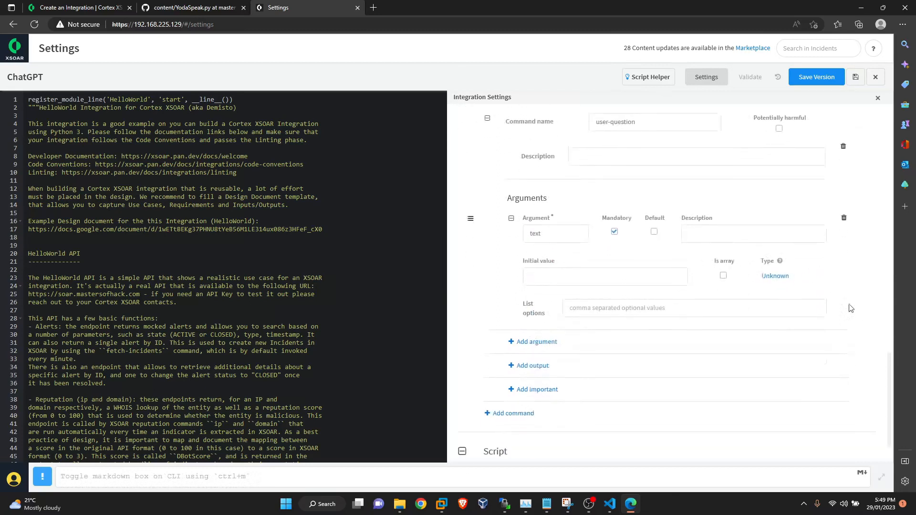
mouse_move(515, 344)
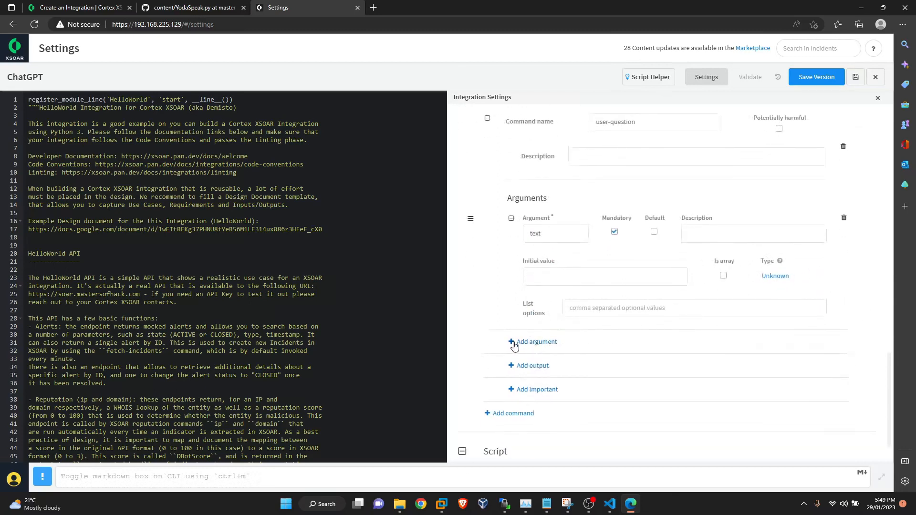
Add a default 'token' argument with initial value 50
left_click(513, 342)
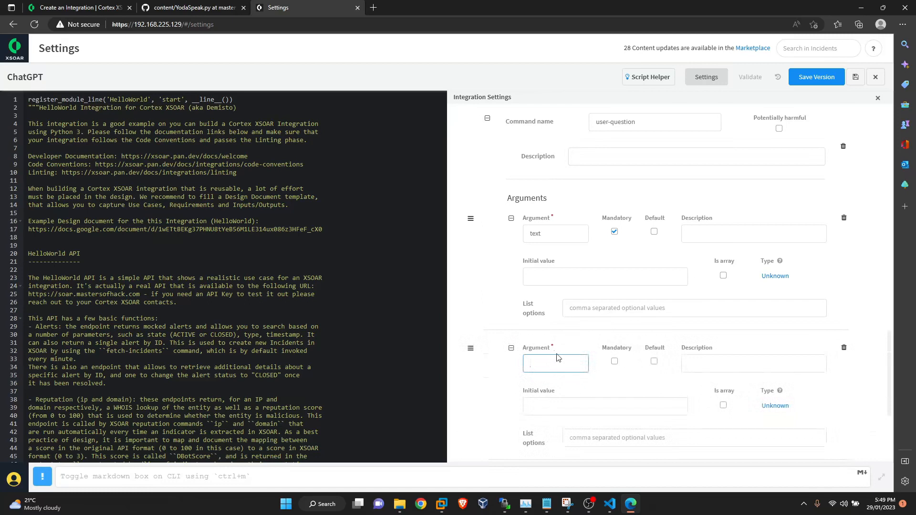
type("toke")
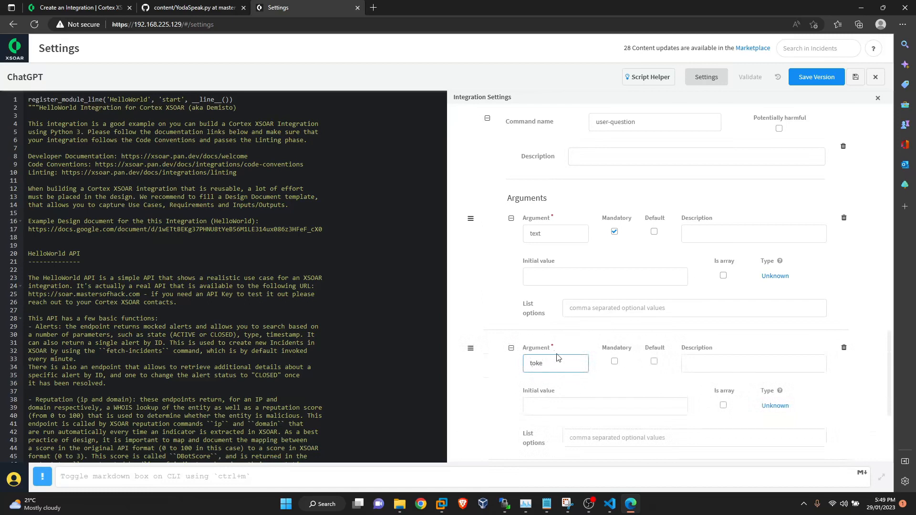
type("n")
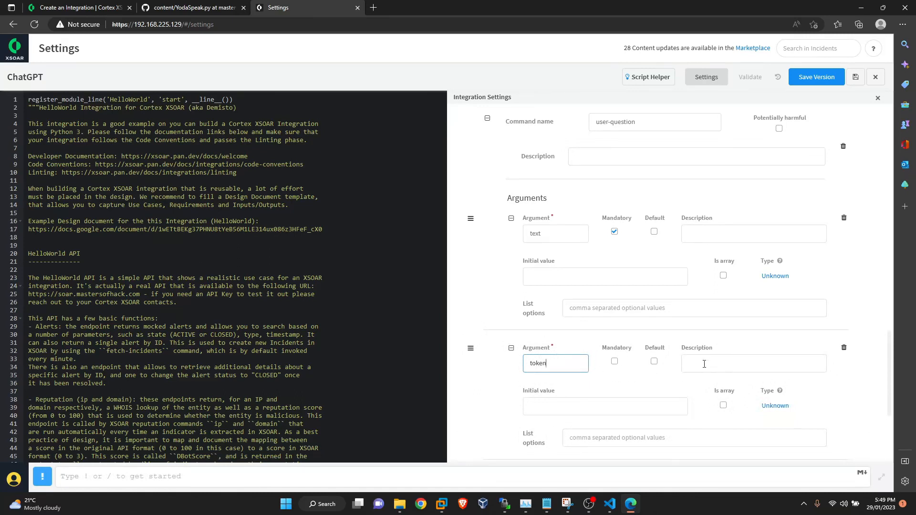
mouse_move(639, 406)
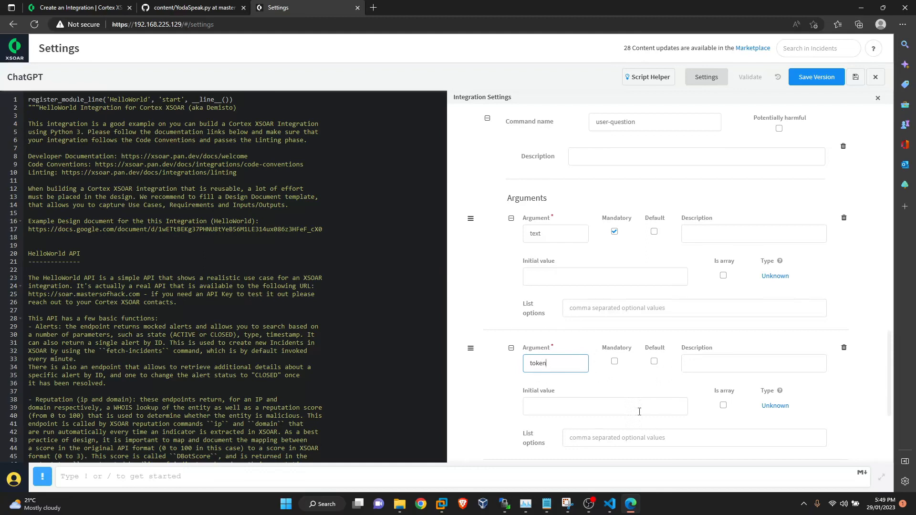
left_click(605, 406)
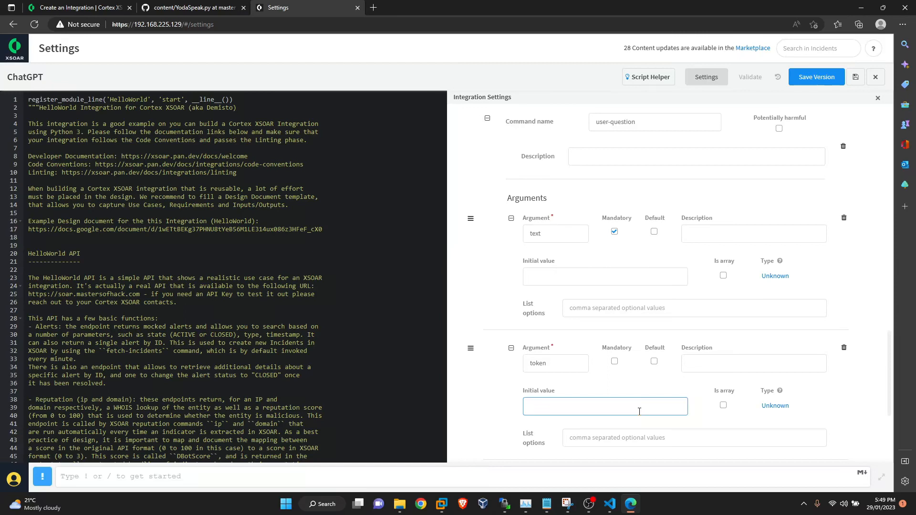
type("50")
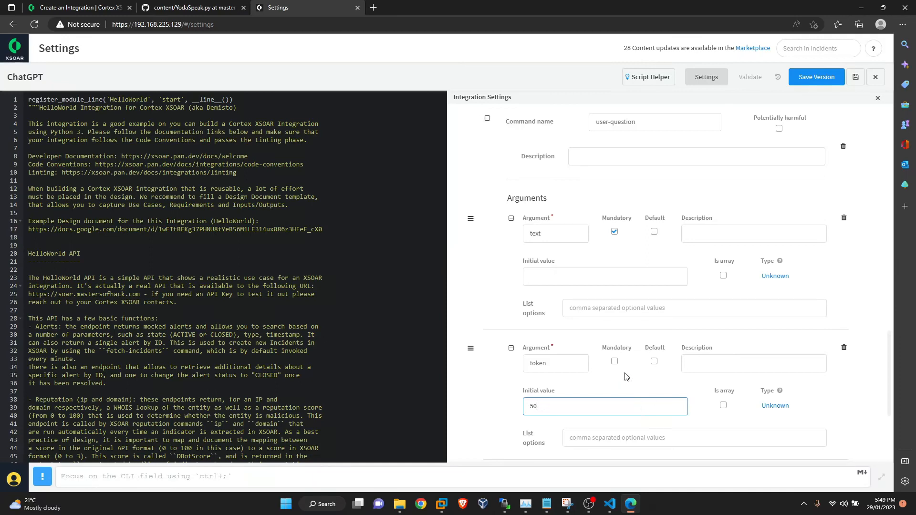
scroll("down", 3)
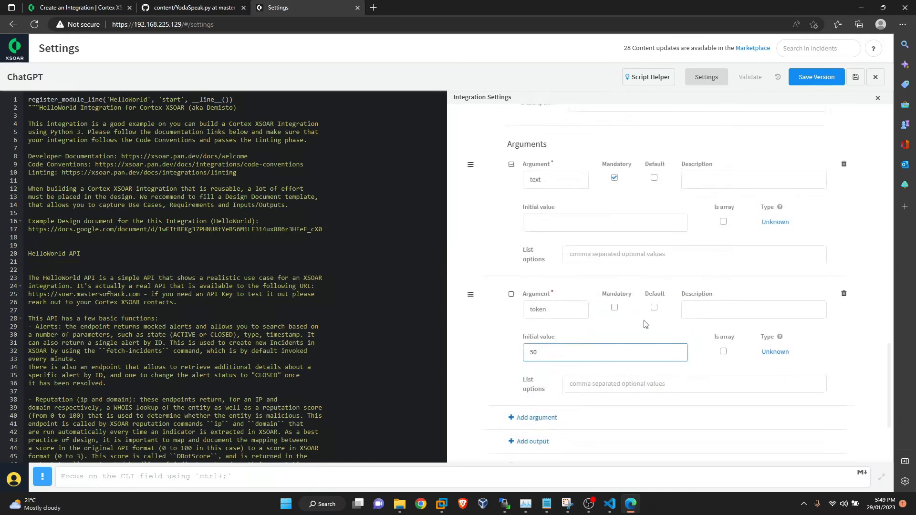
left_click(654, 307)
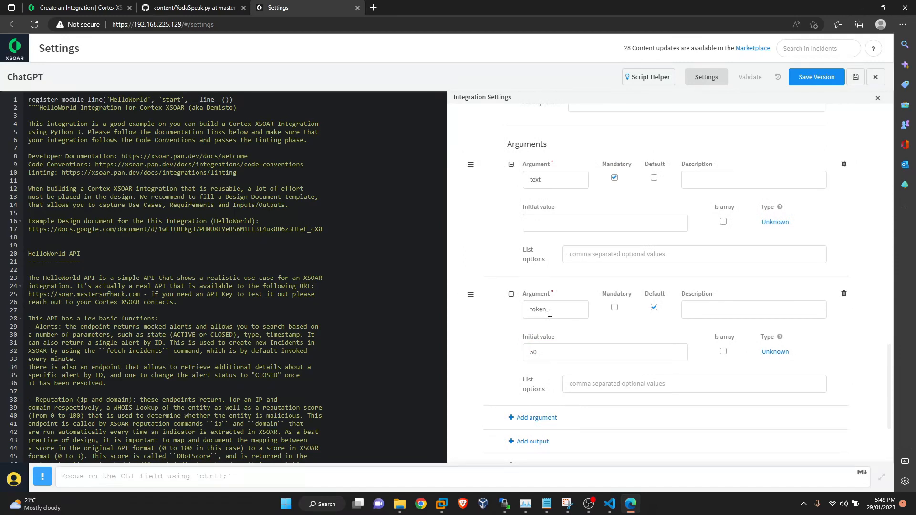
mouse_move(497, 360)
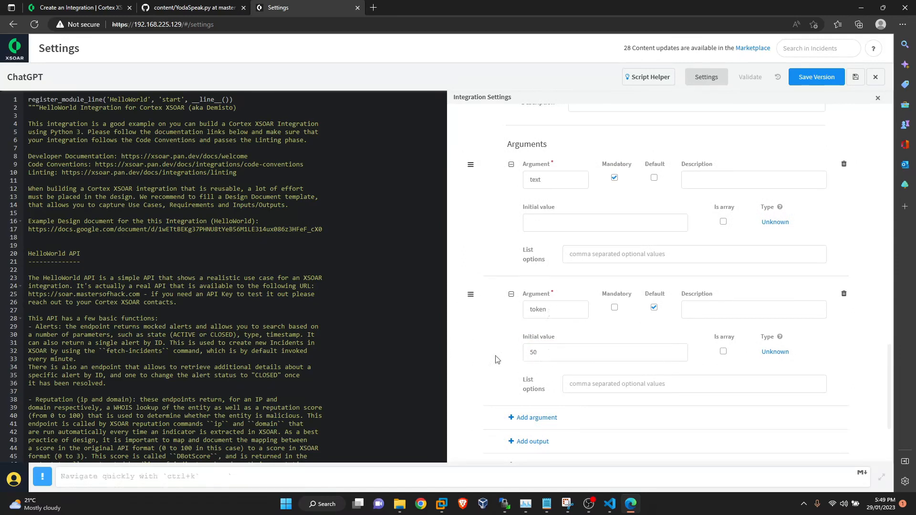
scroll("down", 3)
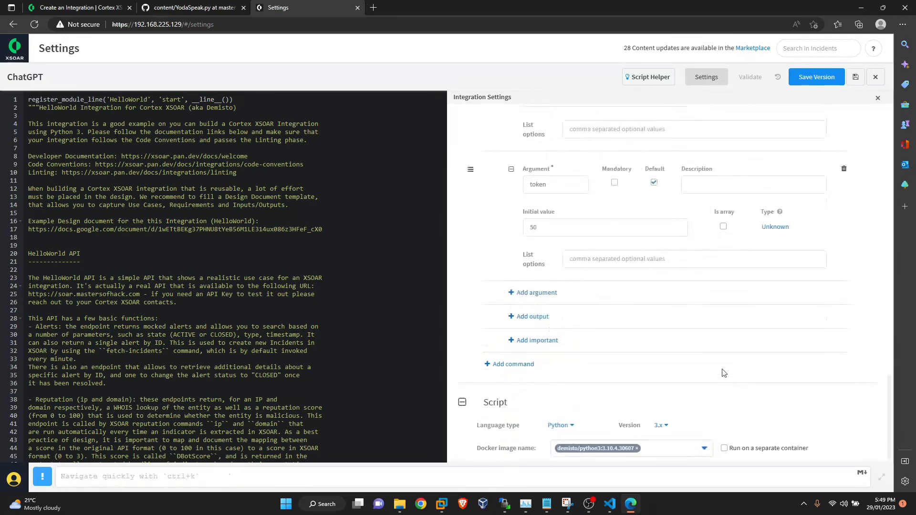
mouse_move(736, 375)
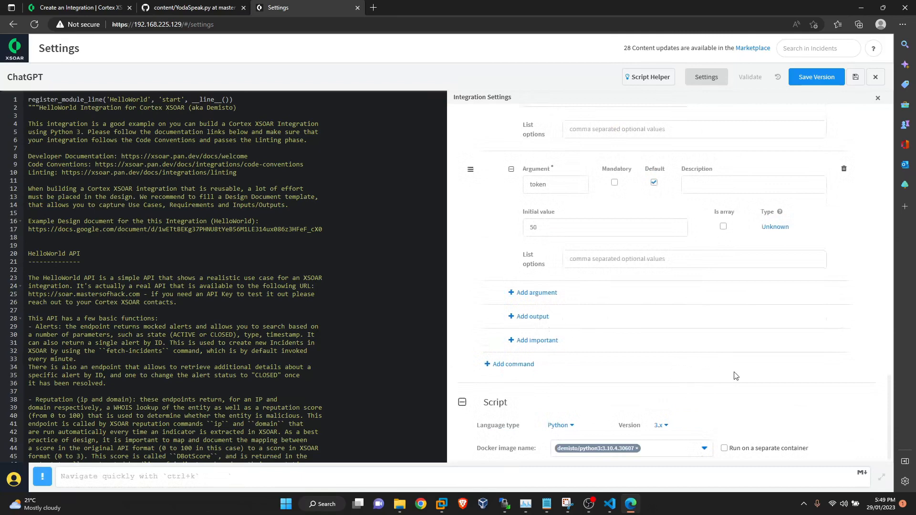
scroll("up", 3)
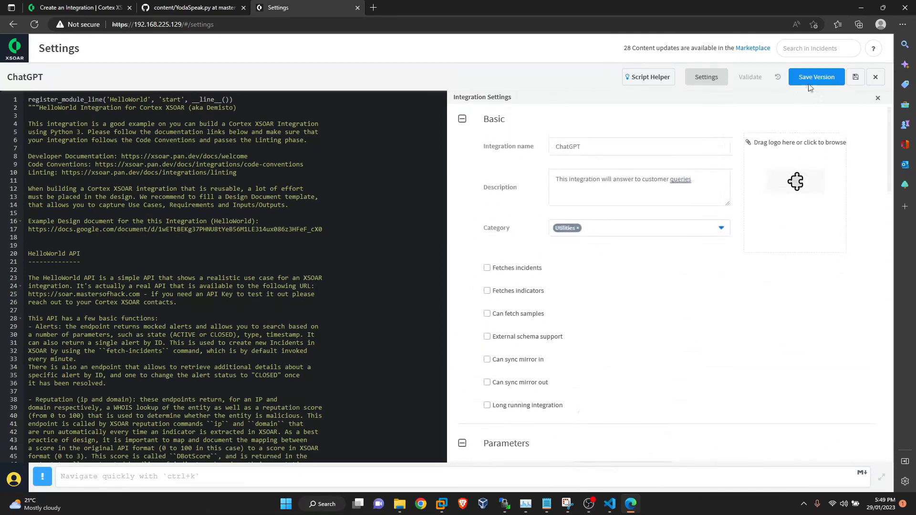
Save a new integration version with the note 'Created the integration'
left_click(817, 76)
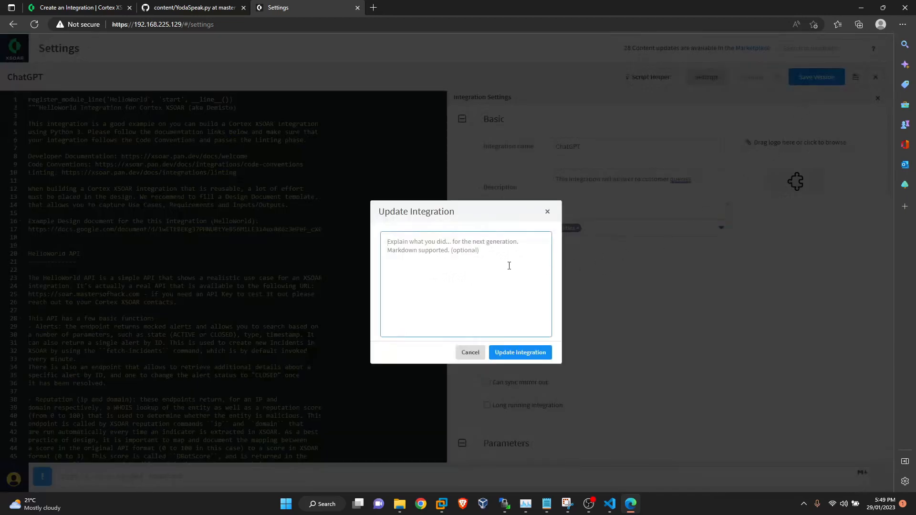
type("Cr")
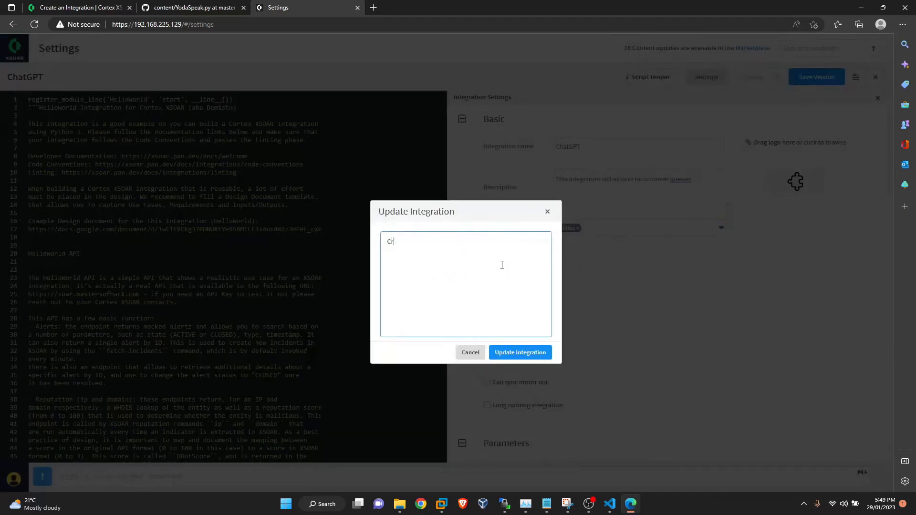
type("eated the")
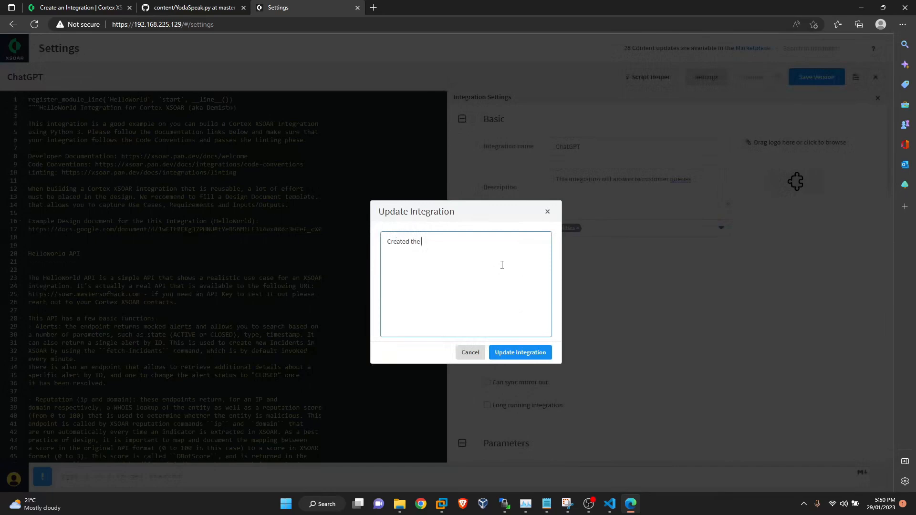
type("integration")
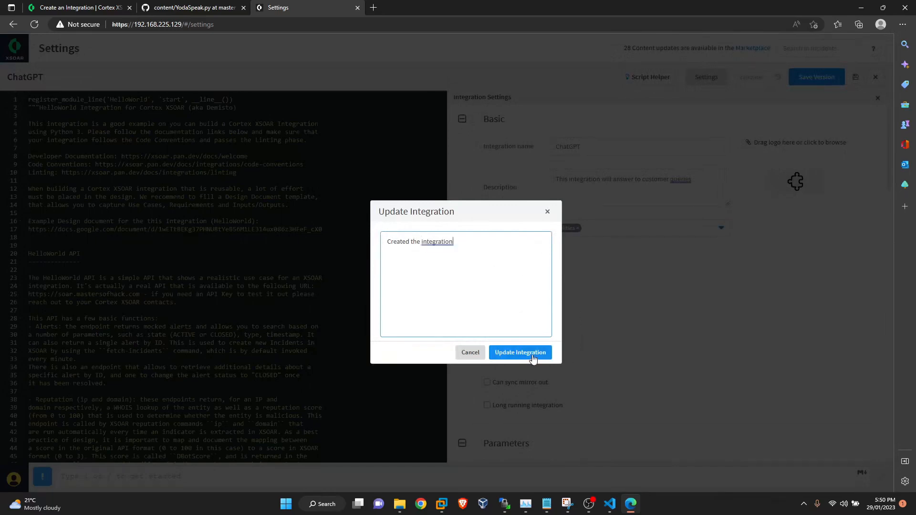
left_click(520, 352)
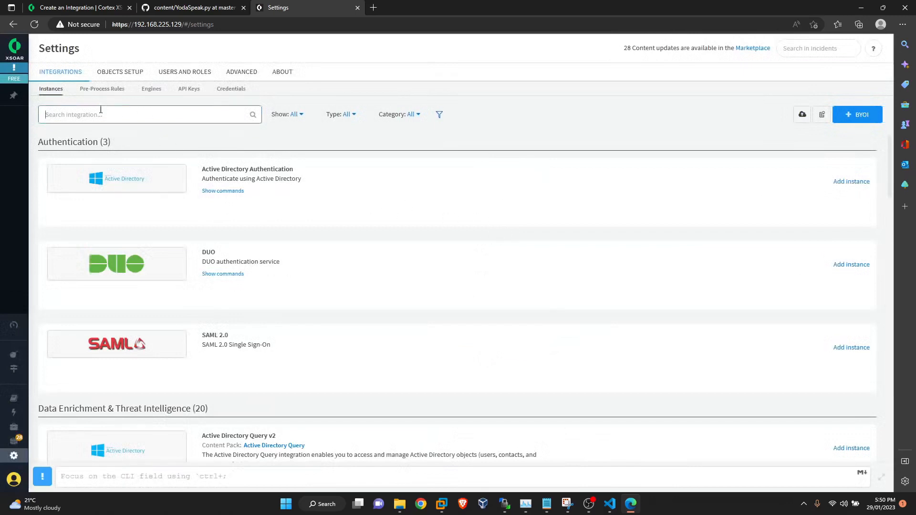
Search the integrations for 'chat' to find the ChatGPT integration under Utilities
type("chat")
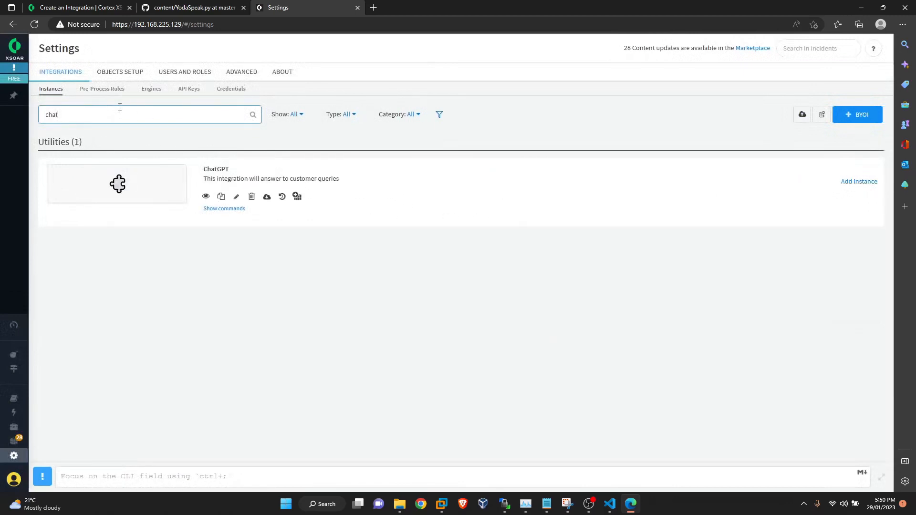
mouse_move(263, 194)
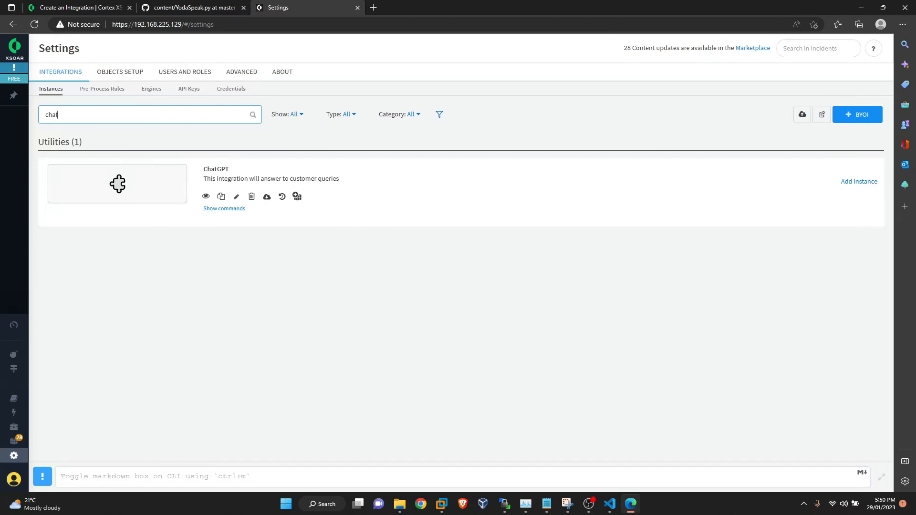
left_click(610, 503)
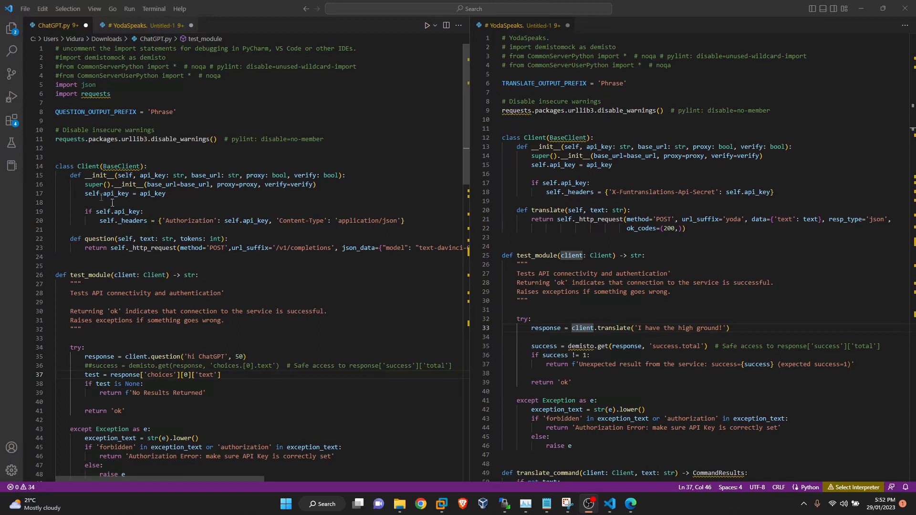
mouse_move(92, 268)
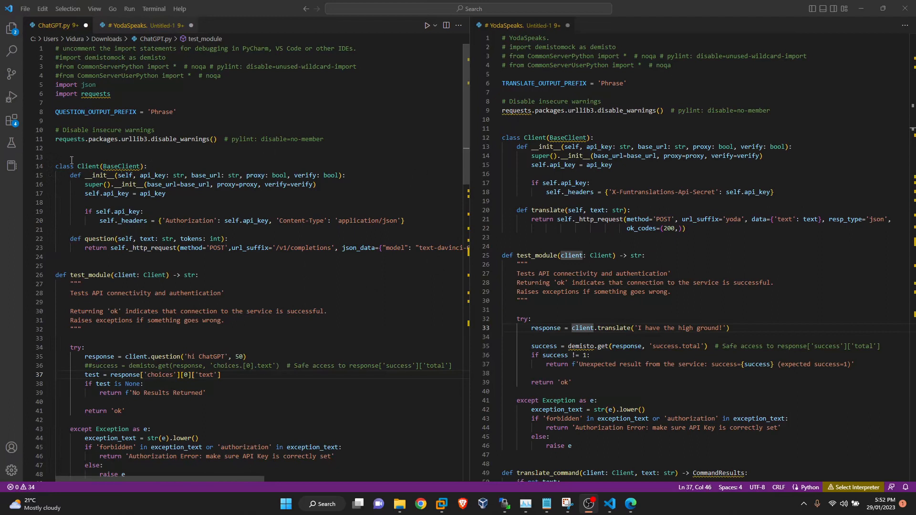
mouse_move(445, 248)
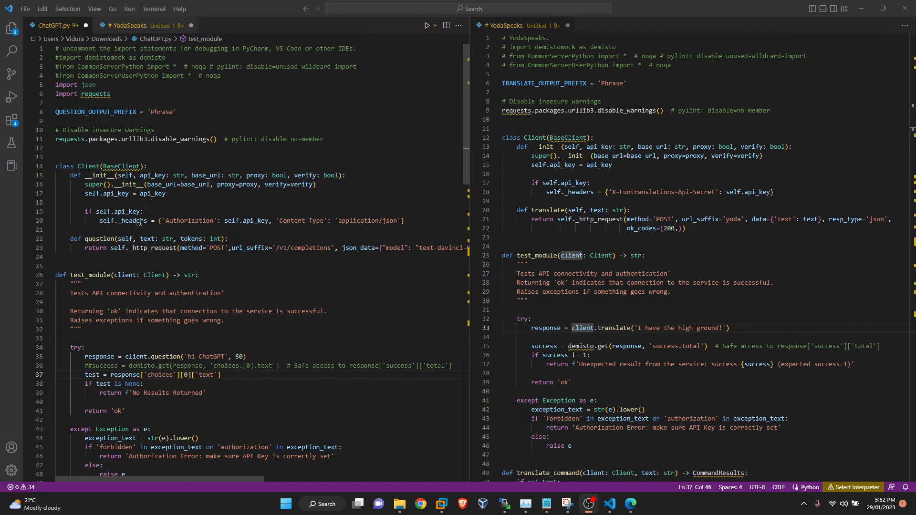
mouse_move(231, 221)
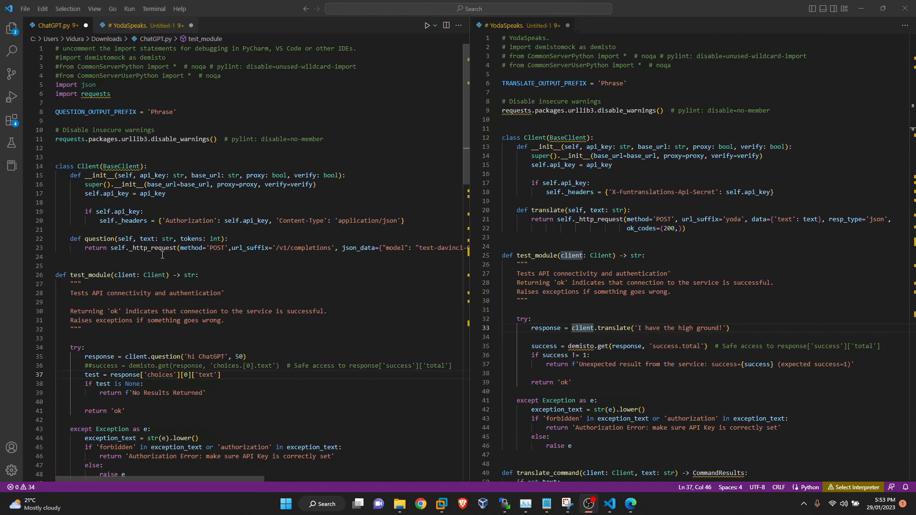
mouse_move(191, 248)
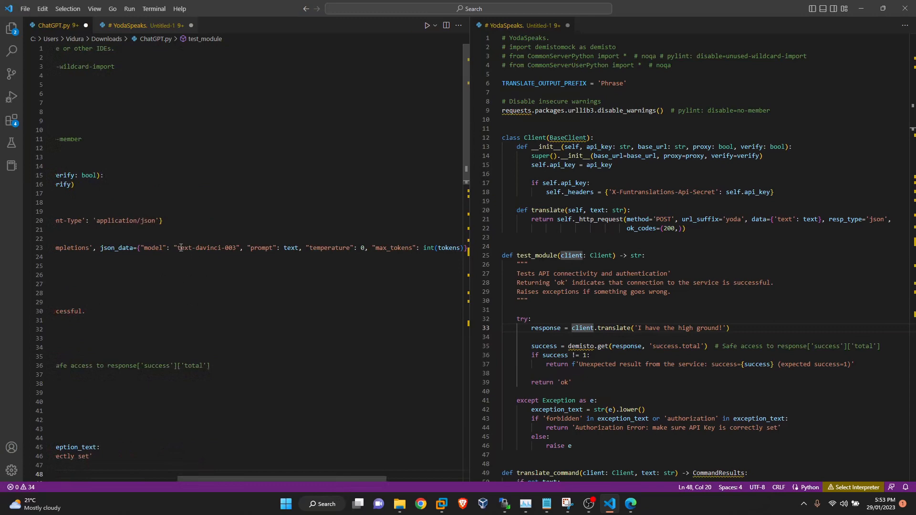
mouse_move(189, 248)
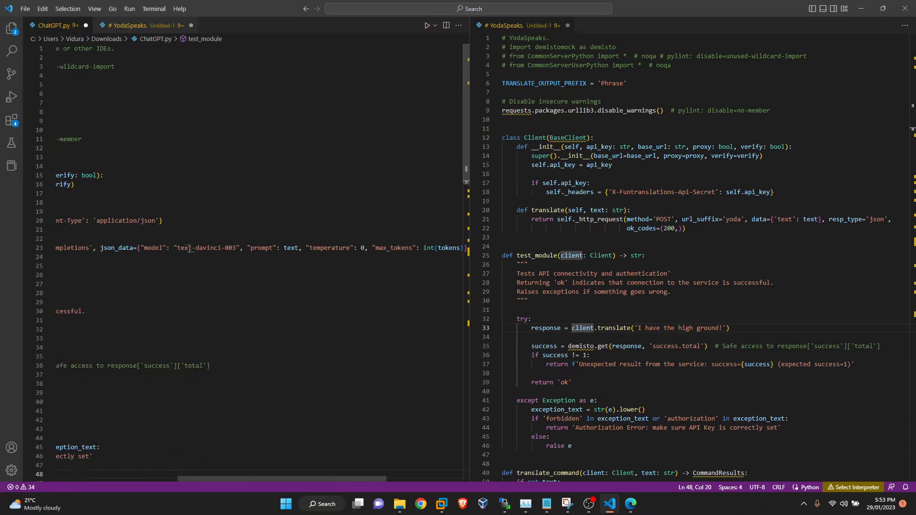
mouse_move(276, 436)
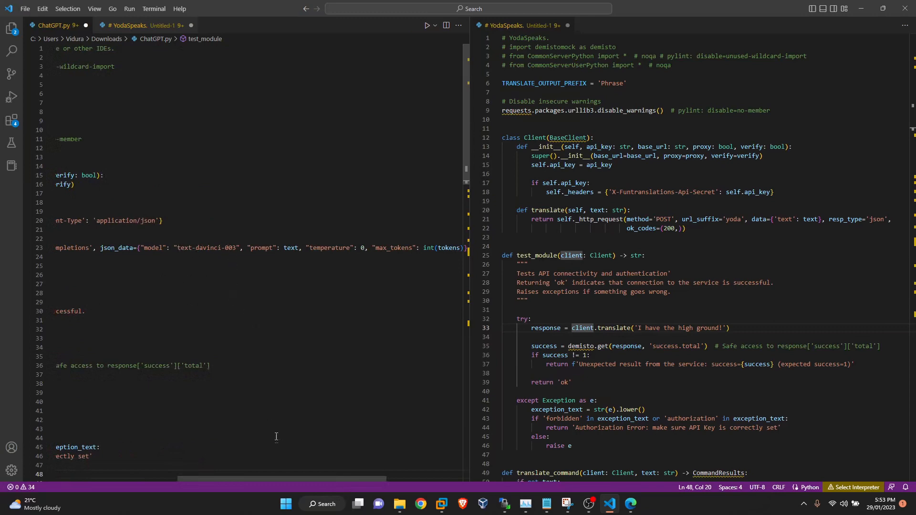
scroll("right", 3)
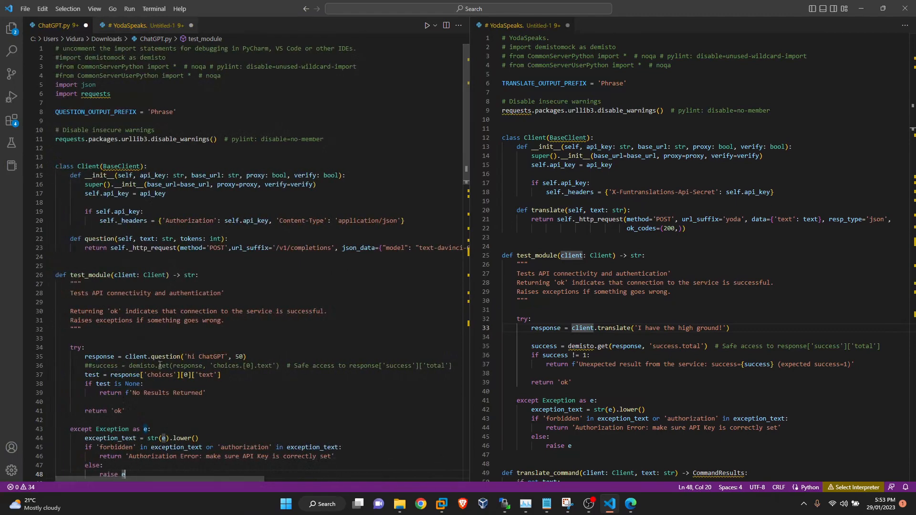
scroll("down", 3)
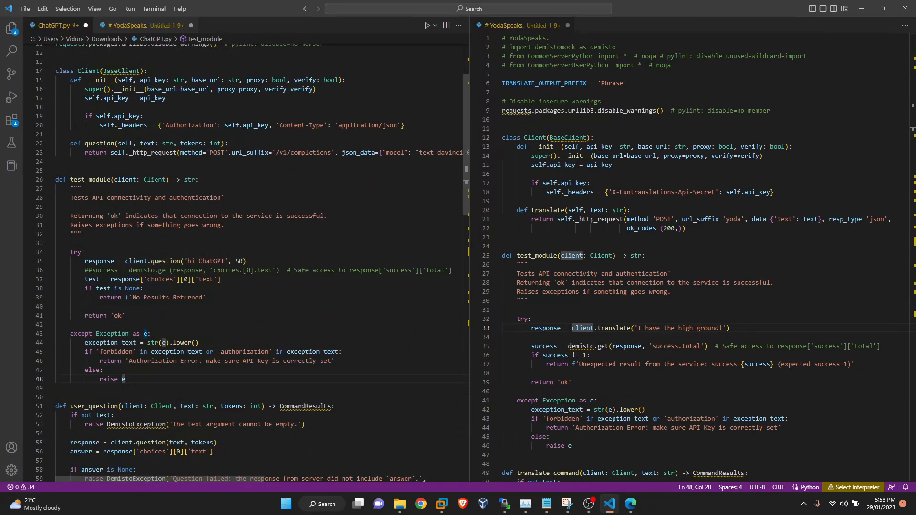
scroll("down", 3)
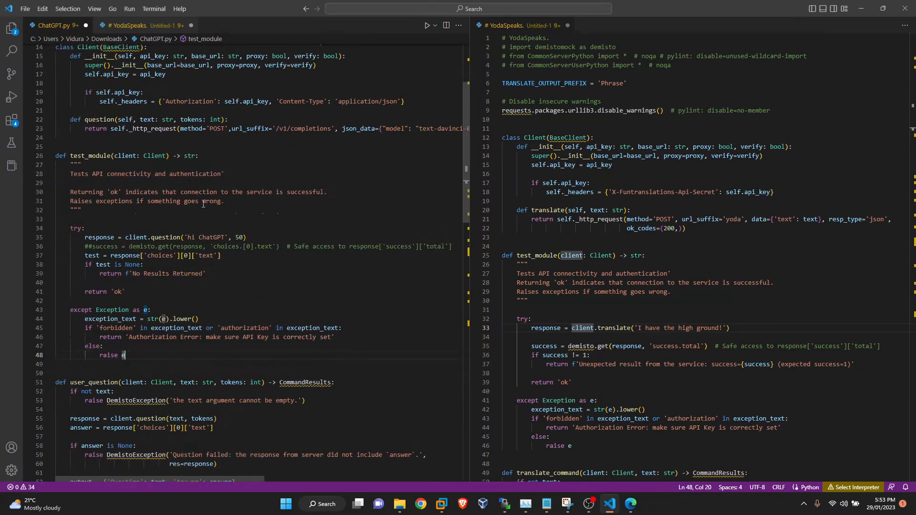
scroll("down", 3)
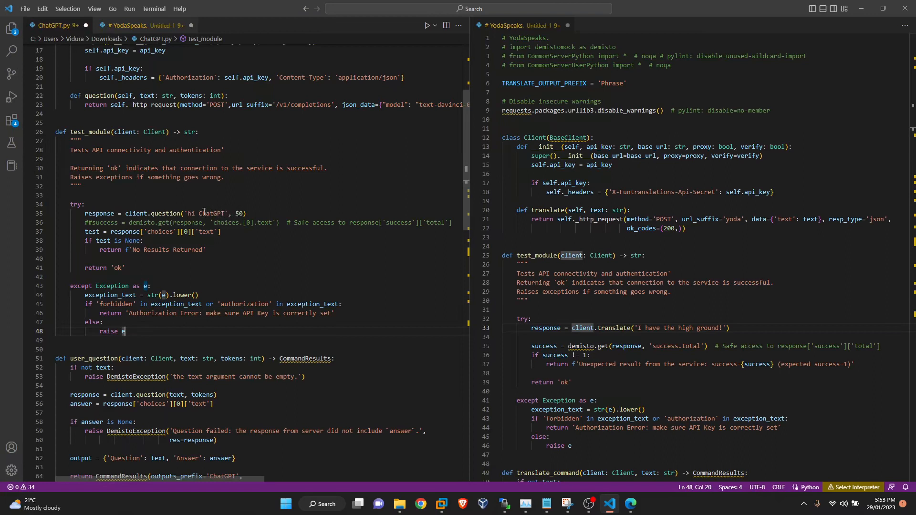
mouse_move(168, 235)
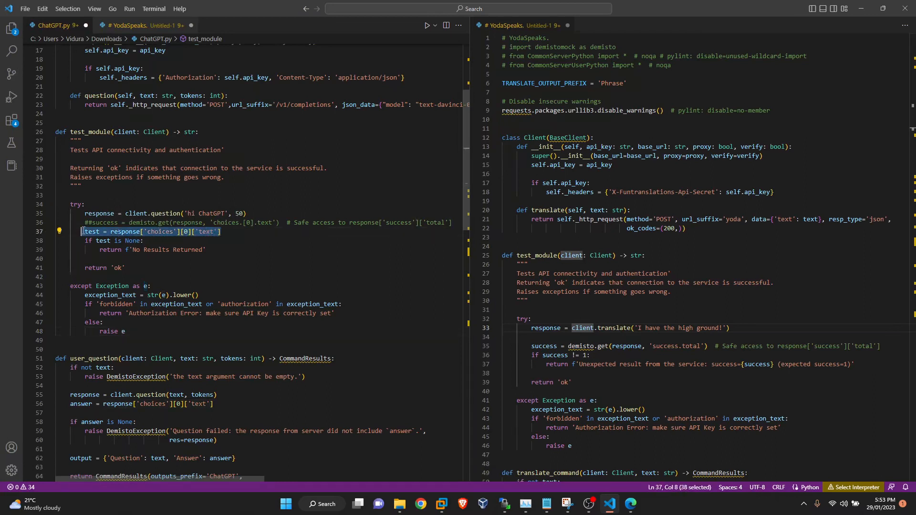
left_click(158, 233)
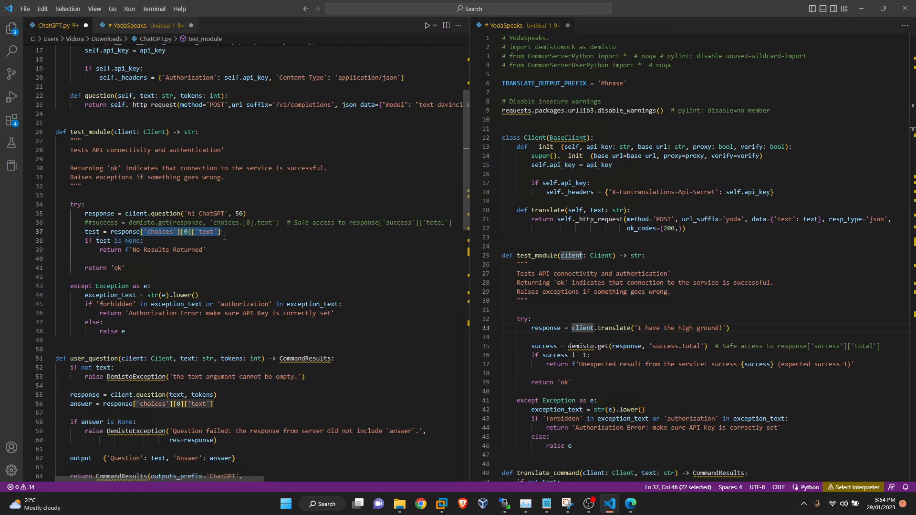
mouse_move(266, 241)
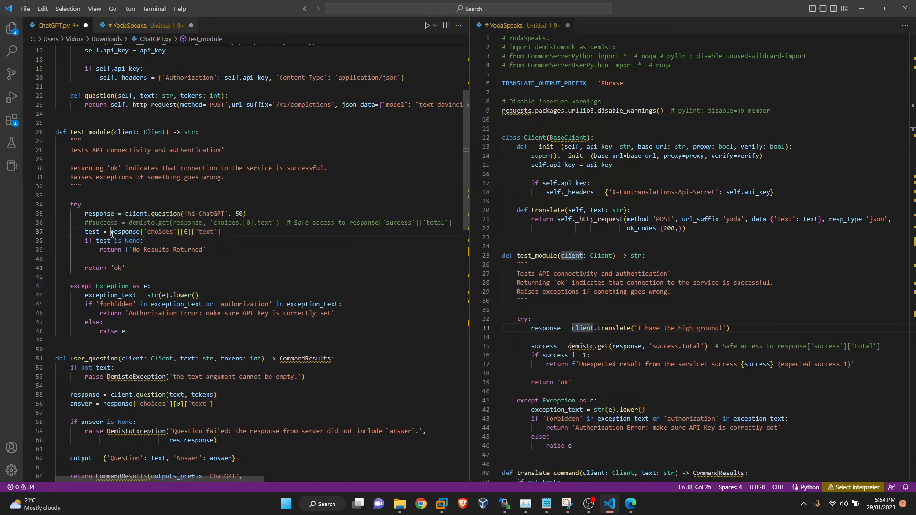
left_click(230, 256)
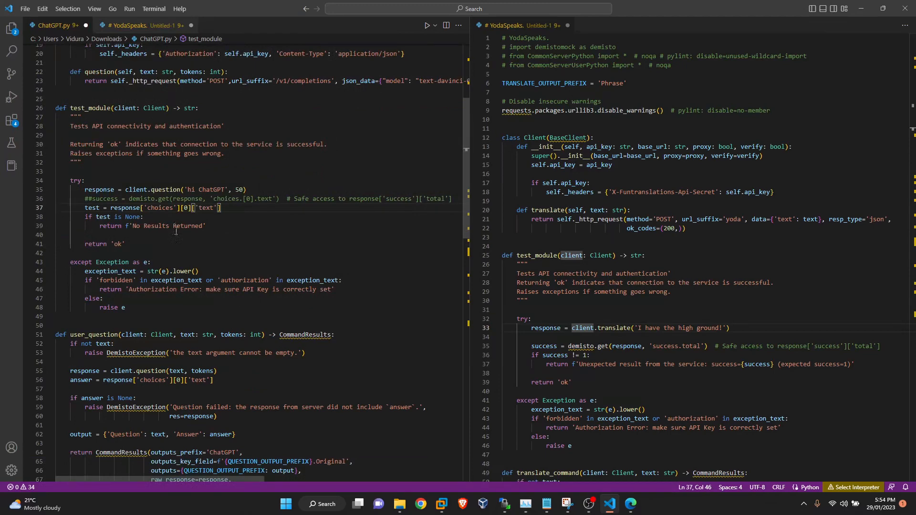
scroll("down", 3)
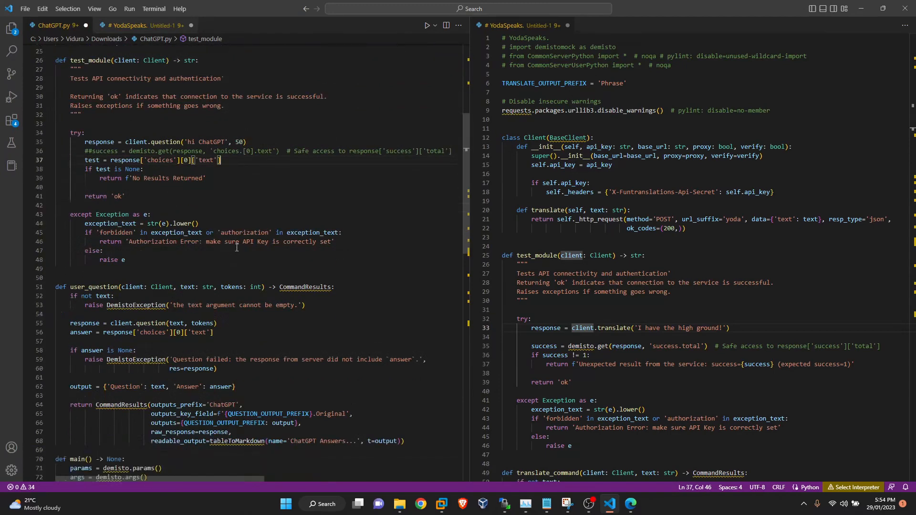
mouse_move(358, 248)
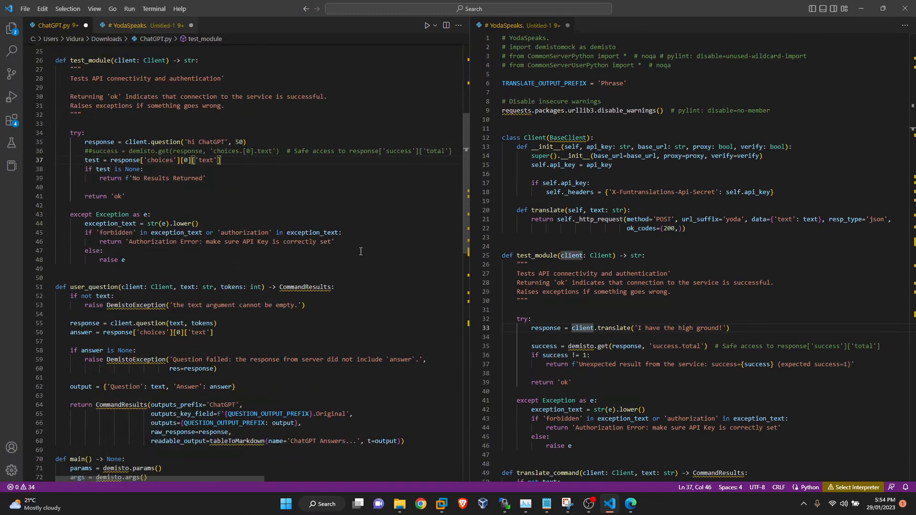
mouse_move(351, 246)
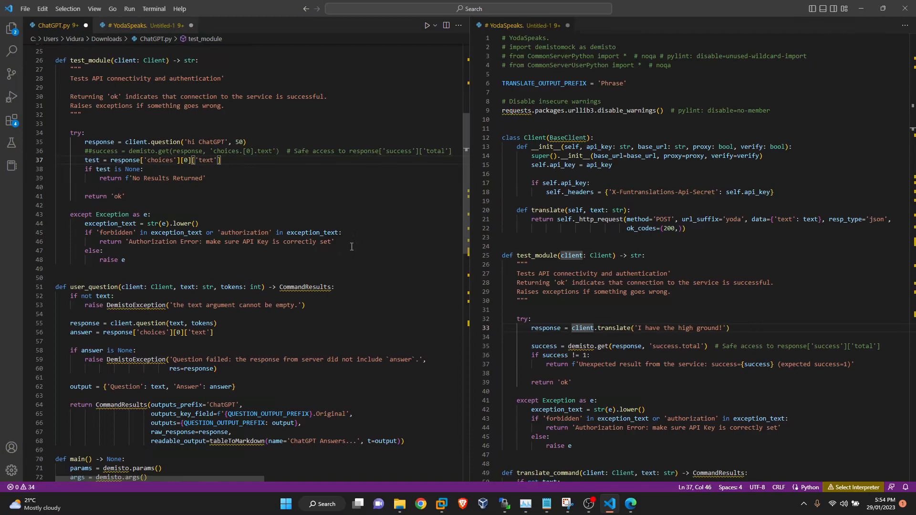
scroll("down", 3)
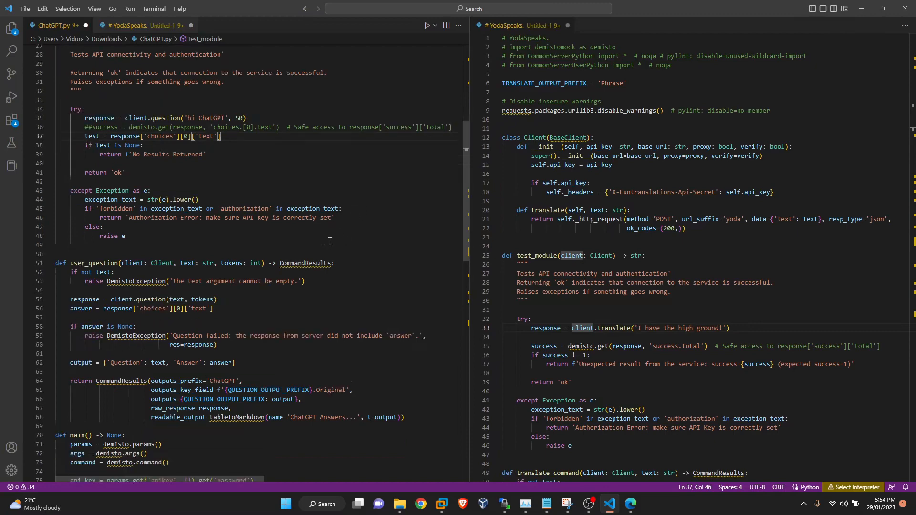
scroll("down", 3)
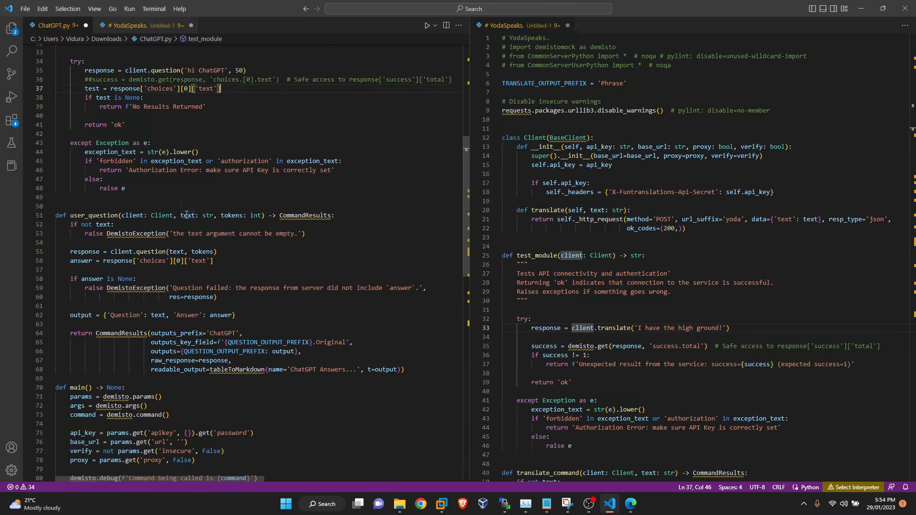
mouse_move(233, 215)
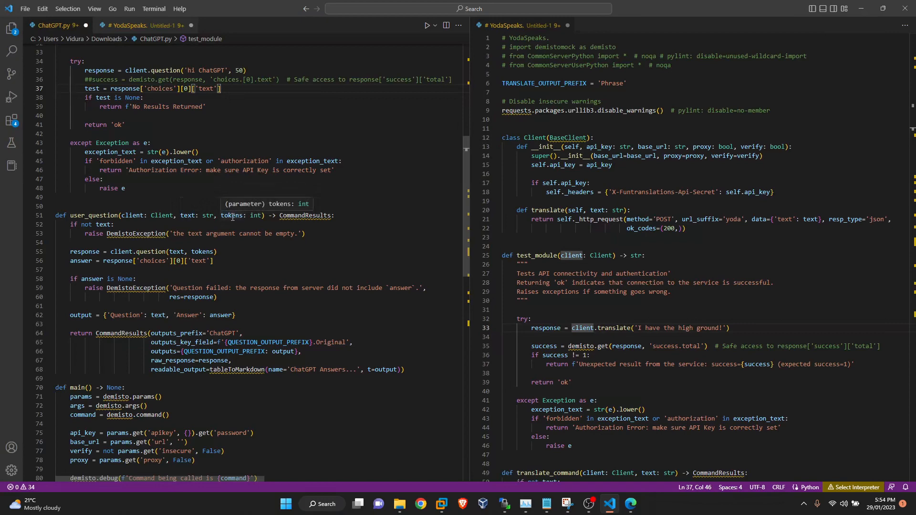
scroll("down", 3)
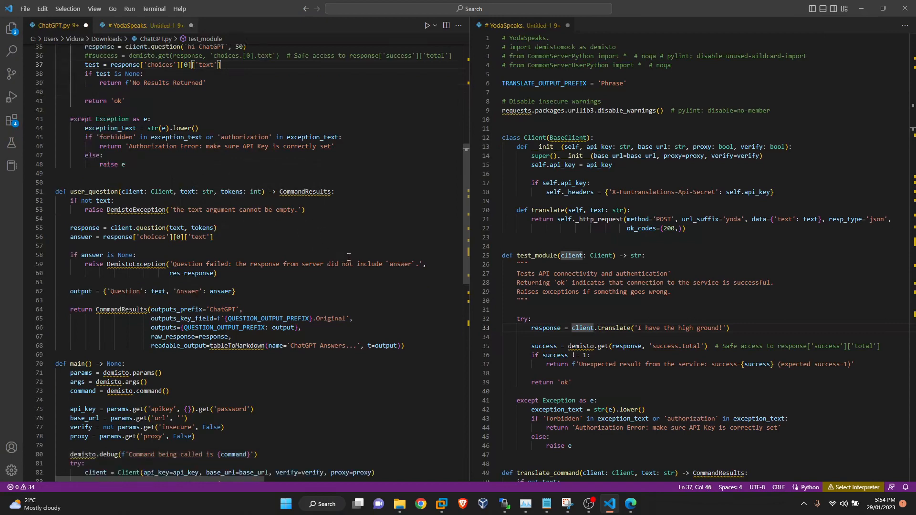
scroll("down", 3)
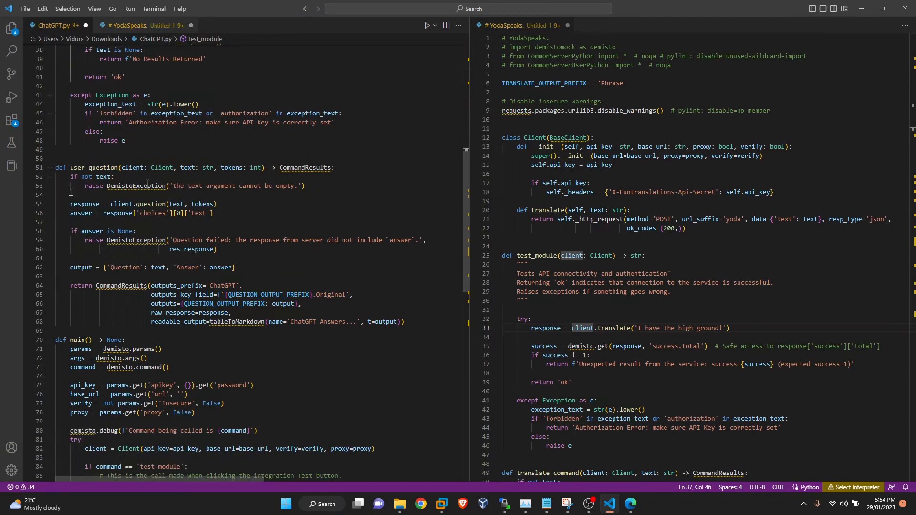
scroll("down", 3)
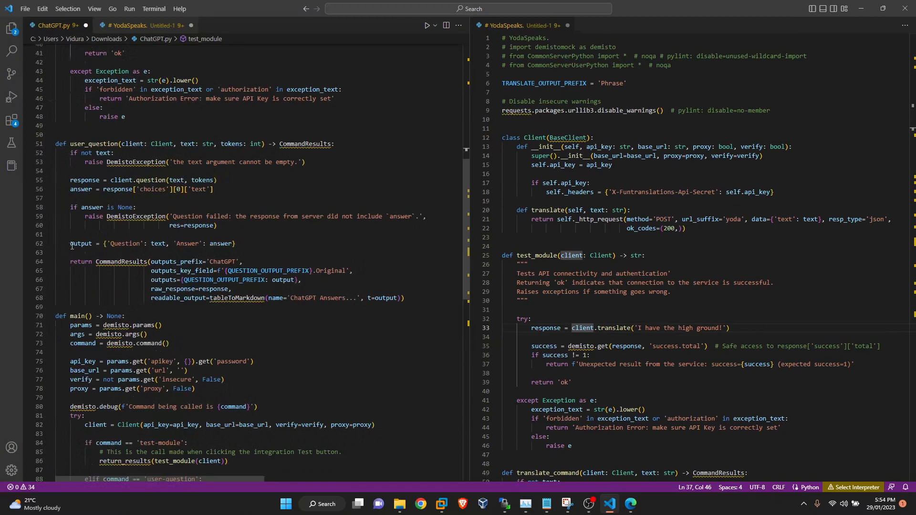
mouse_move(80, 244)
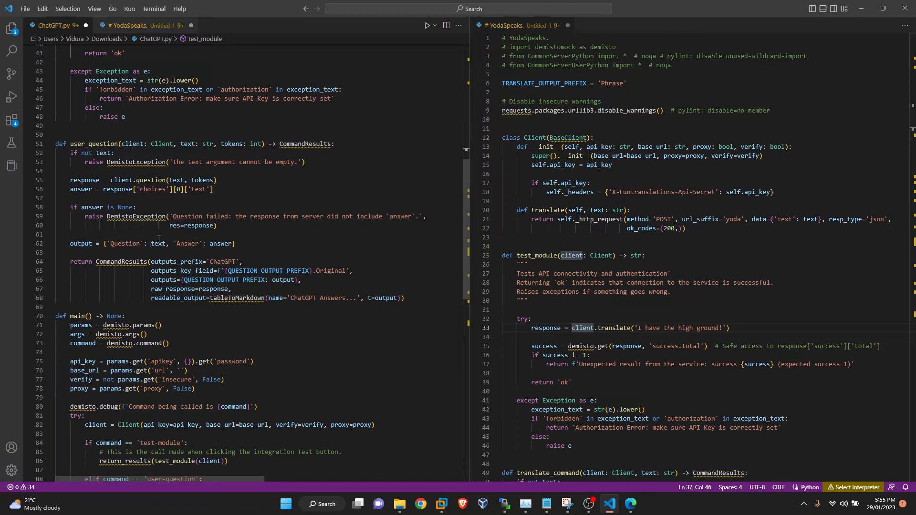
mouse_move(221, 244)
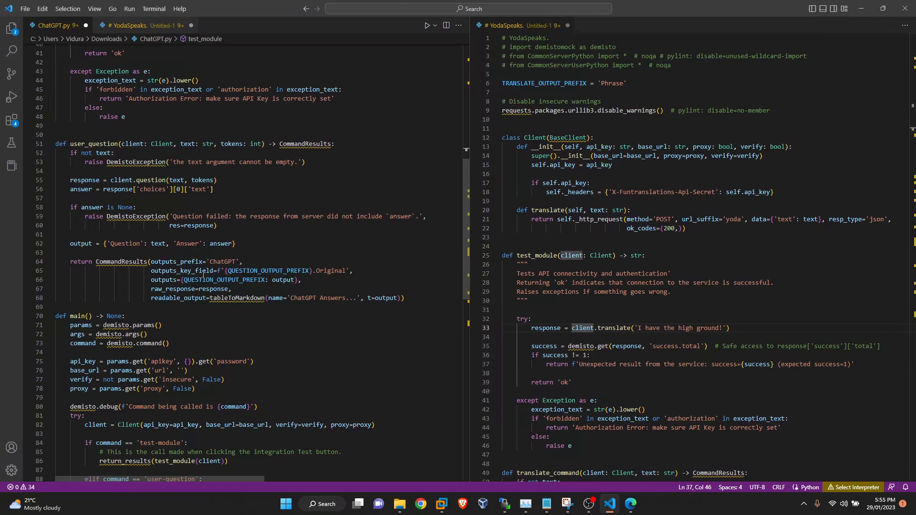
scroll("down", 3)
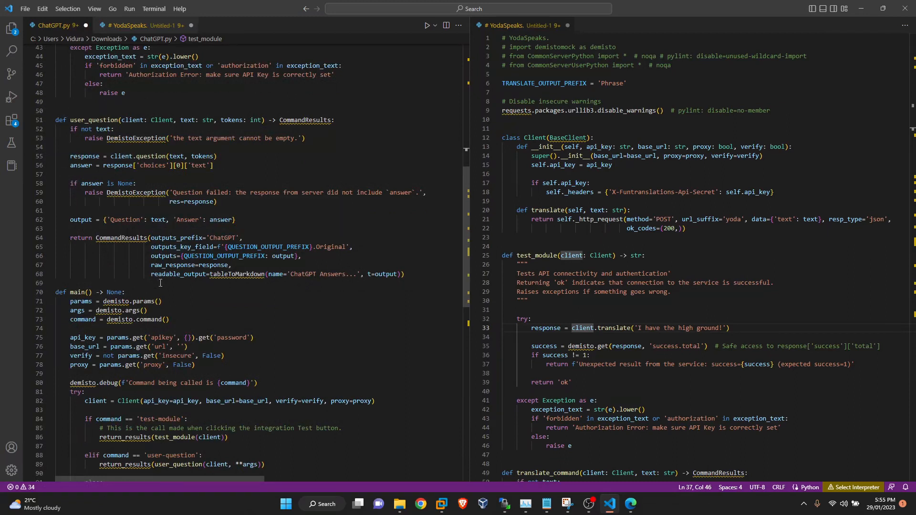
mouse_move(180, 284)
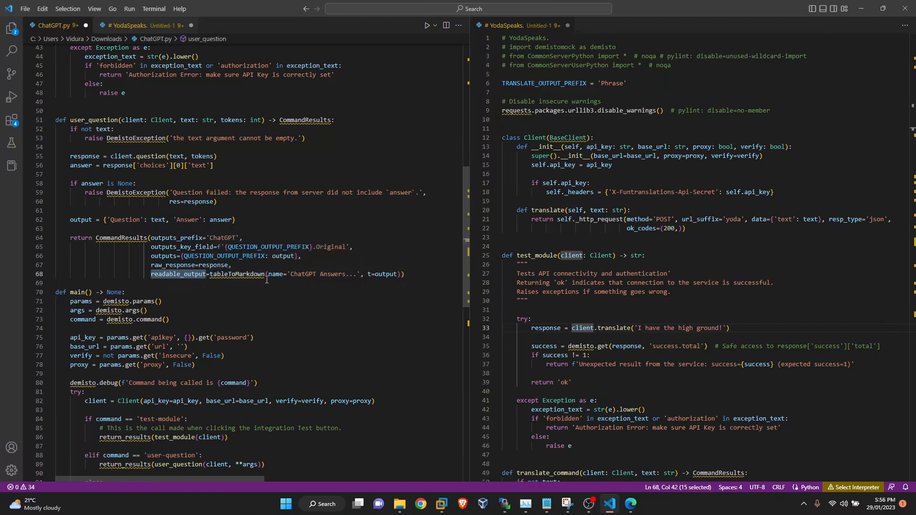
mouse_move(393, 282)
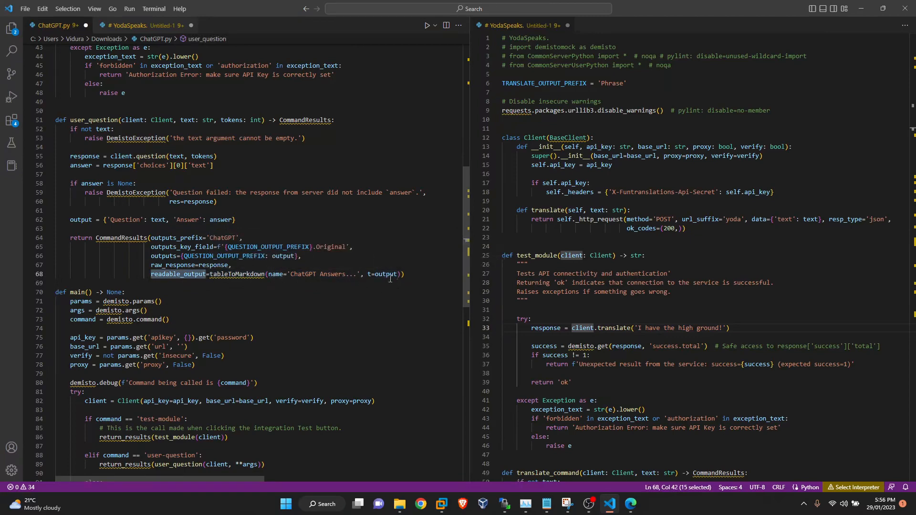
mouse_move(379, 275)
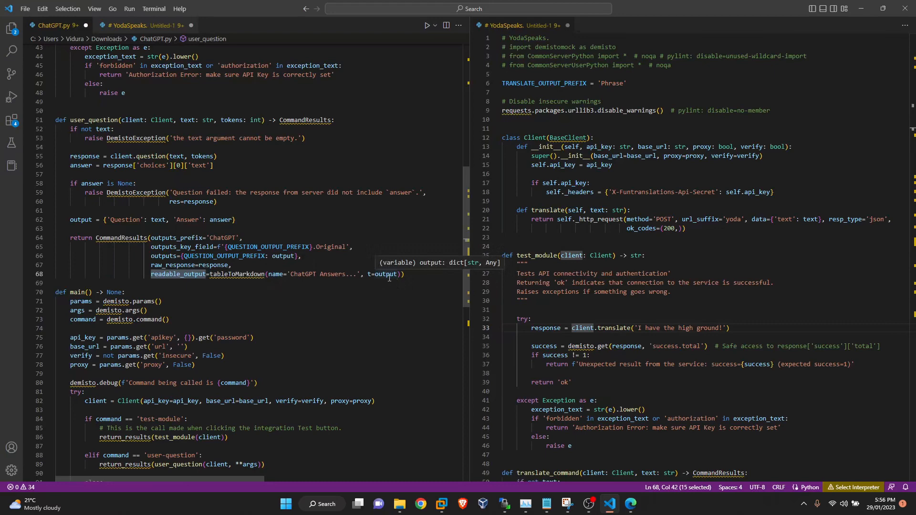
mouse_move(283, 298)
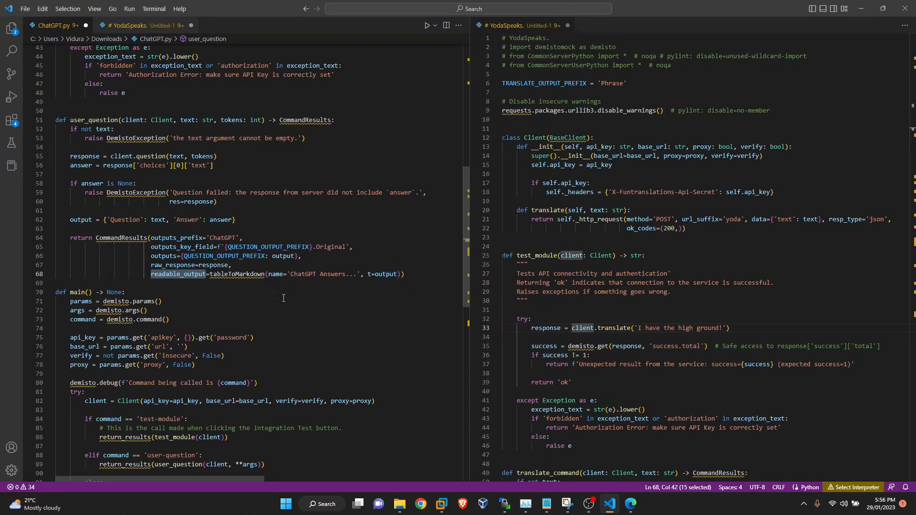
mouse_move(270, 293)
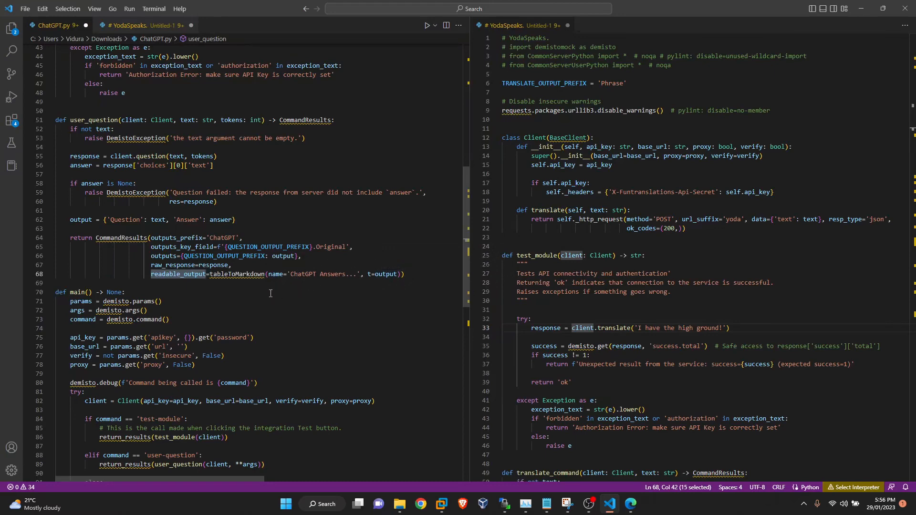
scroll("down", 3)
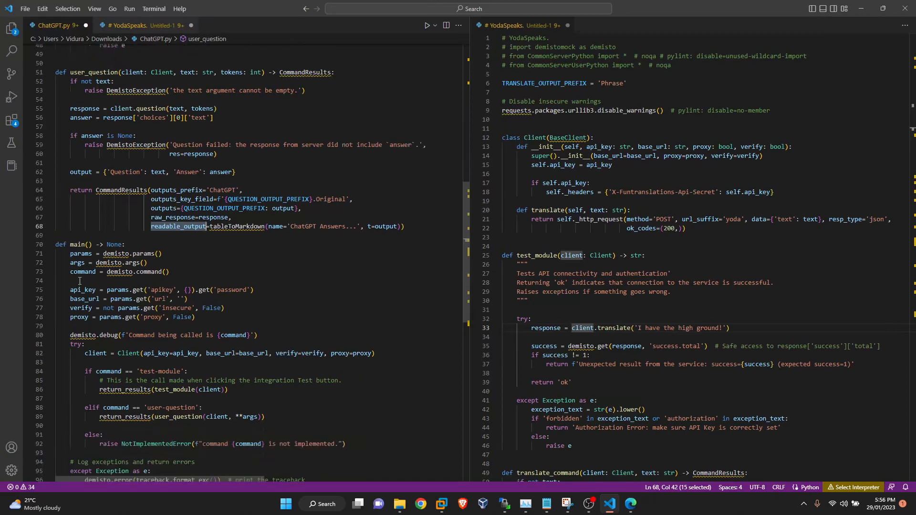
mouse_move(78, 308)
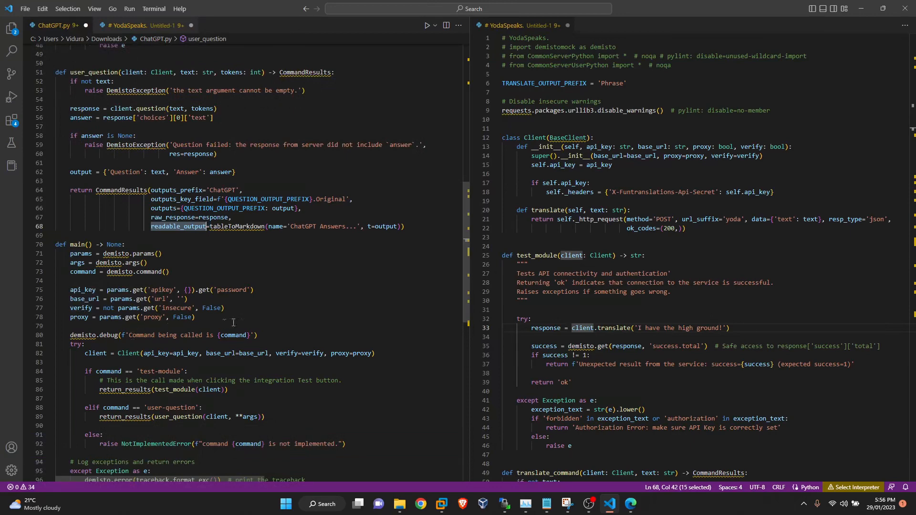
scroll("down", 3)
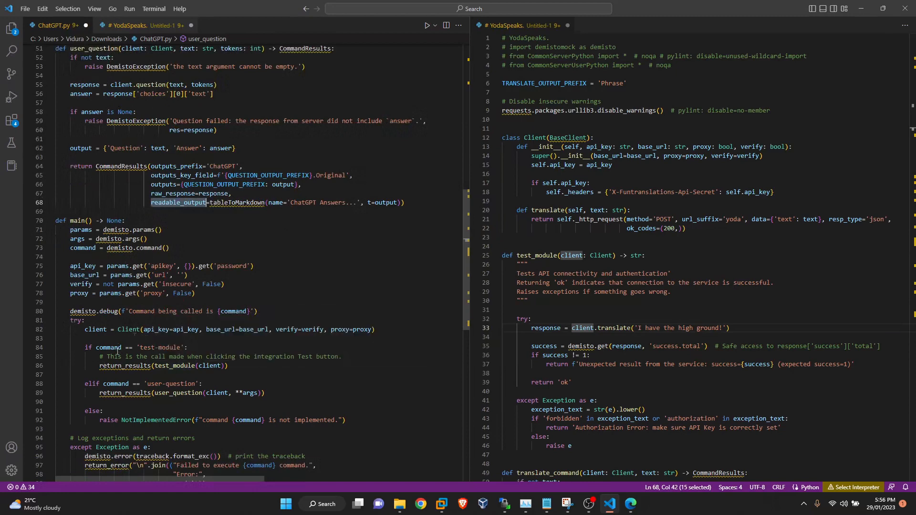
mouse_move(211, 366)
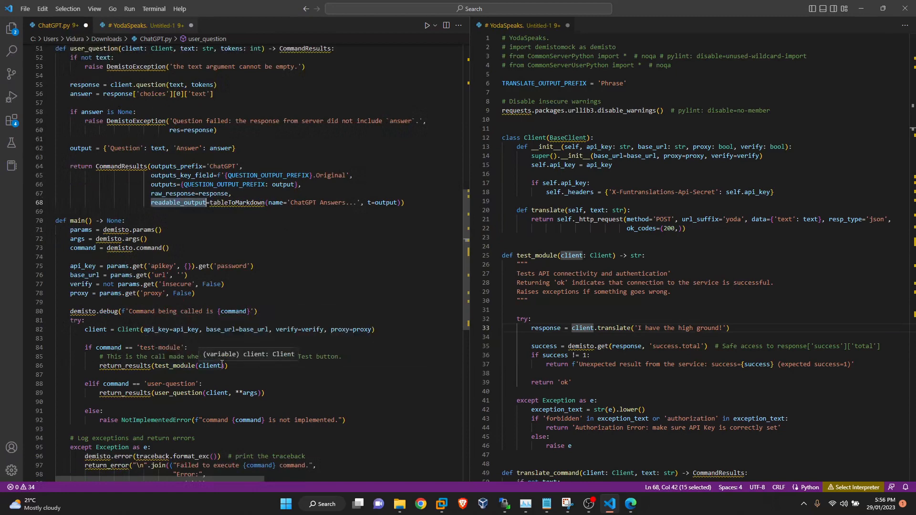
scroll("down", 3)
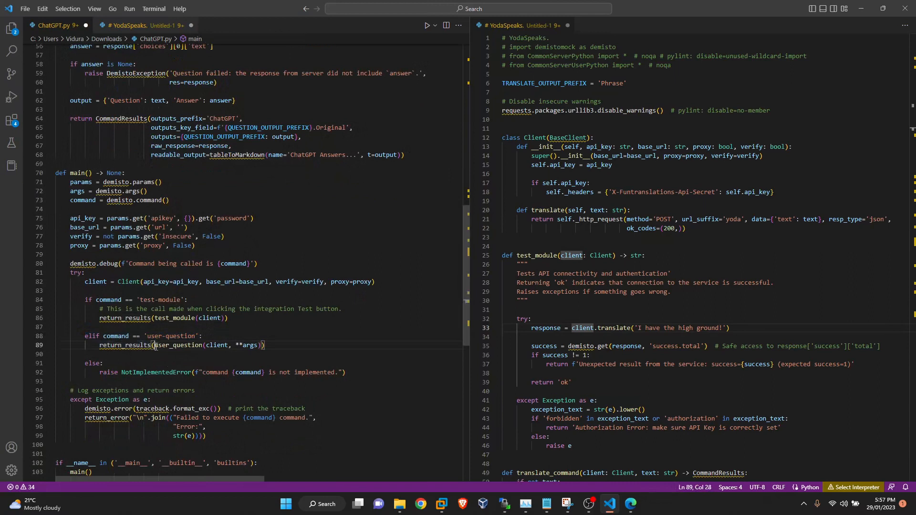
mouse_move(175, 344)
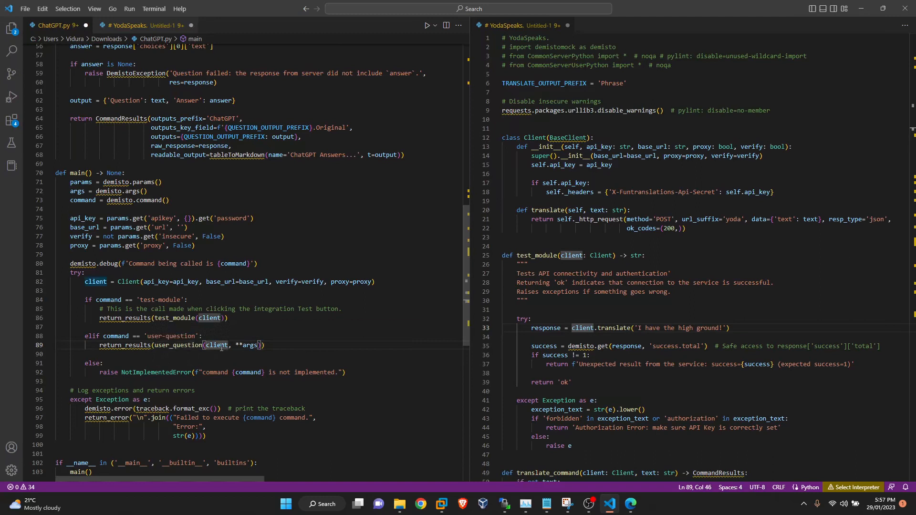
double_click(252, 345)
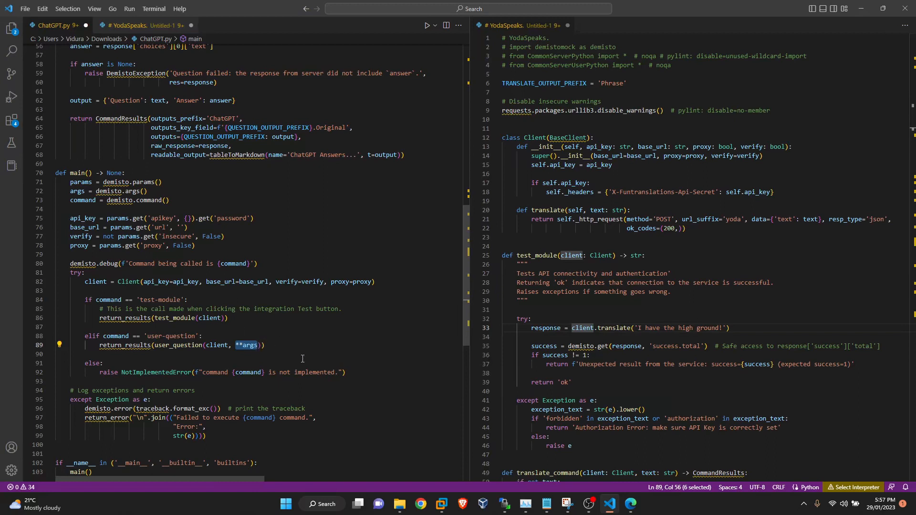
mouse_move(288, 340)
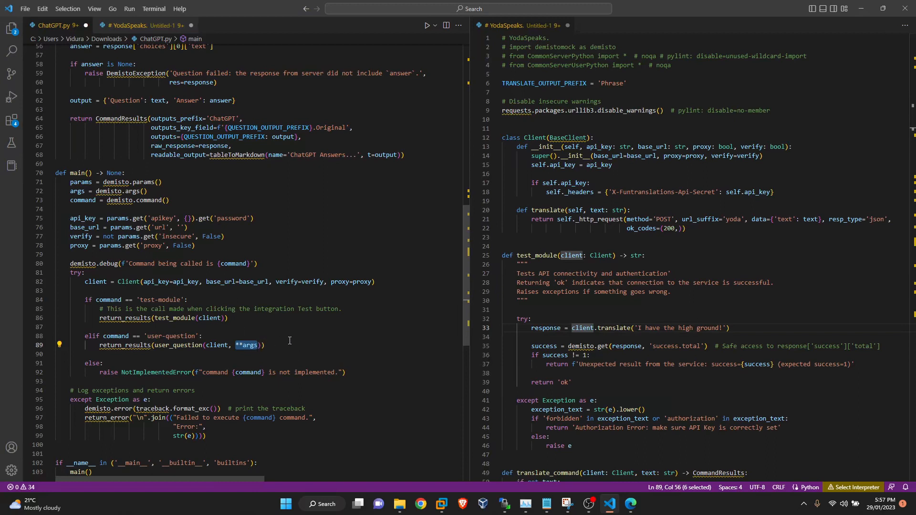
double_click(80, 182)
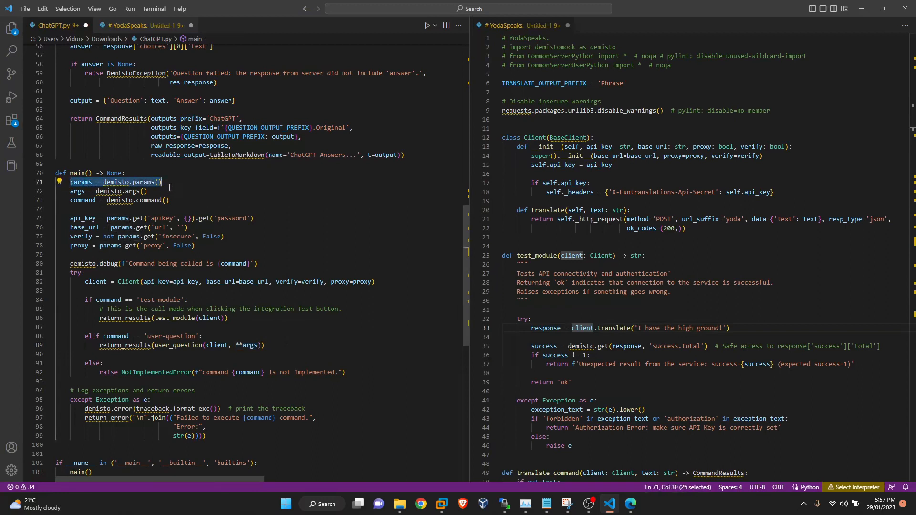
mouse_move(154, 198)
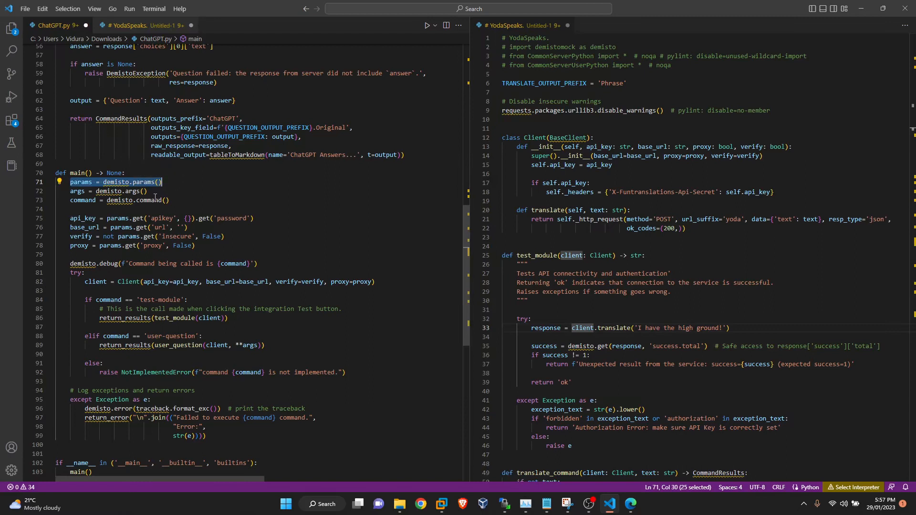
left_click(169, 200)
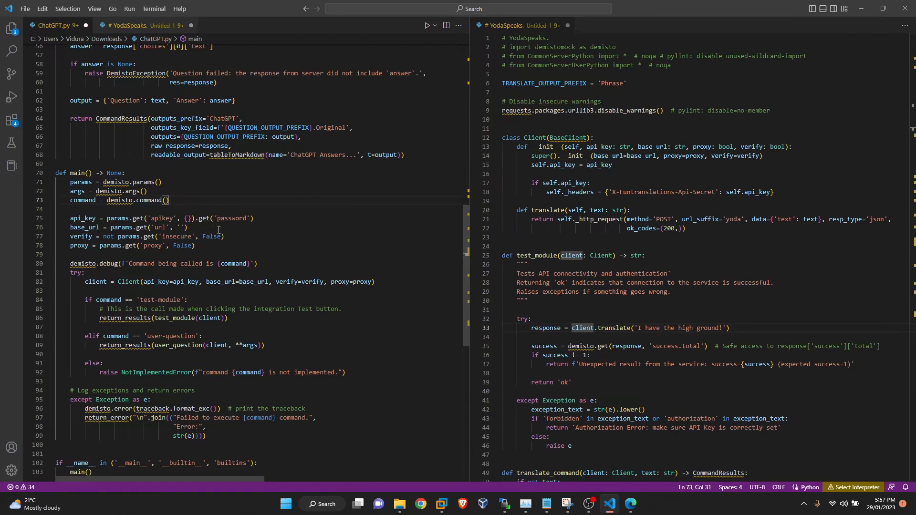
mouse_move(172, 245)
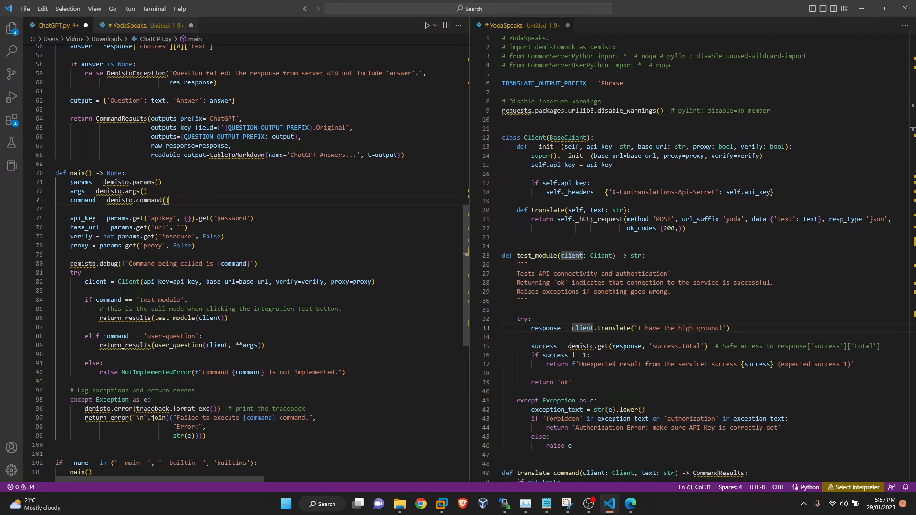
scroll("down", 3)
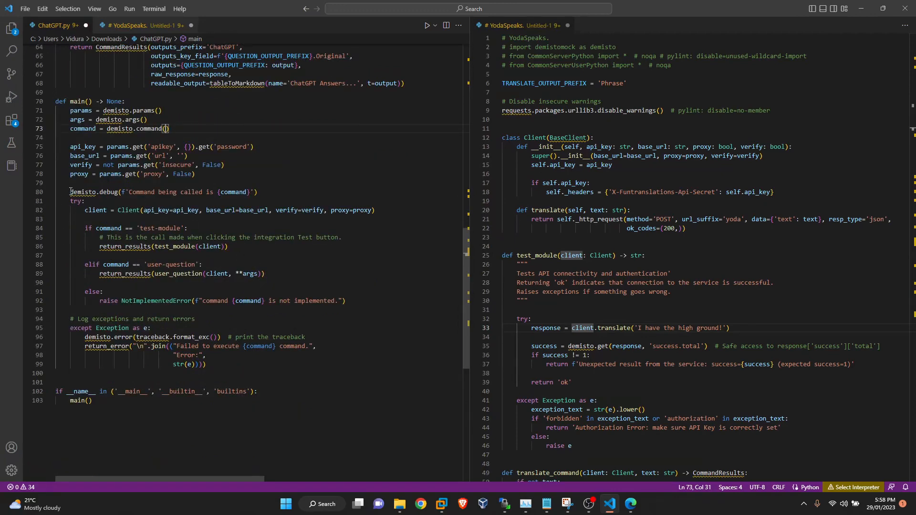
double_click(95, 192)
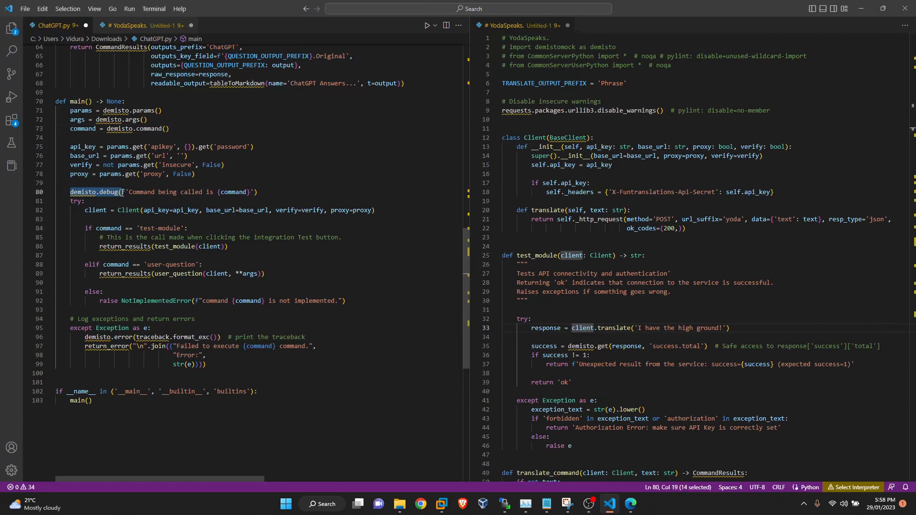
left_click(268, 193)
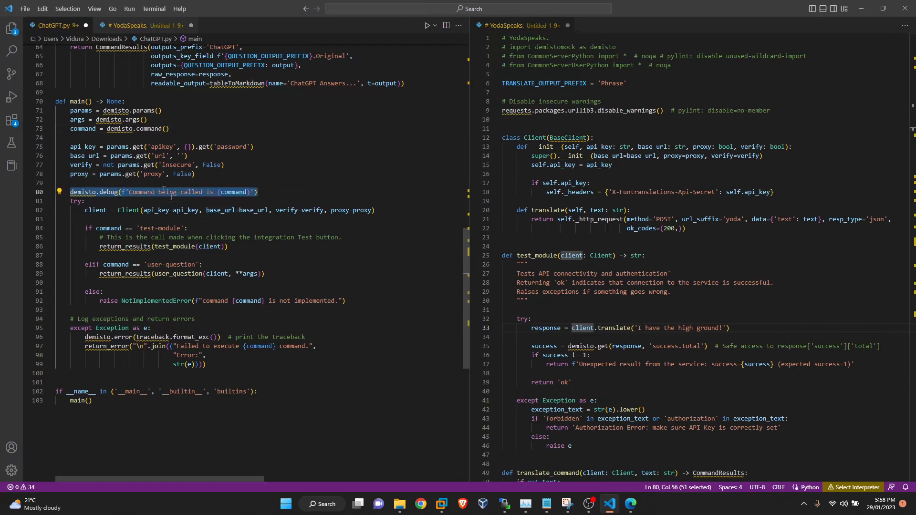
mouse_move(184, 211)
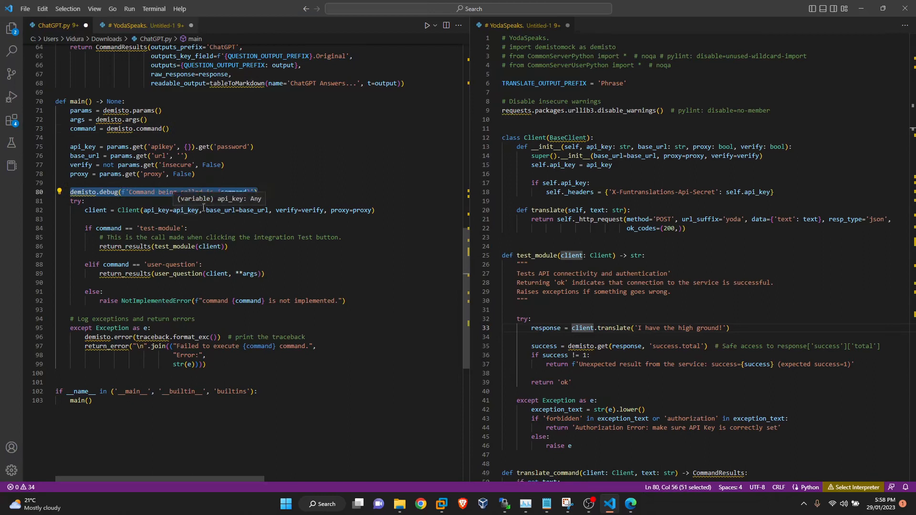
mouse_move(297, 248)
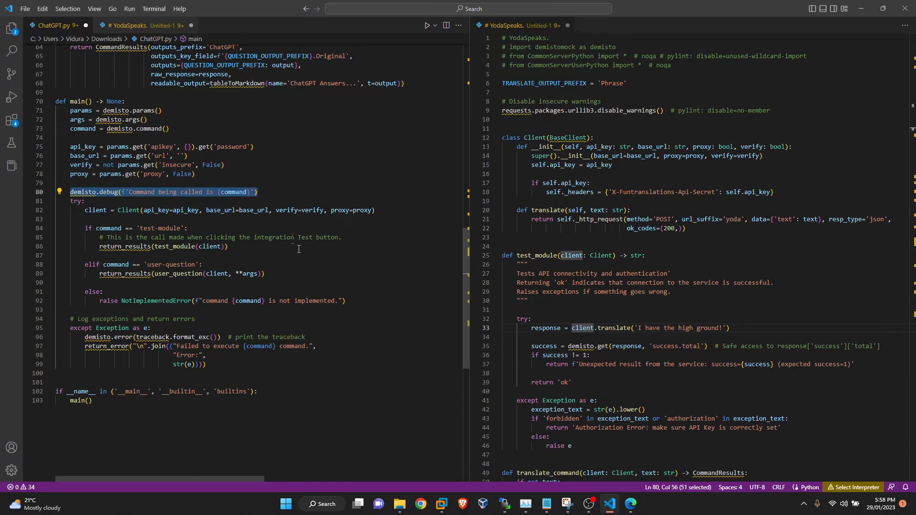
mouse_move(335, 250)
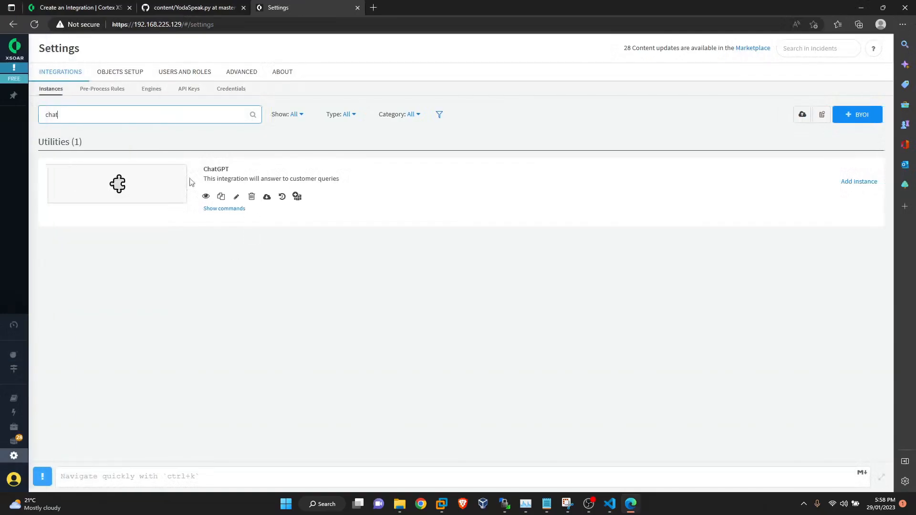
Save the edited ChatGPT integration as a new version with a 'Code ad' note
left_click(236, 196)
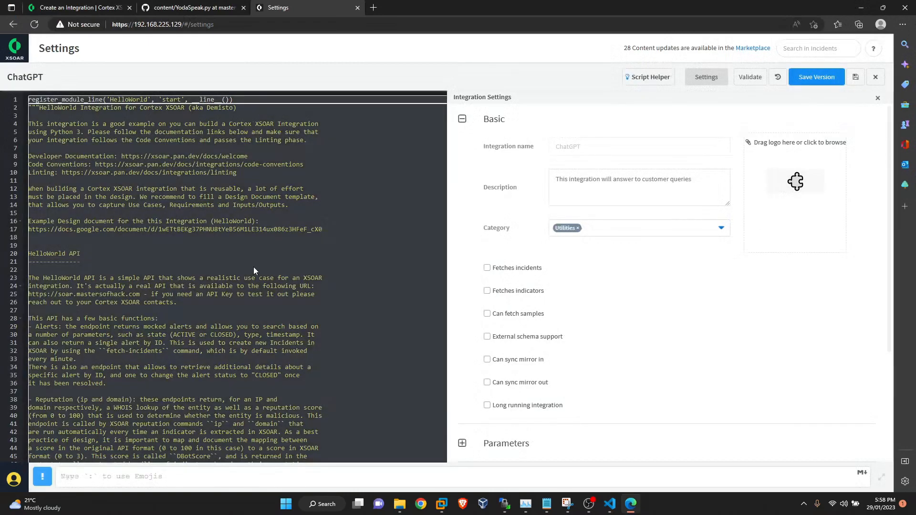
scroll("down", 3)
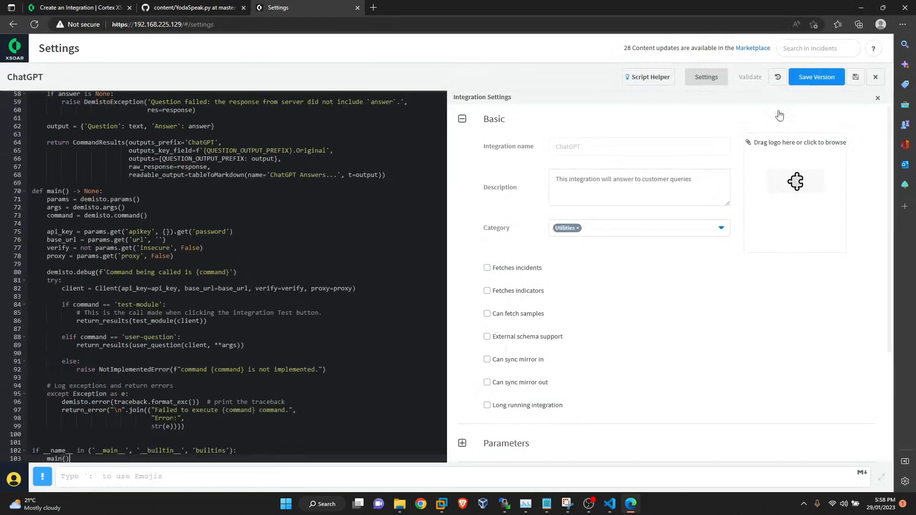
left_click(816, 77)
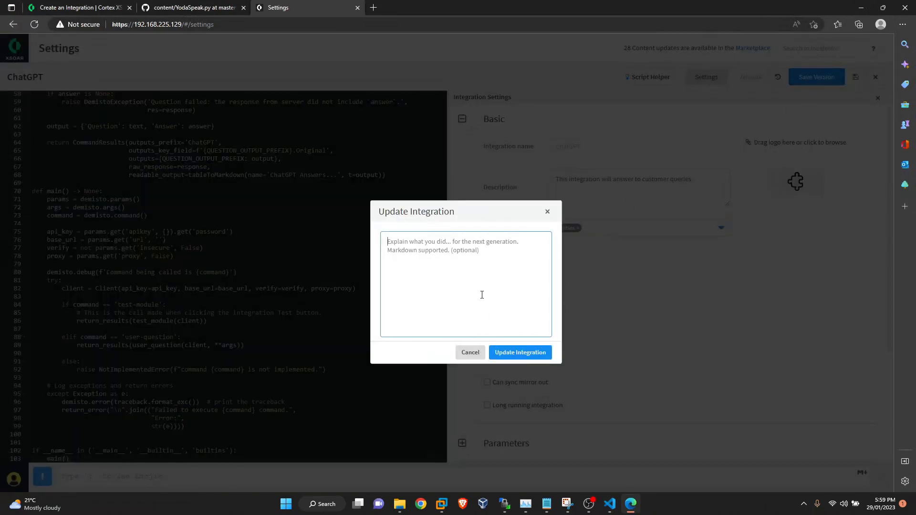
type("Code ad")
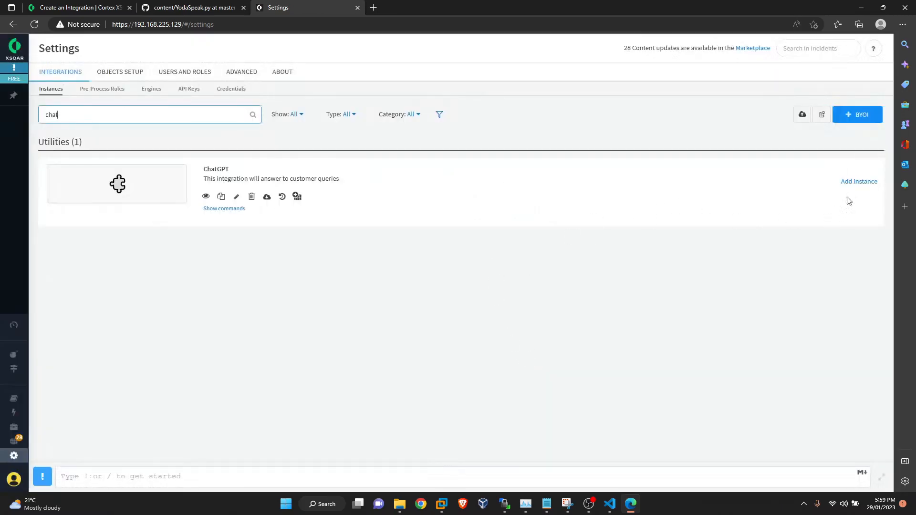
left_click(859, 182)
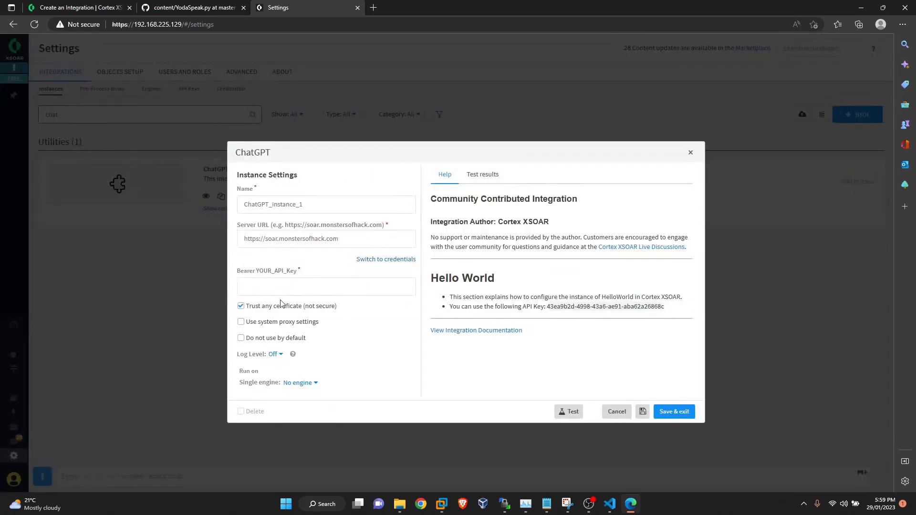
left_click(325, 287)
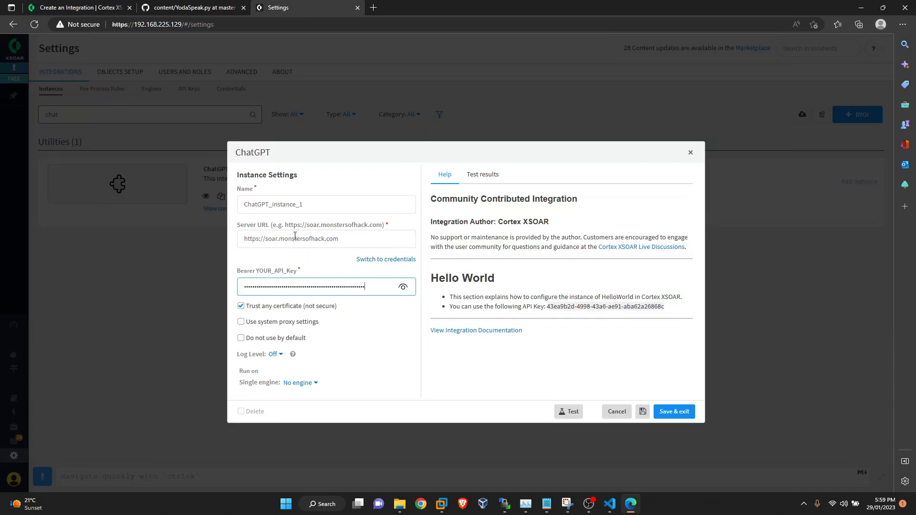
left_click(326, 238)
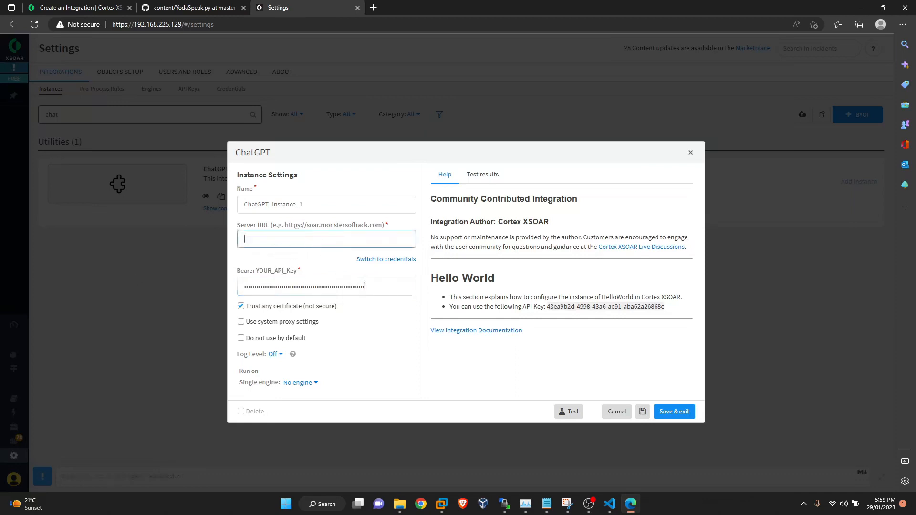
type("https://api.openai.com")
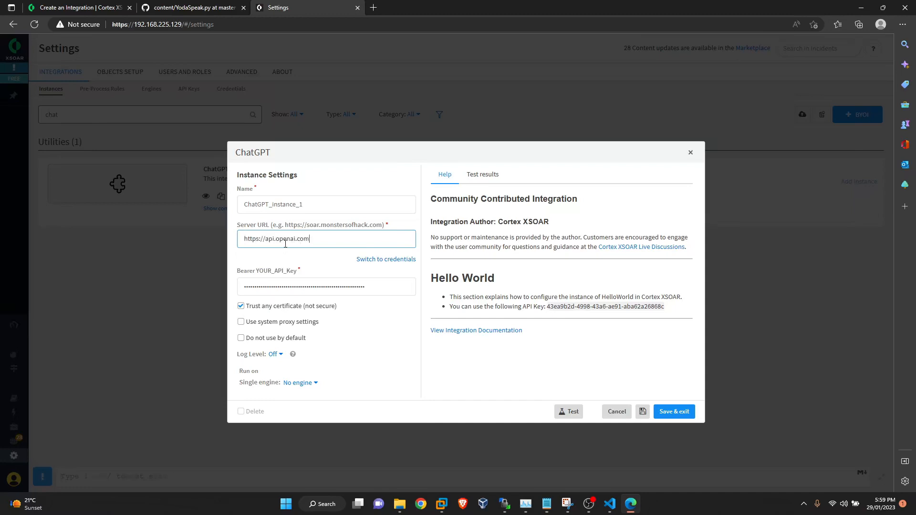
mouse_move(337, 267)
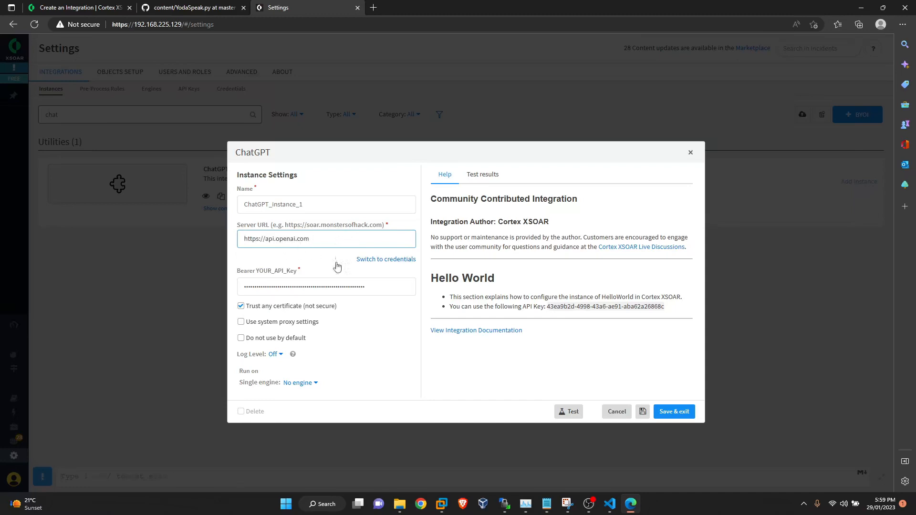
mouse_move(278, 368)
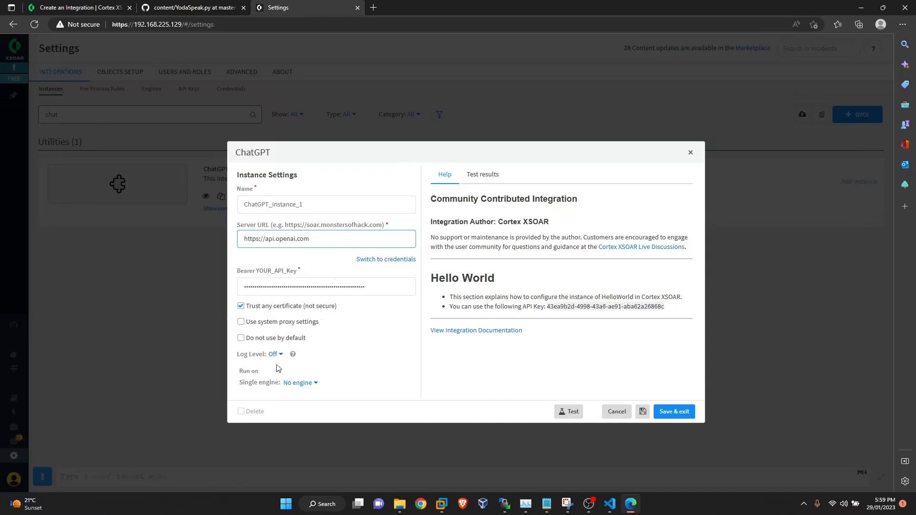
mouse_move(440, 360)
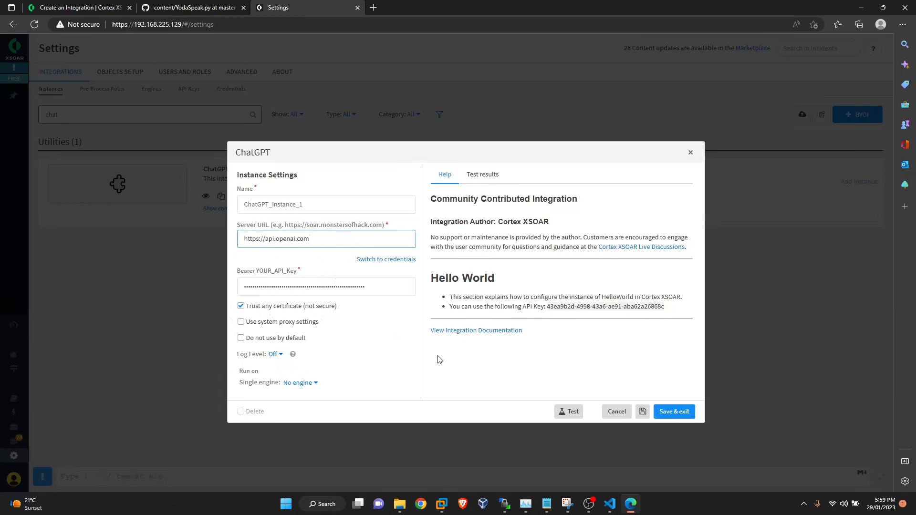
mouse_move(588, 380)
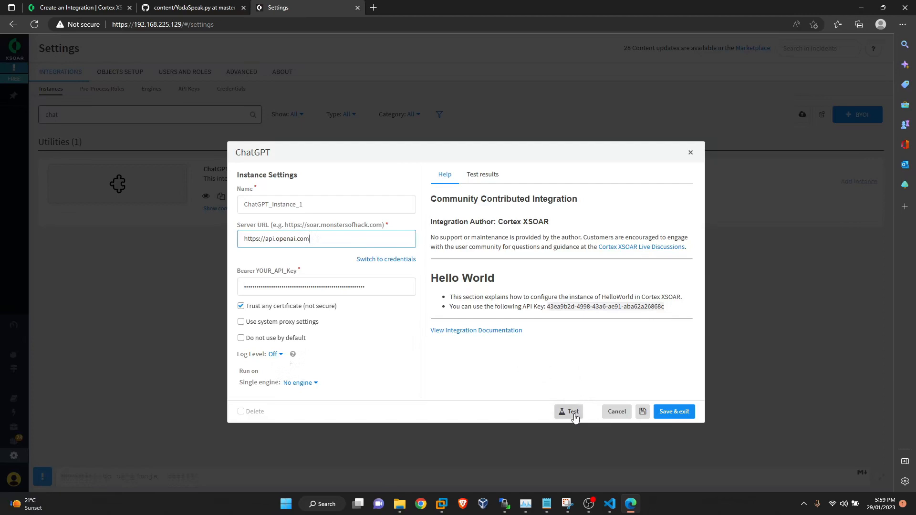
left_click(567, 411)
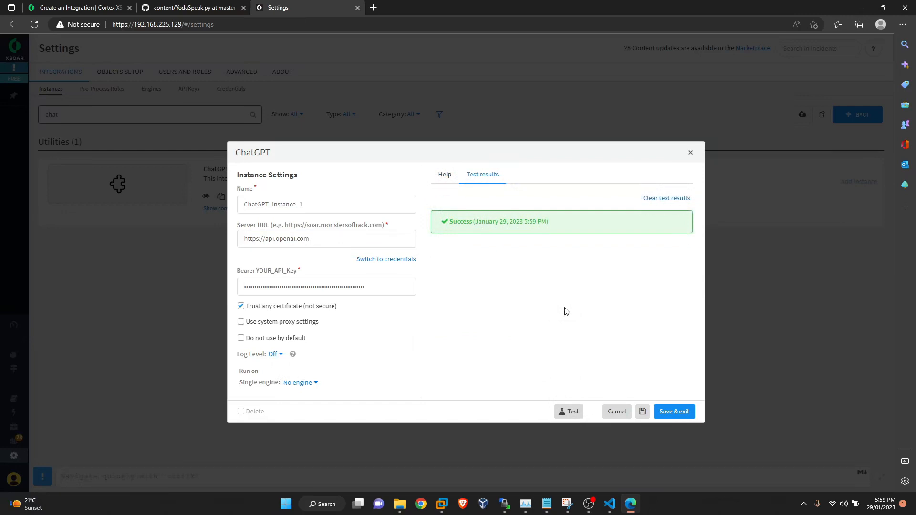
mouse_move(557, 292)
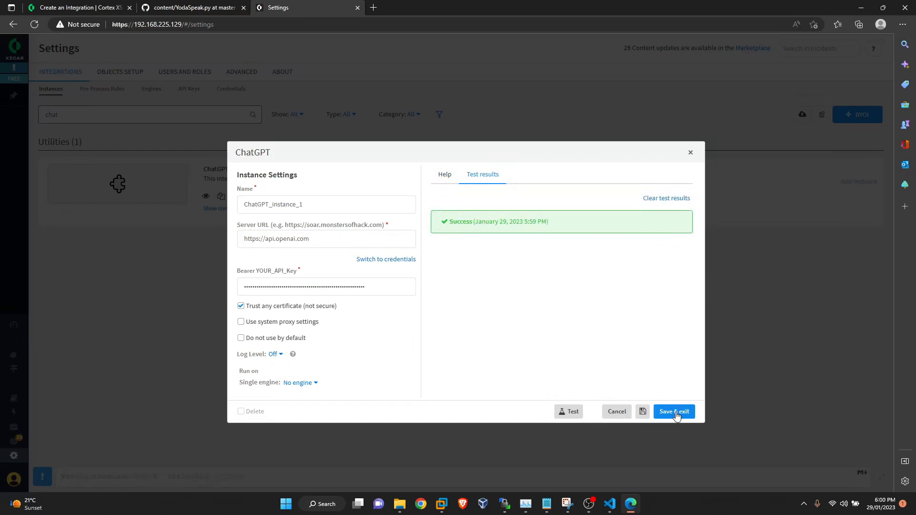
left_click(673, 412)
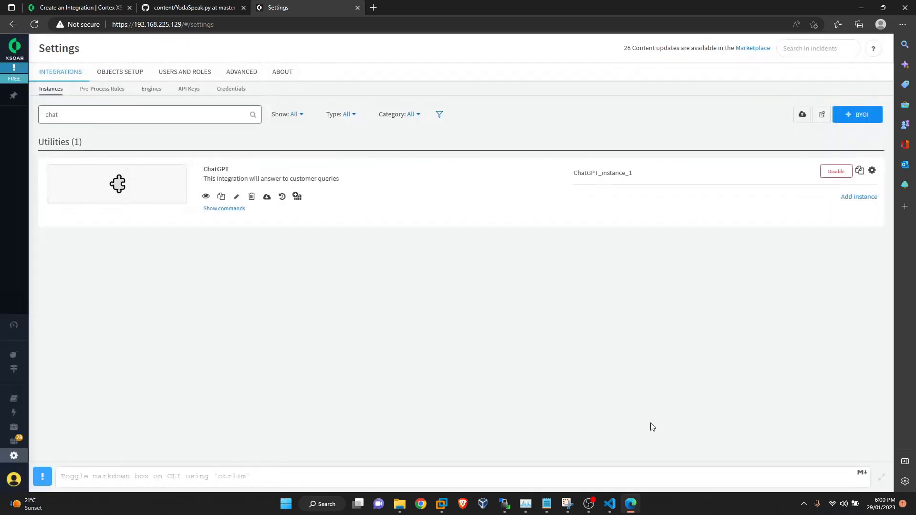
Run !user-question text="Is regsvr32 malicious" from the command line
left_click(178, 476)
type("!")
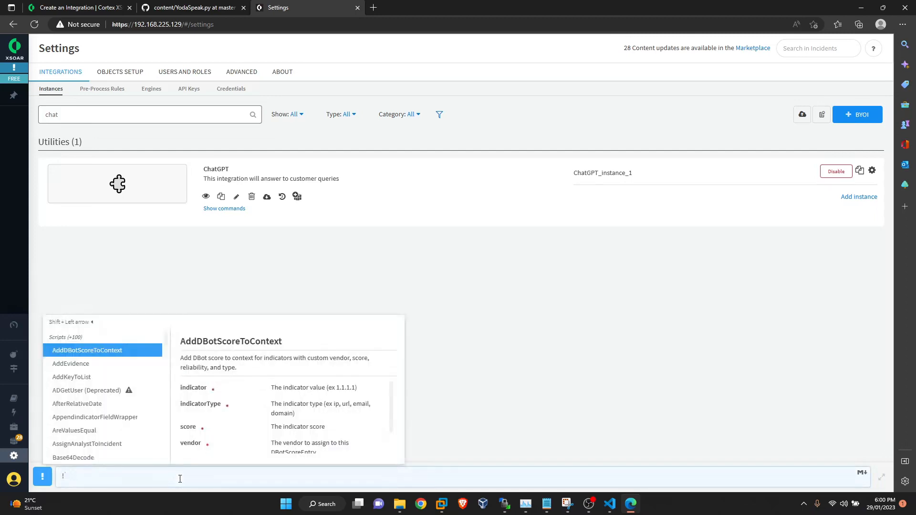
type("user")
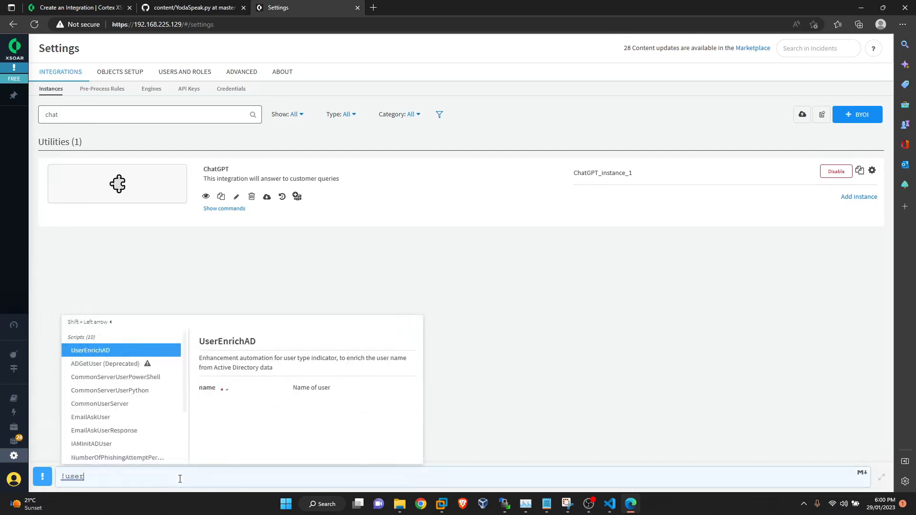
type("-question")
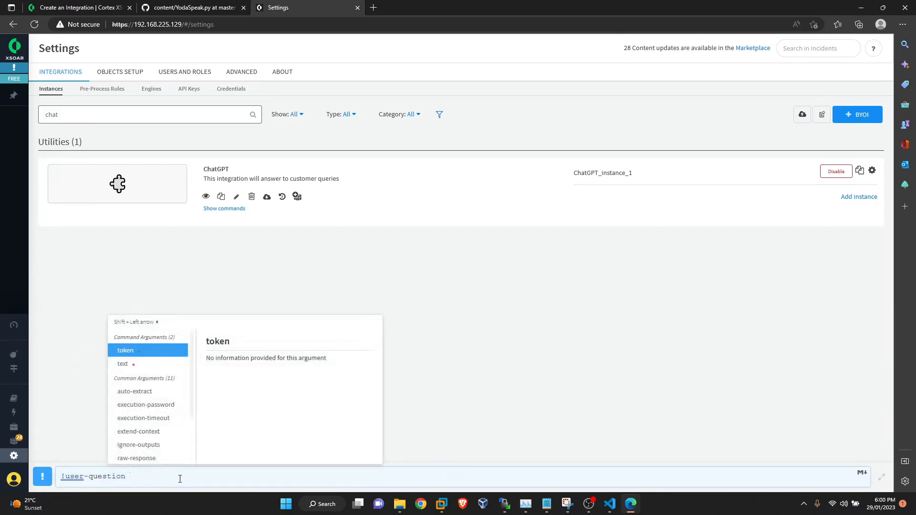
left_click(122, 364)
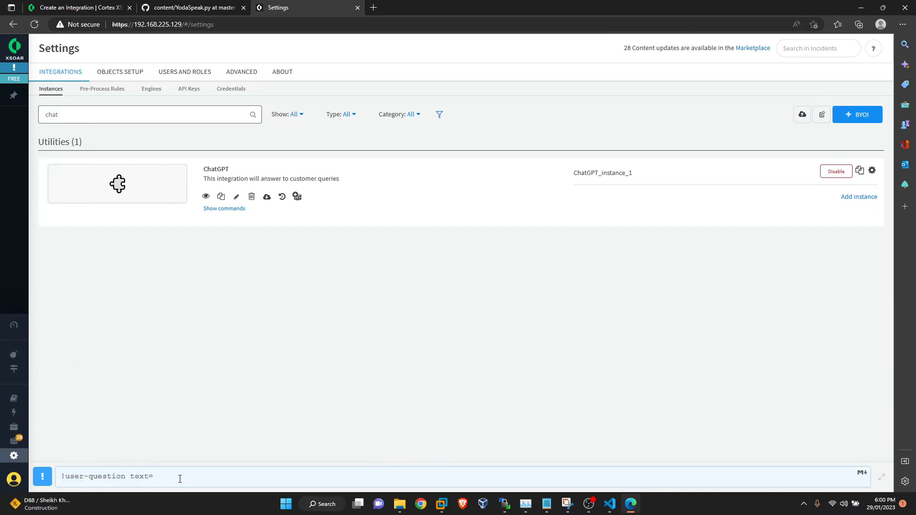
type("\"")
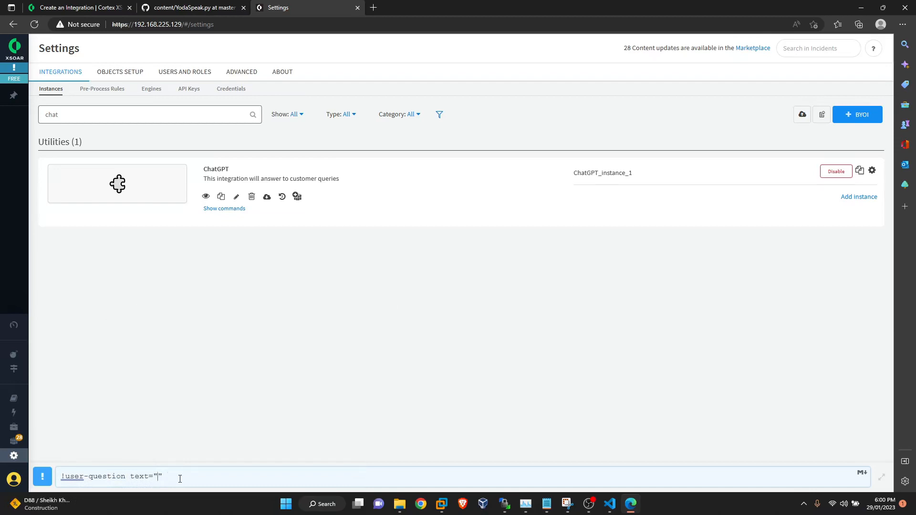
type("Is")
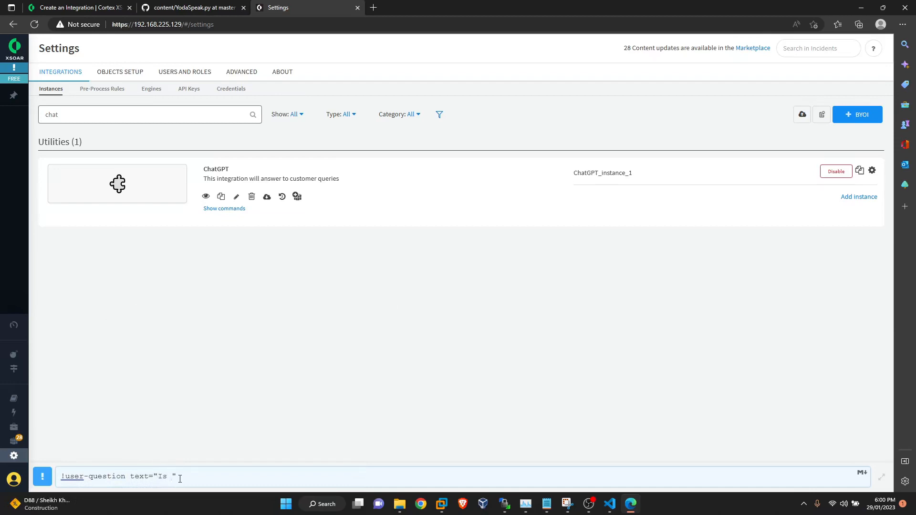
type("regsvr32 malici")
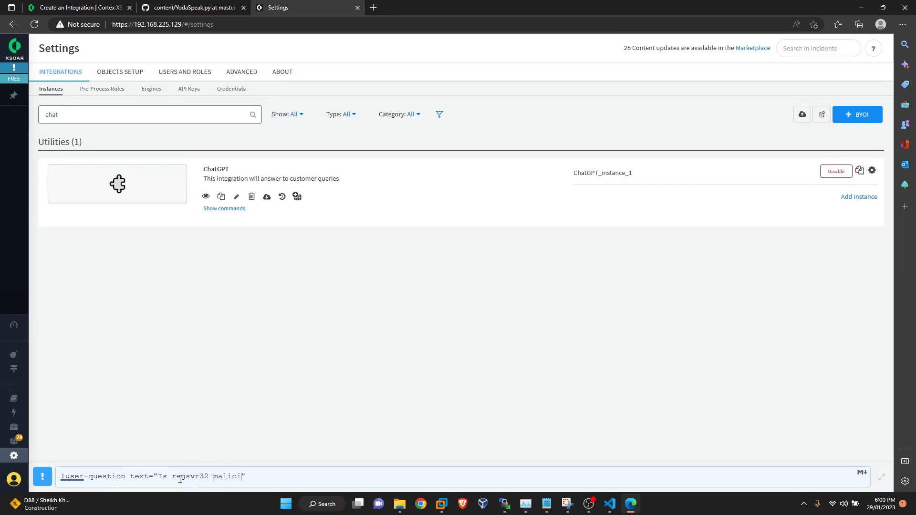
key("Return")
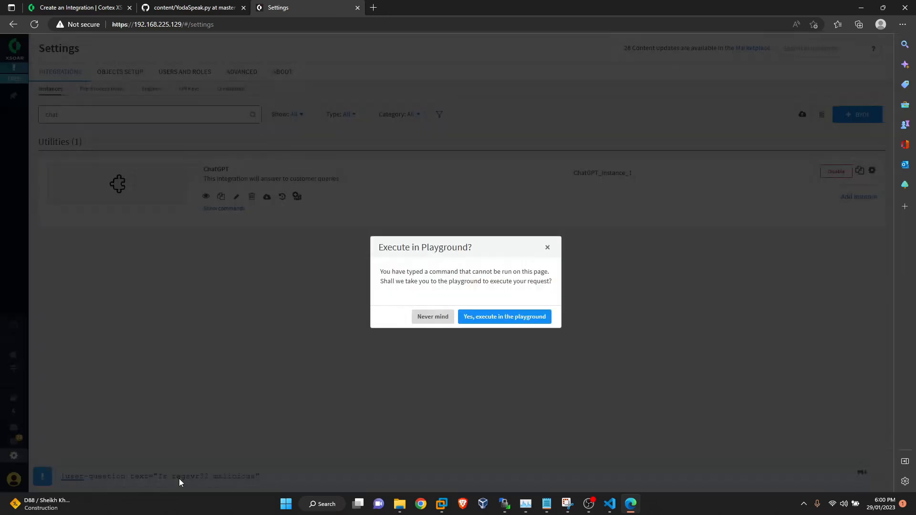
Execute the question in the playground and reveal the unexpected 'token' argument error
left_click(503, 317)
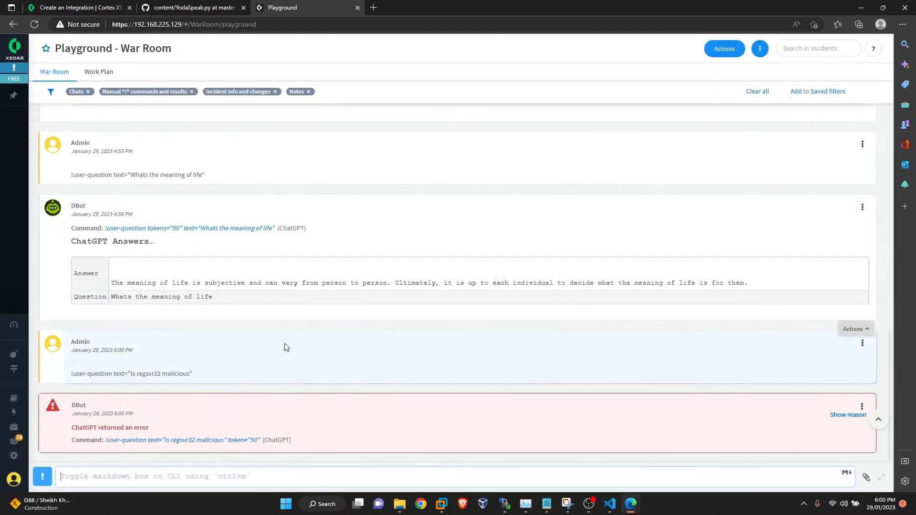
mouse_move(355, 439)
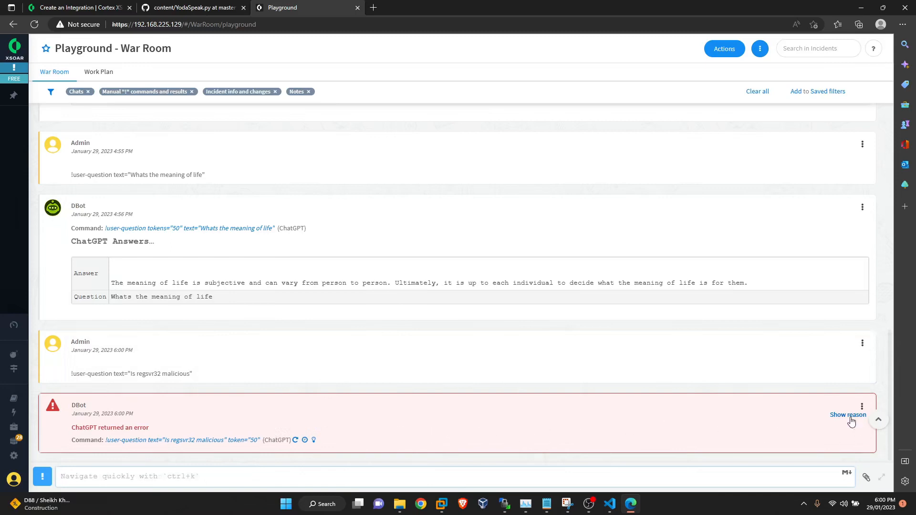
left_click(848, 414)
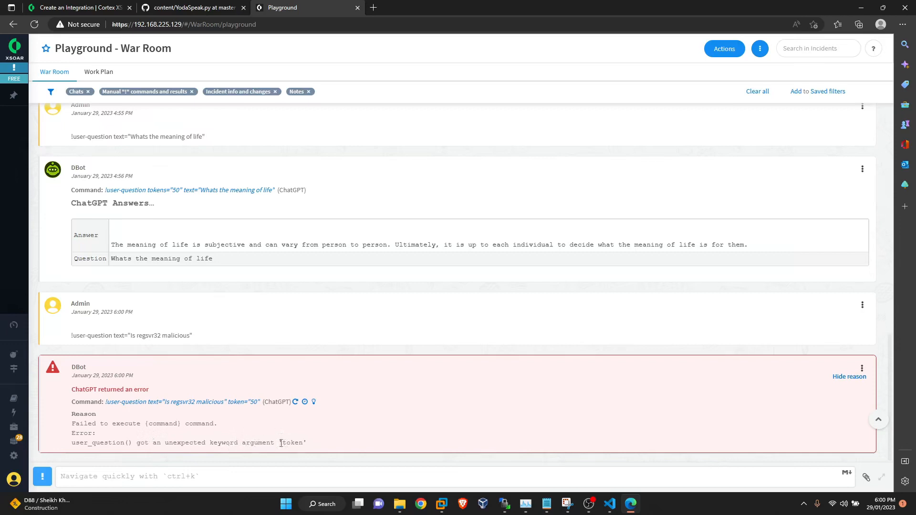
mouse_move(310, 447)
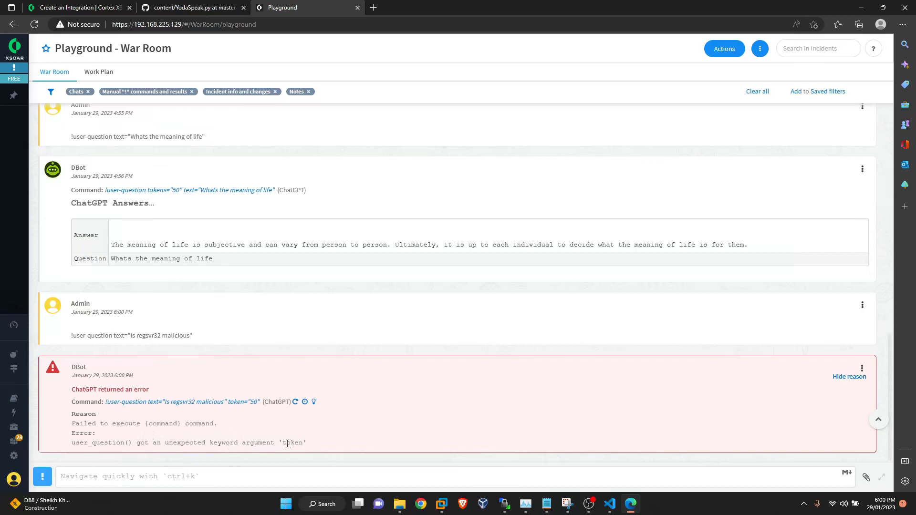
left_click(610, 504)
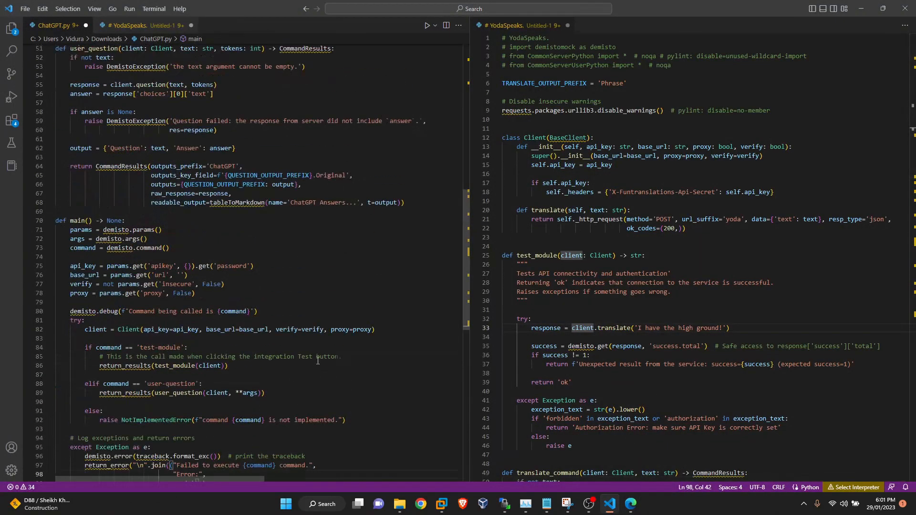
scroll("up", 3)
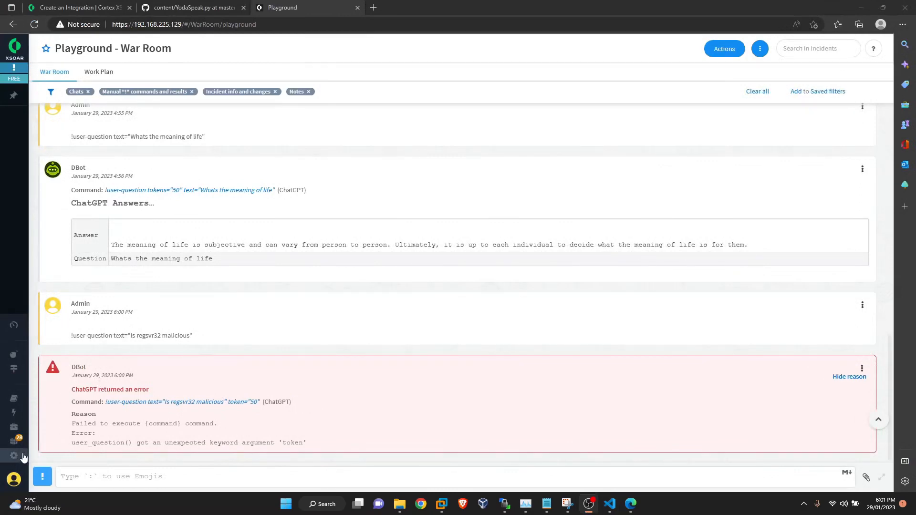
Rename the user-question argument 'token' to 'tokens' and save the integration version
left_click(14, 456)
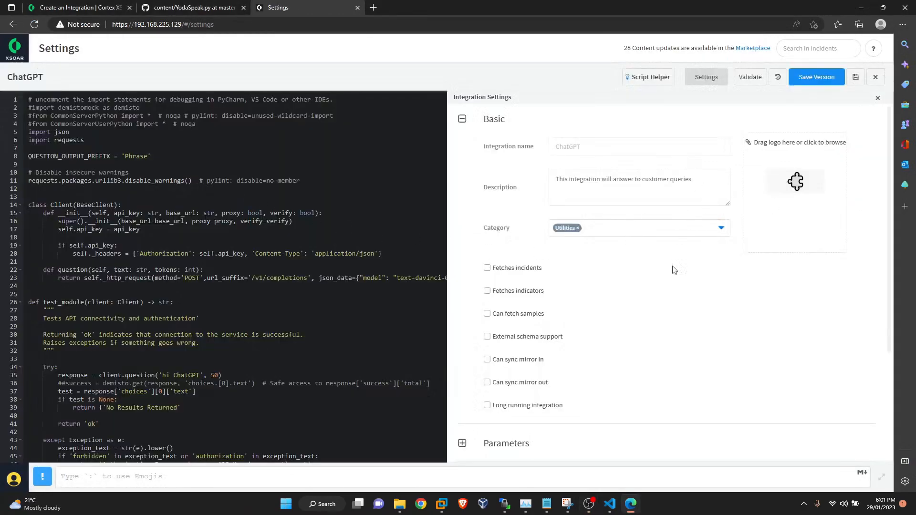
scroll("down", 3)
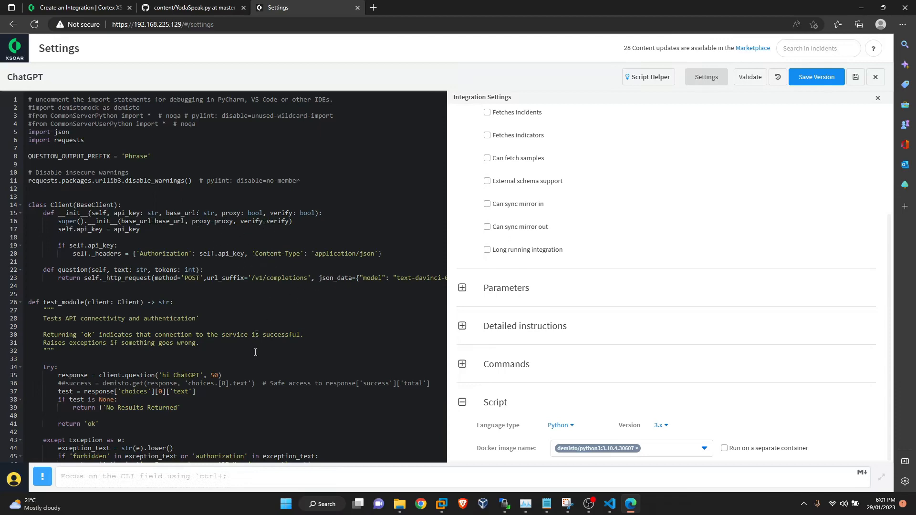
scroll("down", 3)
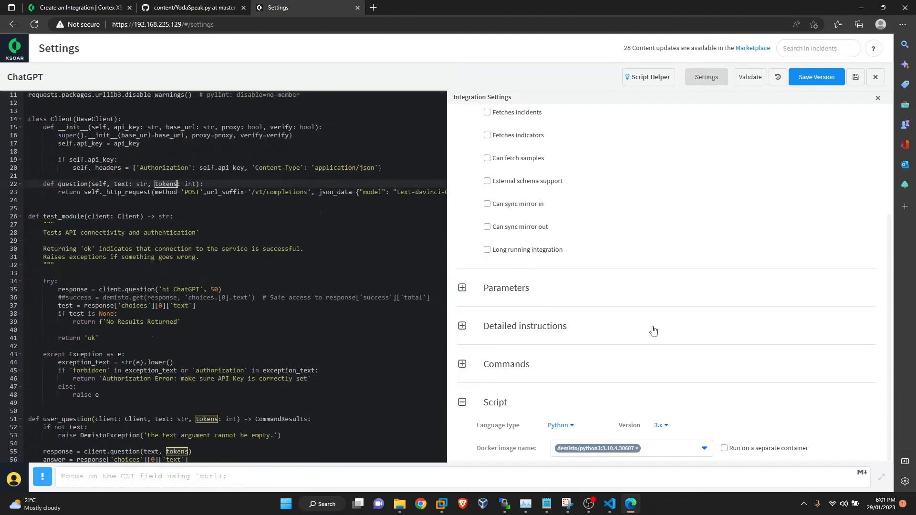
mouse_move(462, 365)
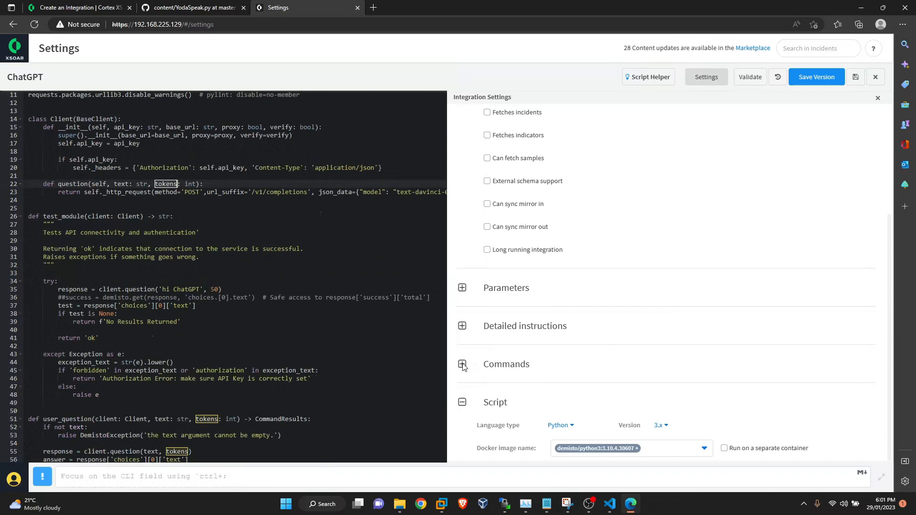
left_click(461, 364)
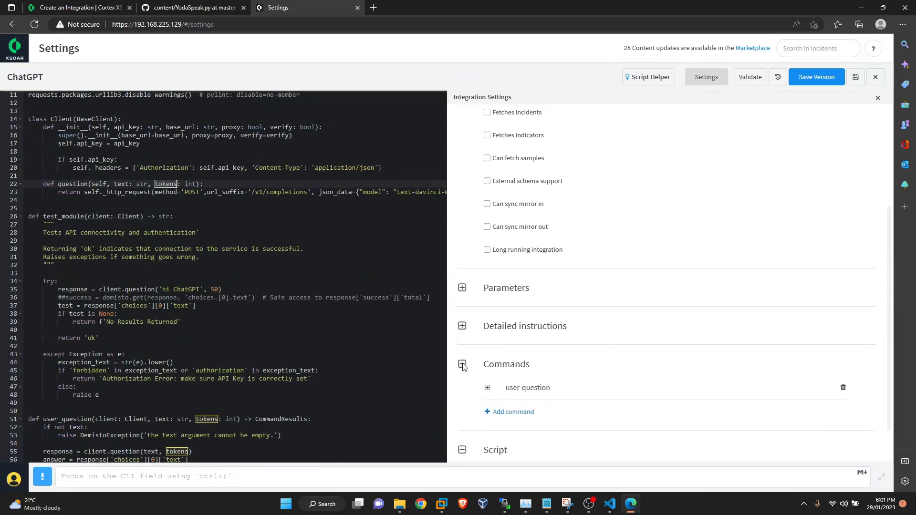
left_click(486, 387)
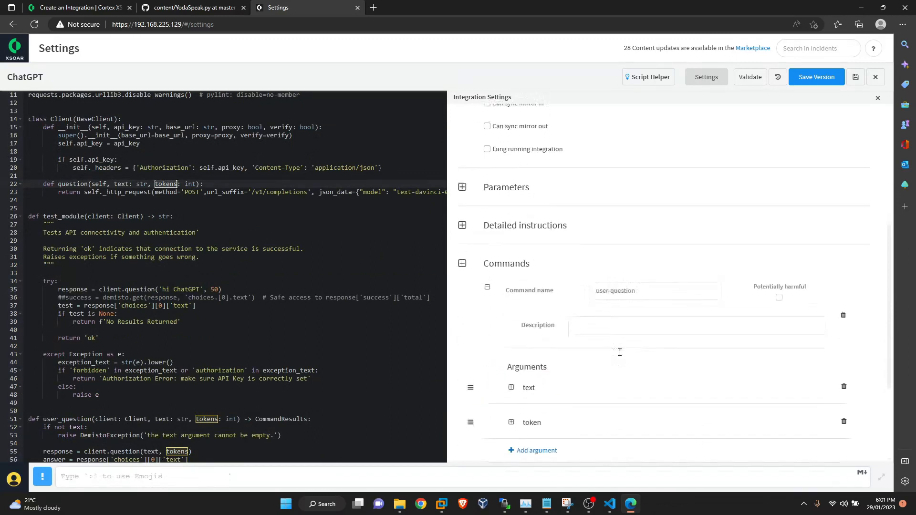
left_click(531, 423)
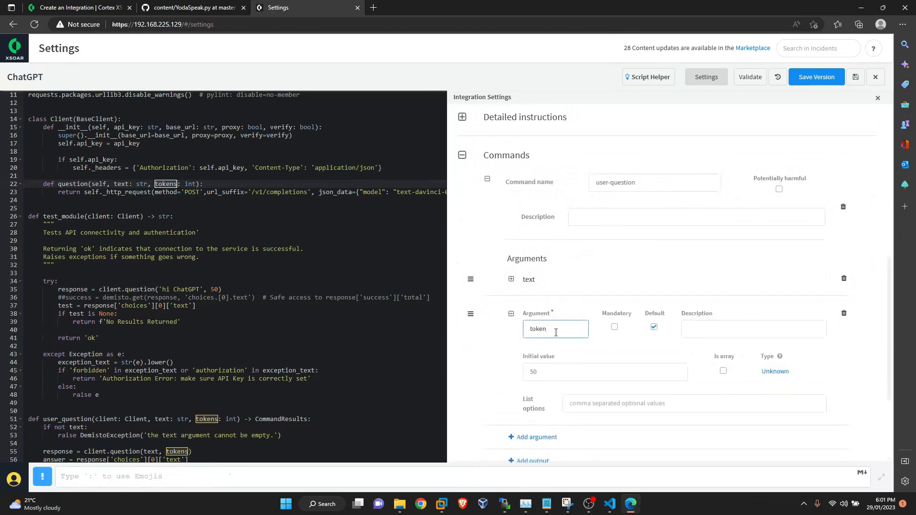
type("s")
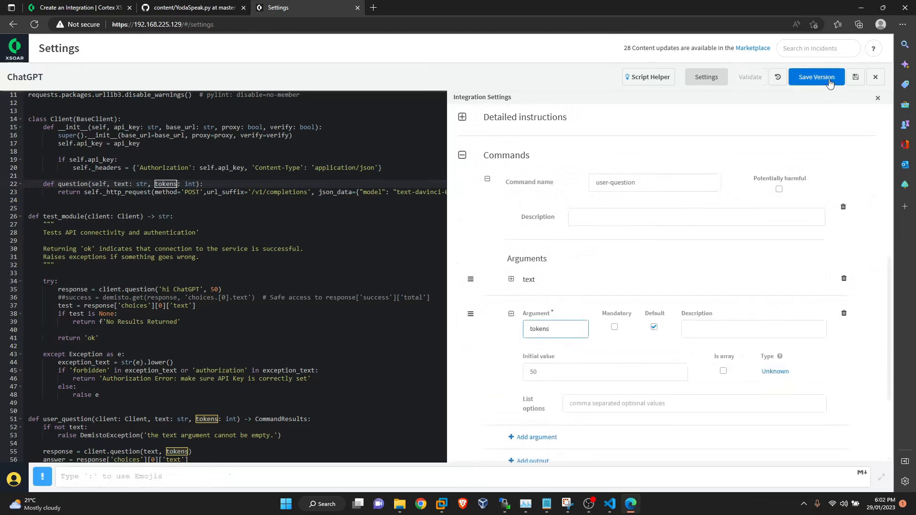
left_click(816, 77)
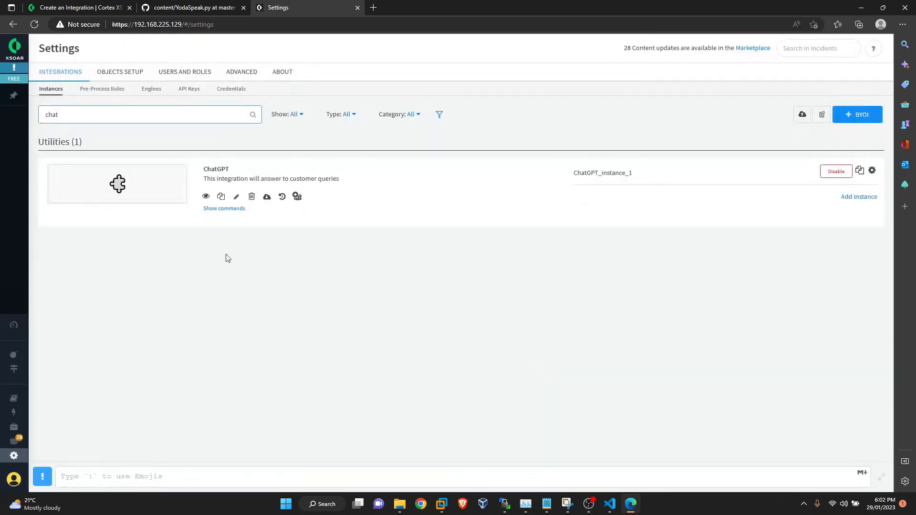
Rerun !user-question text="Is regsvr32 malicious" in the playground and view ChatGPT's answer
type("!user-question text=\"Is regsvr32 malicious\"")
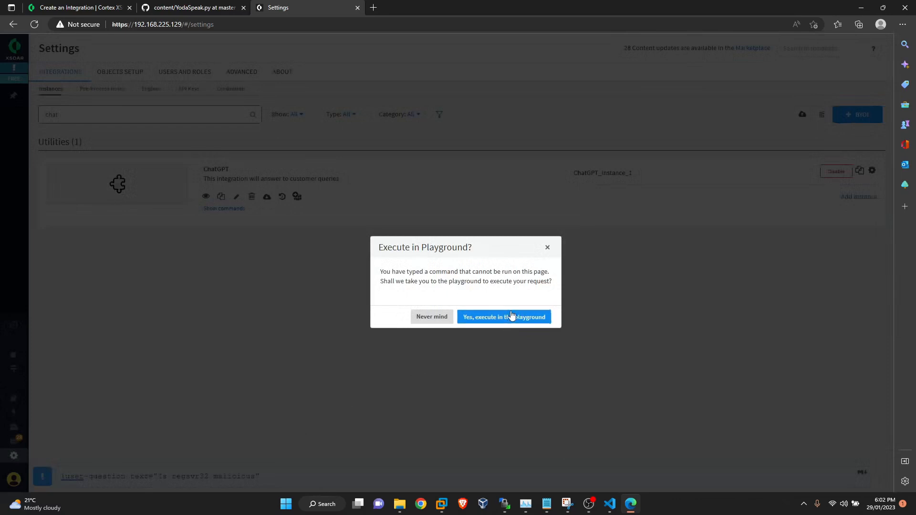
left_click(504, 317)
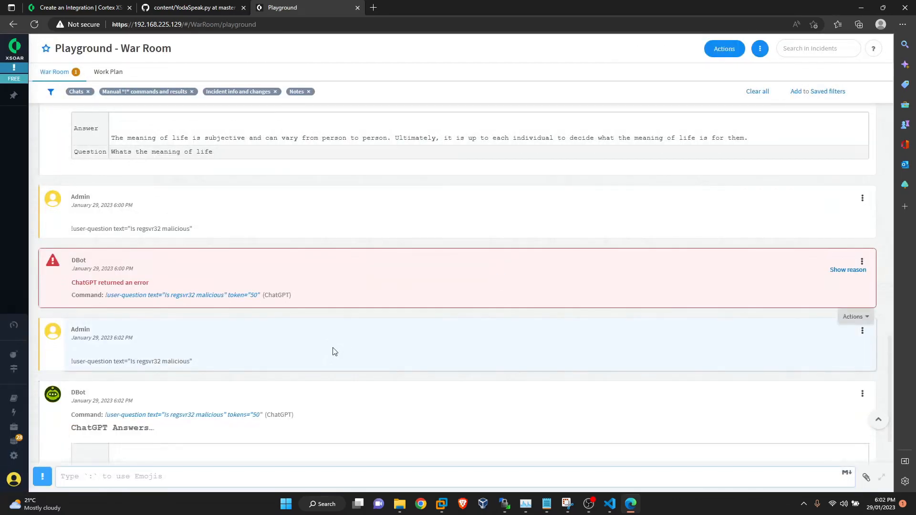
scroll("down", 3)
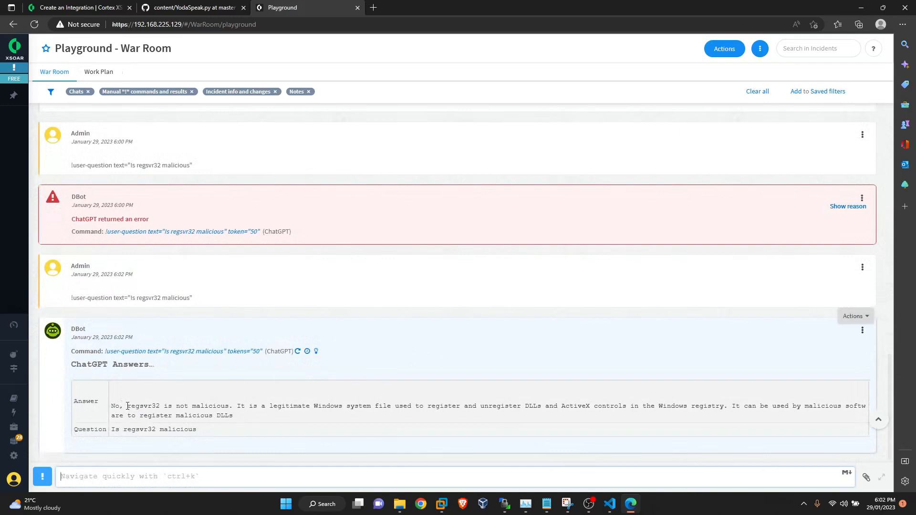
mouse_move(255, 418)
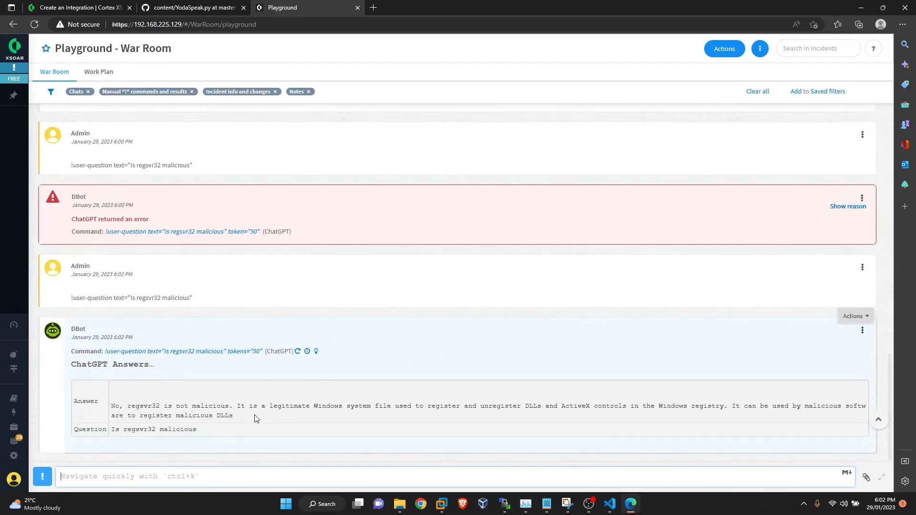
mouse_move(705, 420)
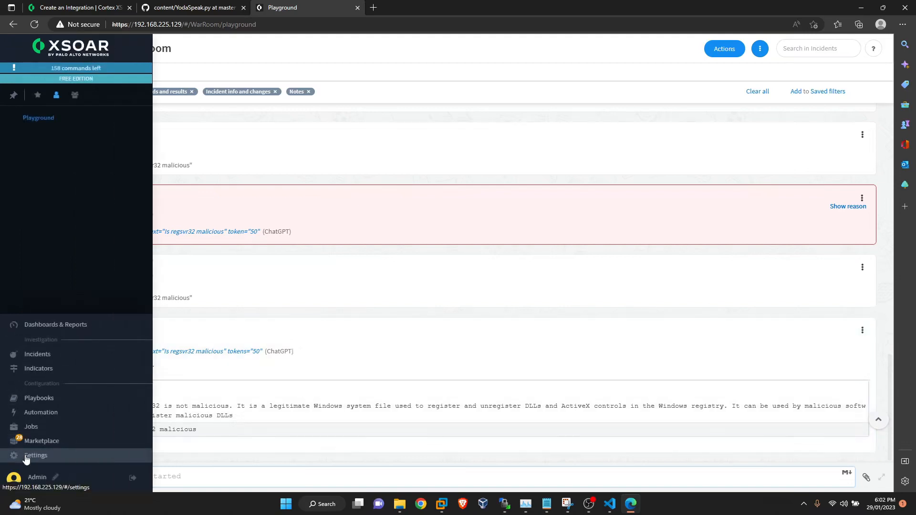
Open the test playbook with its user-question task asking 'hey chatgpt' with 20 tokens
left_click(35, 455)
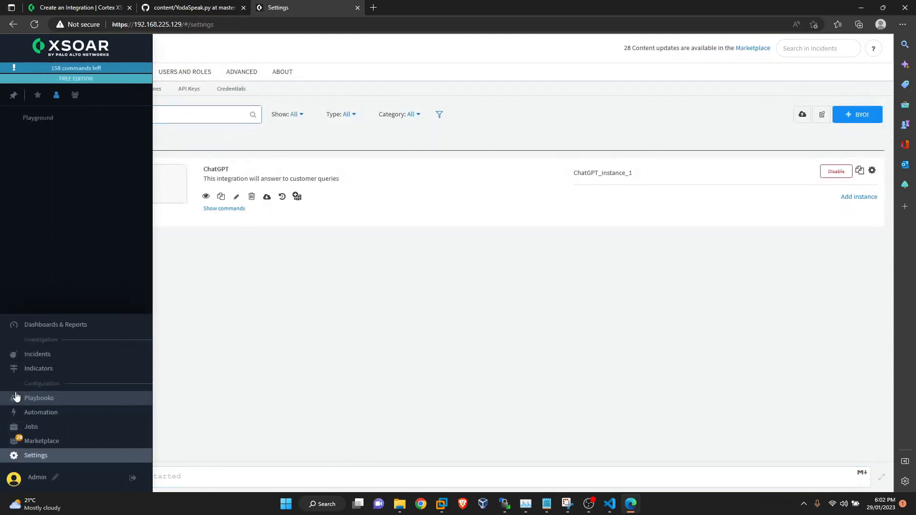
left_click(39, 398)
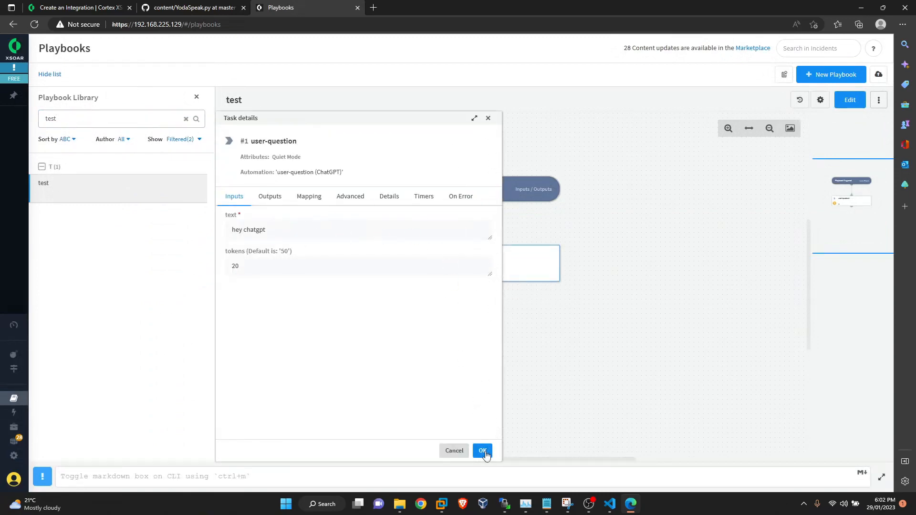
left_click(482, 451)
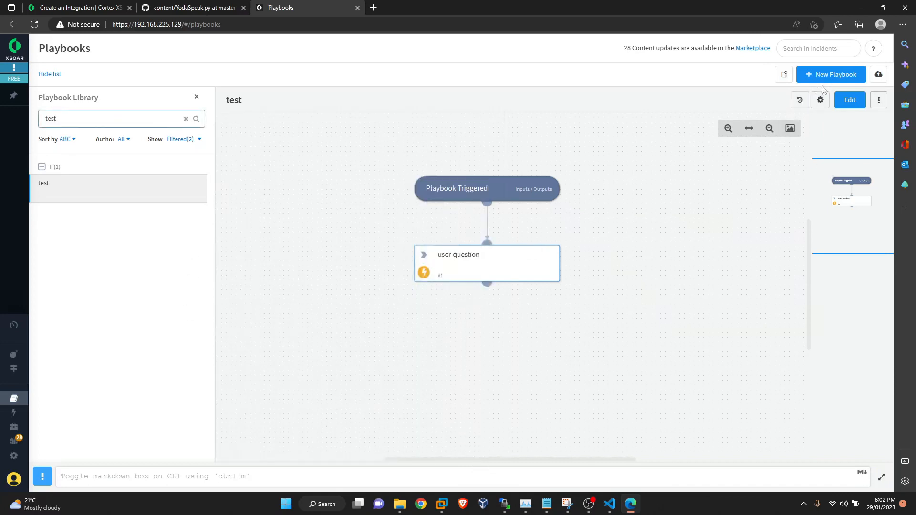
Run the test playbook and inspect ChatGPT's answer 'Hi there! How can I help you?' in context
left_click(849, 99)
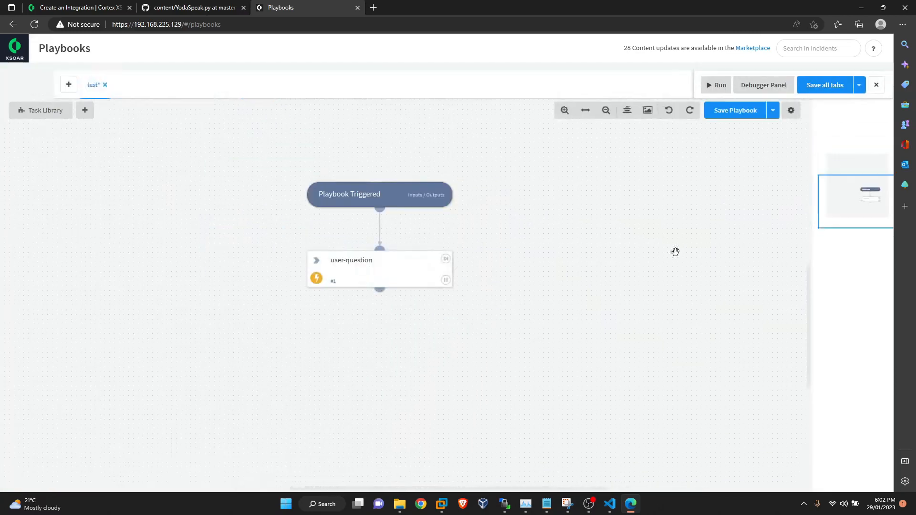
left_click(715, 85)
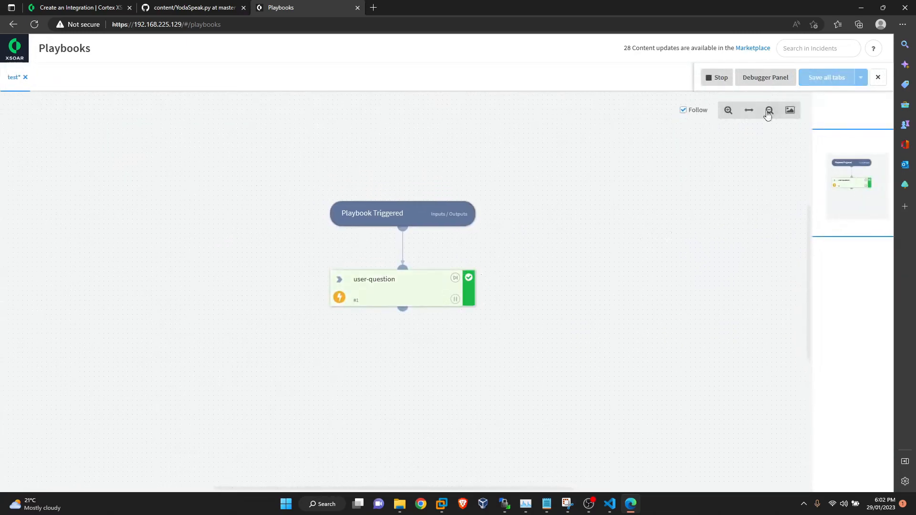
left_click(765, 77)
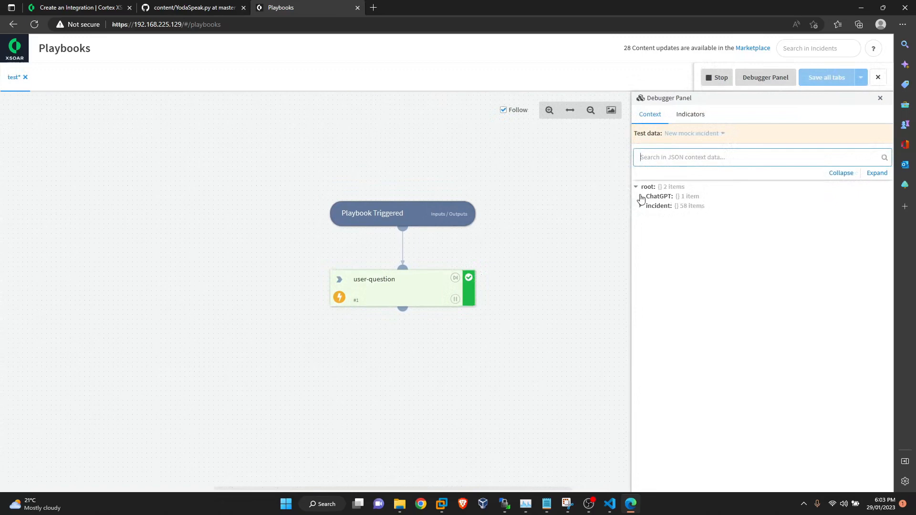
left_click(640, 195)
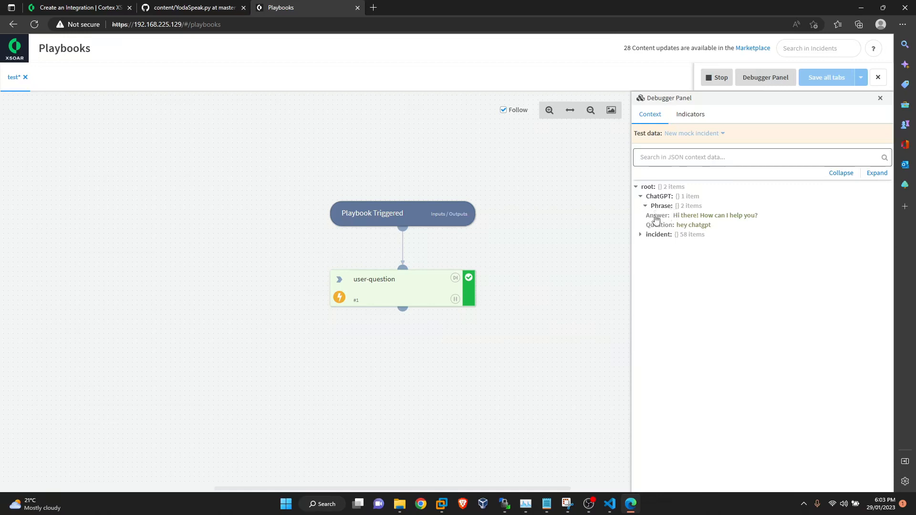
mouse_move(124, 384)
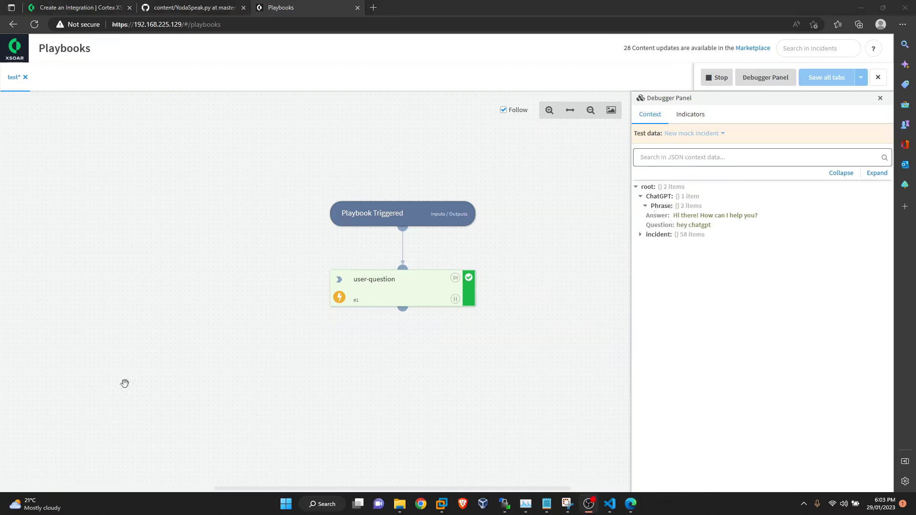
mouse_move(379, 210)
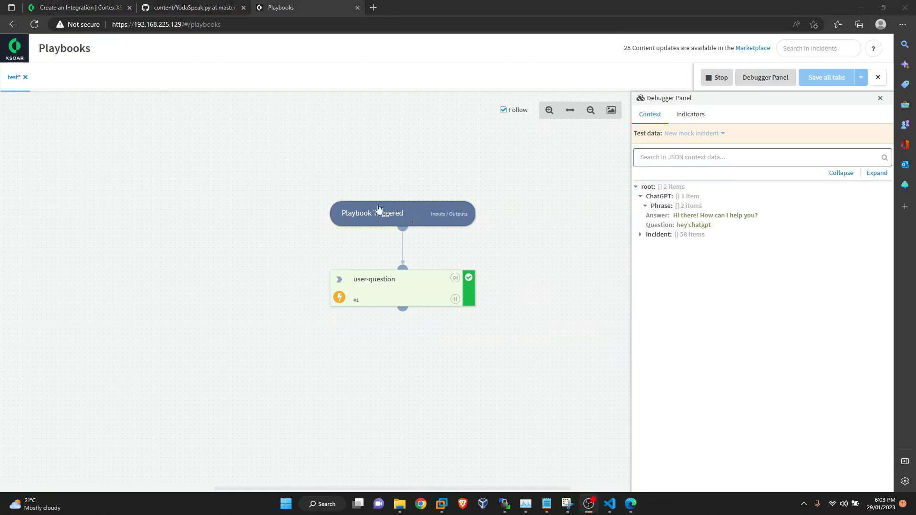
Return to the 'Create an Integration' developer docs tab at Test the Integration
left_click(76, 8)
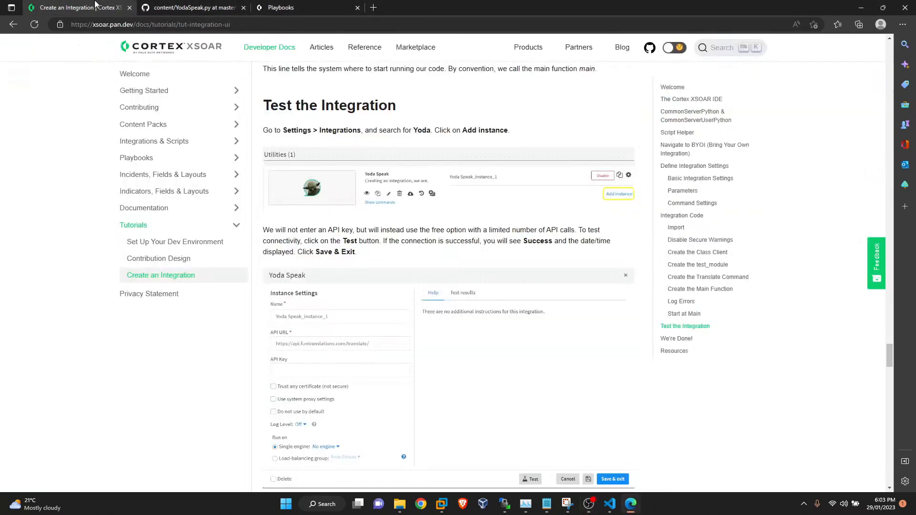
mouse_move(295, 214)
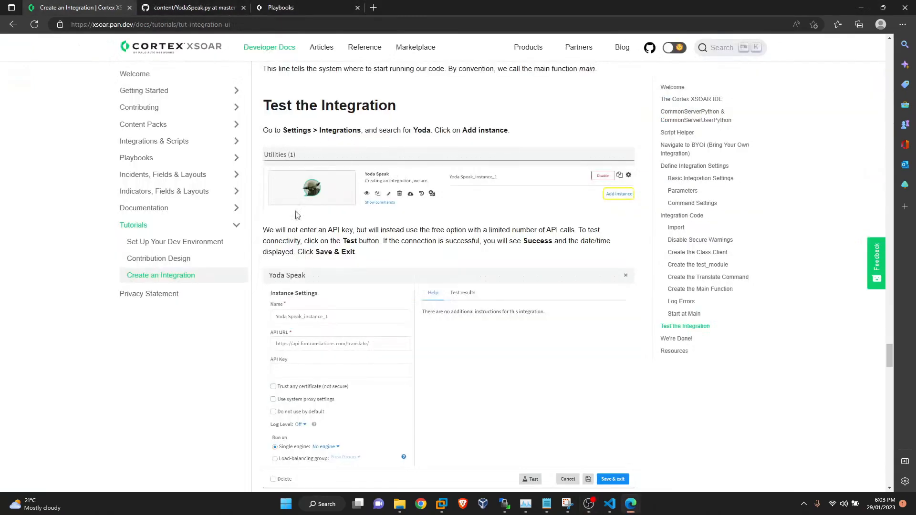
mouse_move(514, 258)
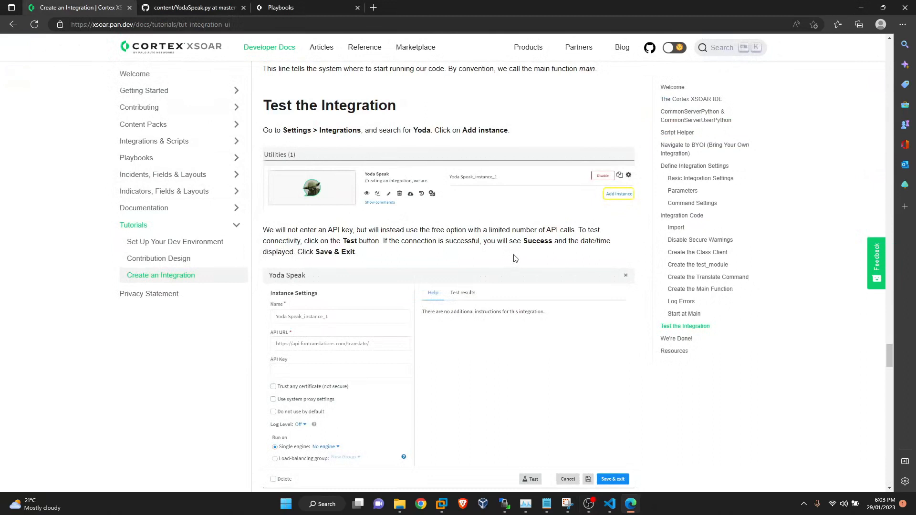
mouse_move(491, 261)
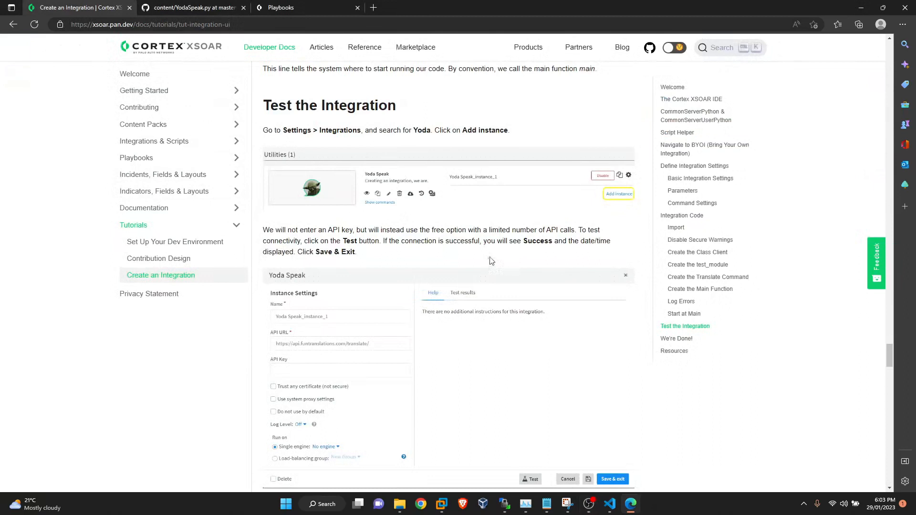
mouse_move(499, 265)
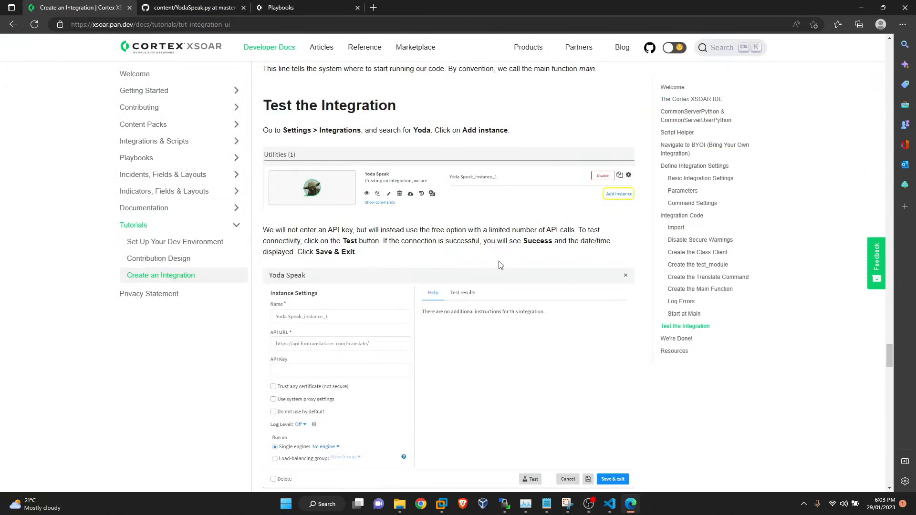